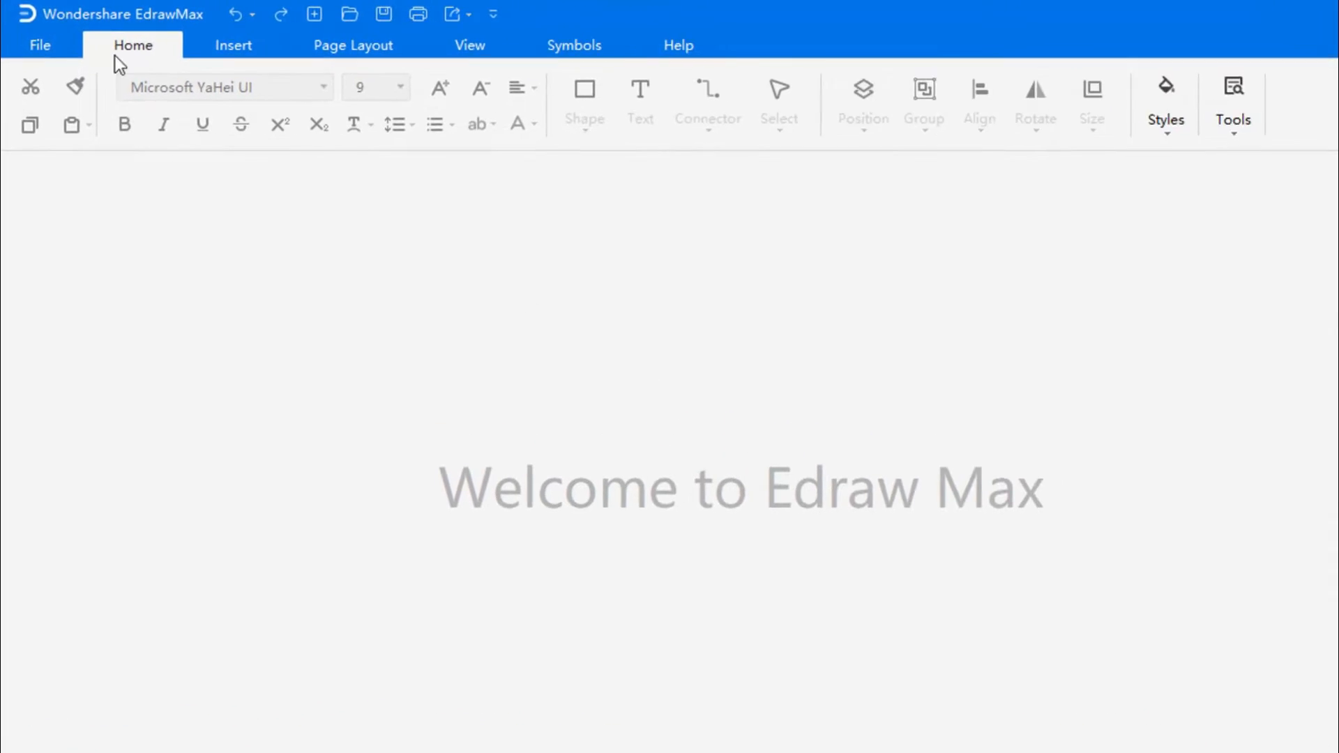
Start a new drawing from File > New and show the Building Plan category's Fire and Emergency Plan templates
click(39, 45)
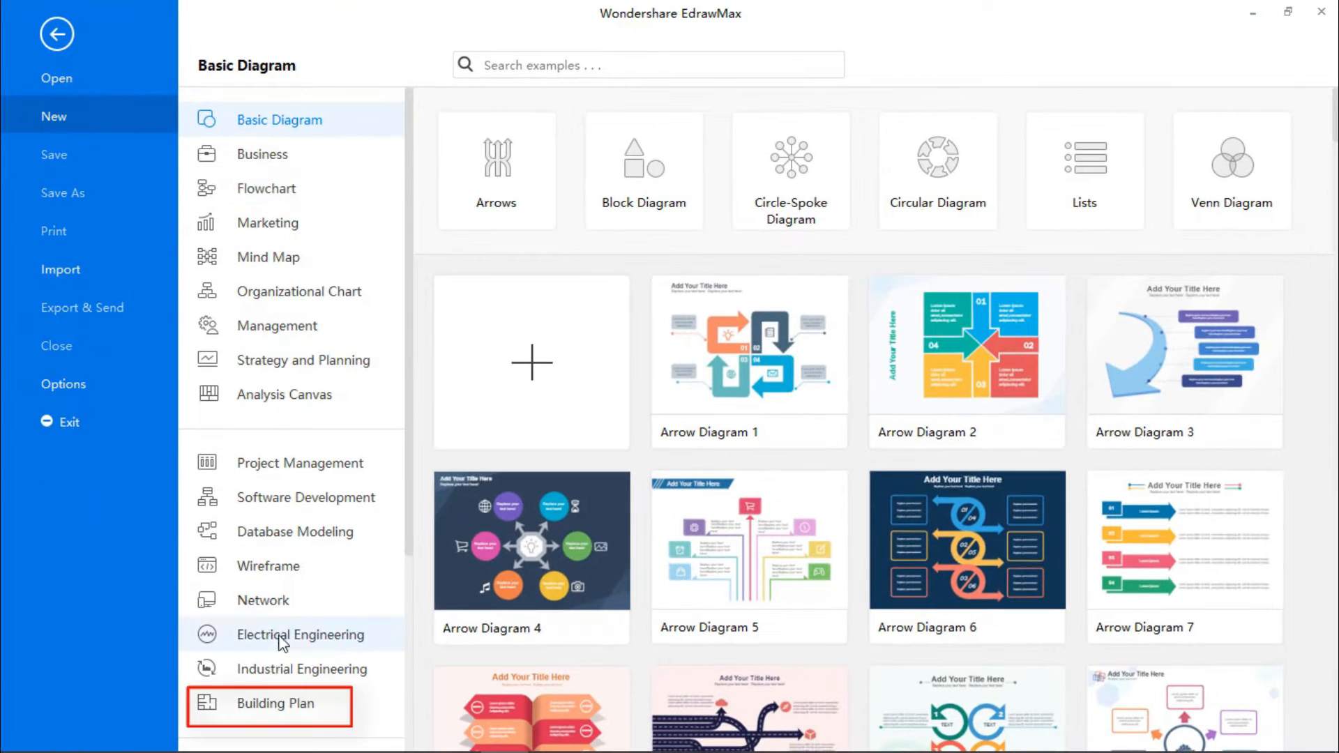
click(275, 703)
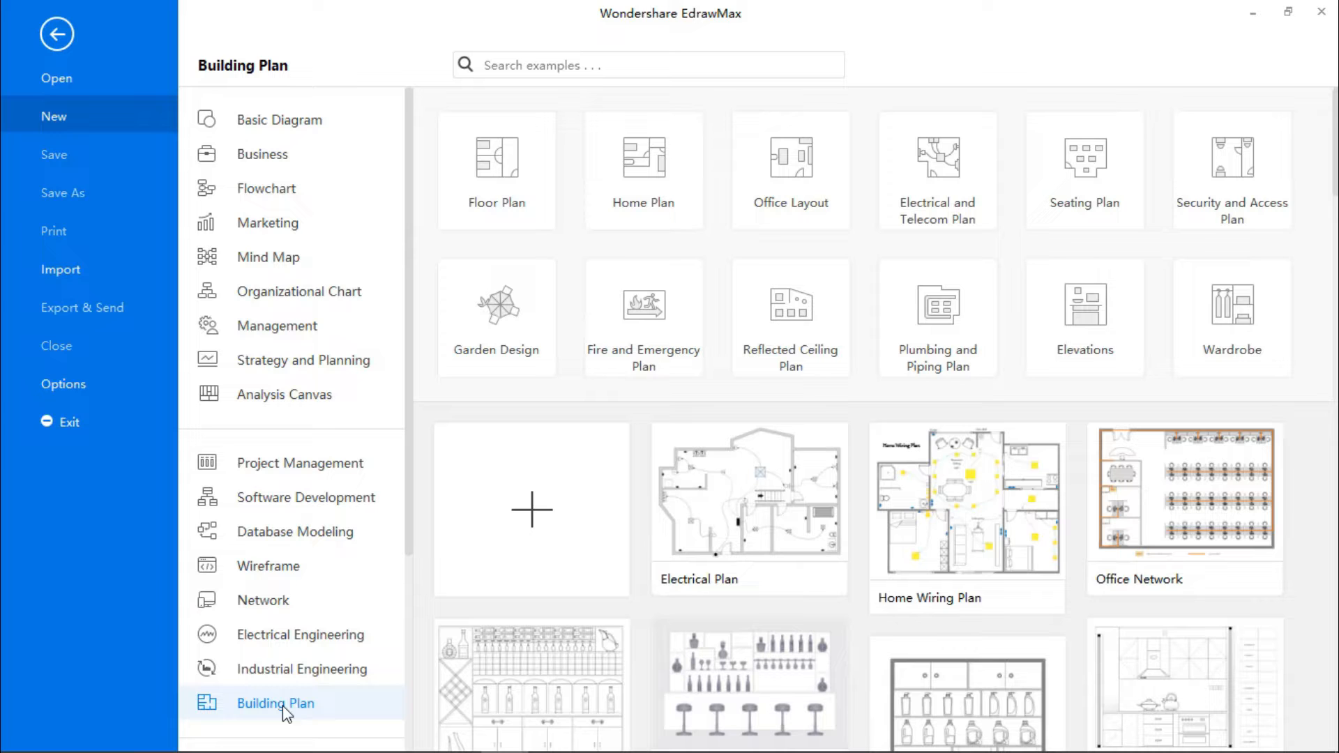
mouse_move(1010, 207)
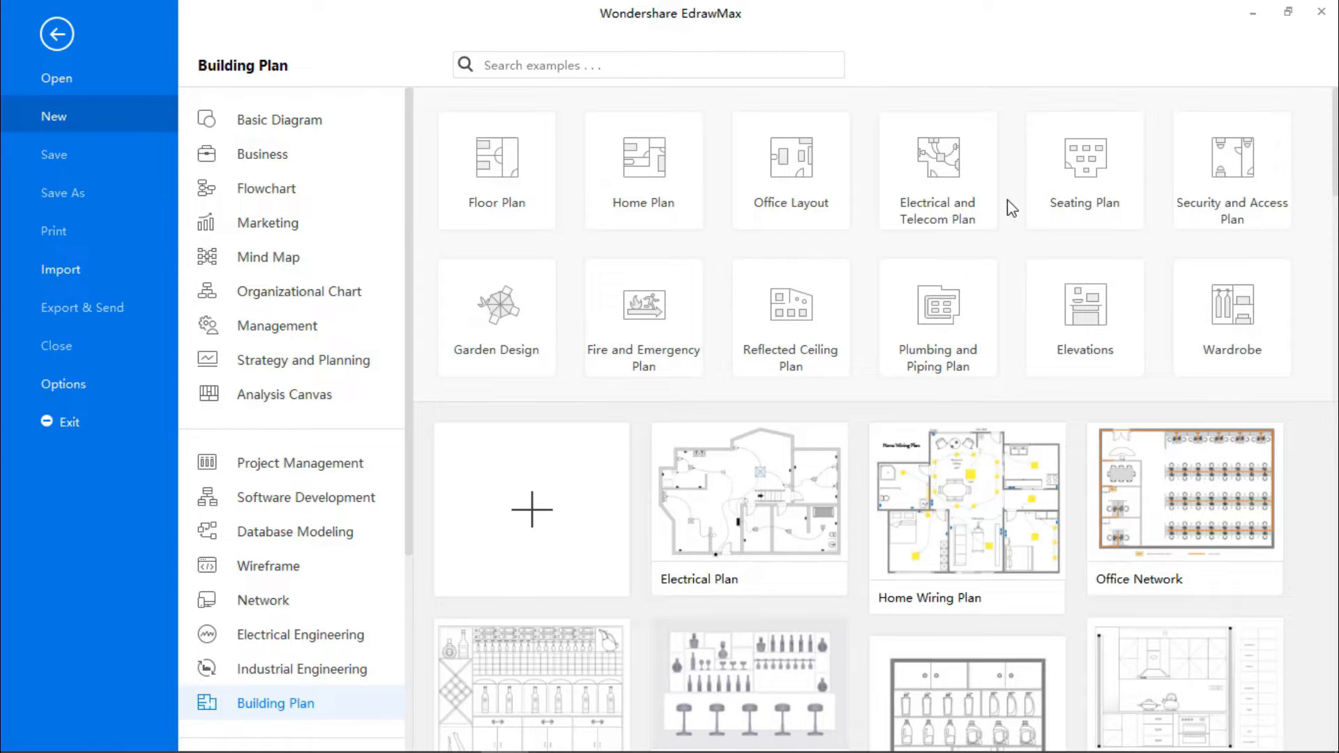
scroll(down, 3)
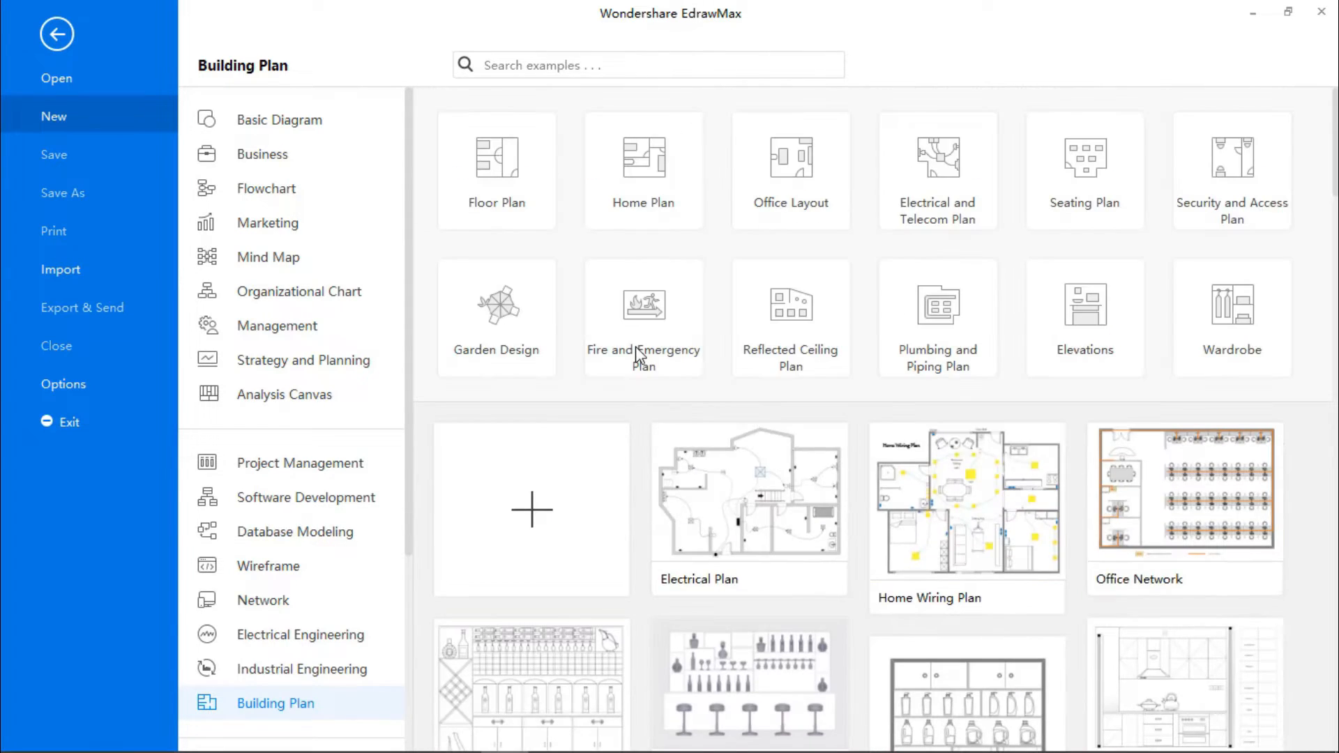
click(642, 304)
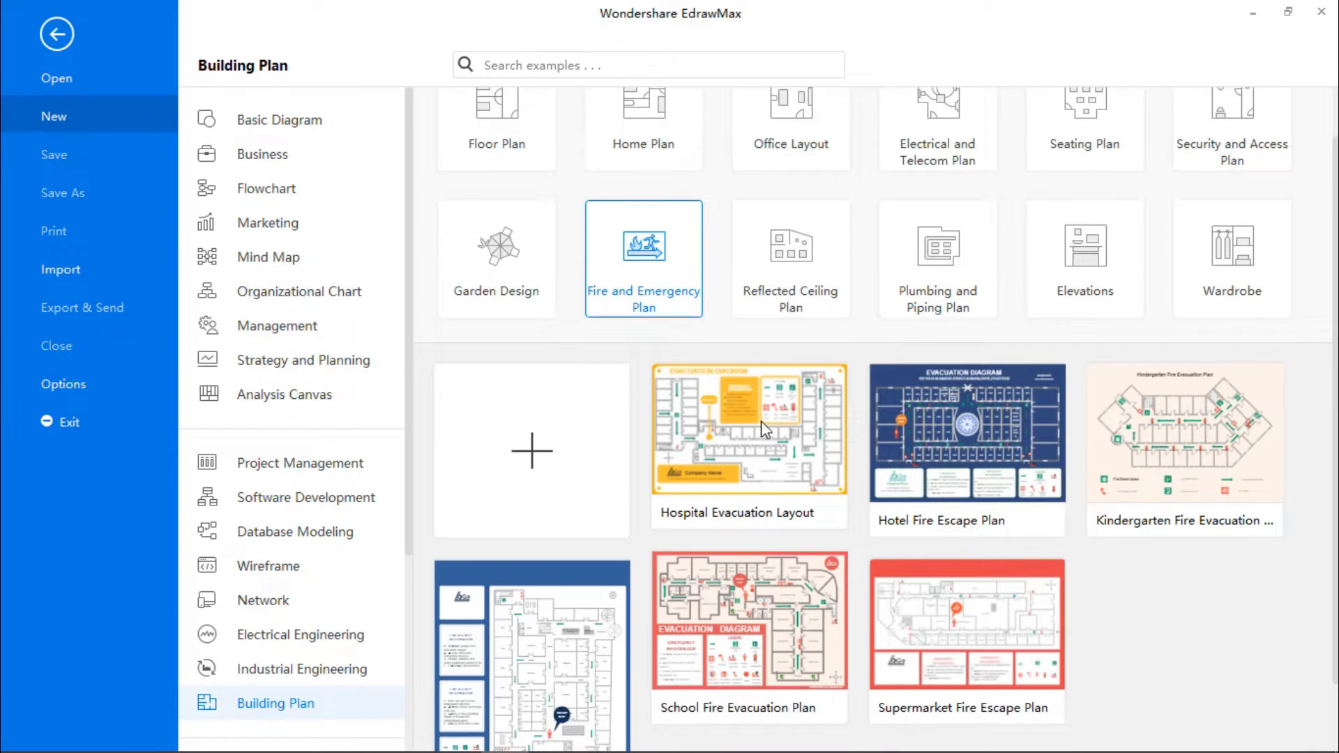
scroll(down, 3)
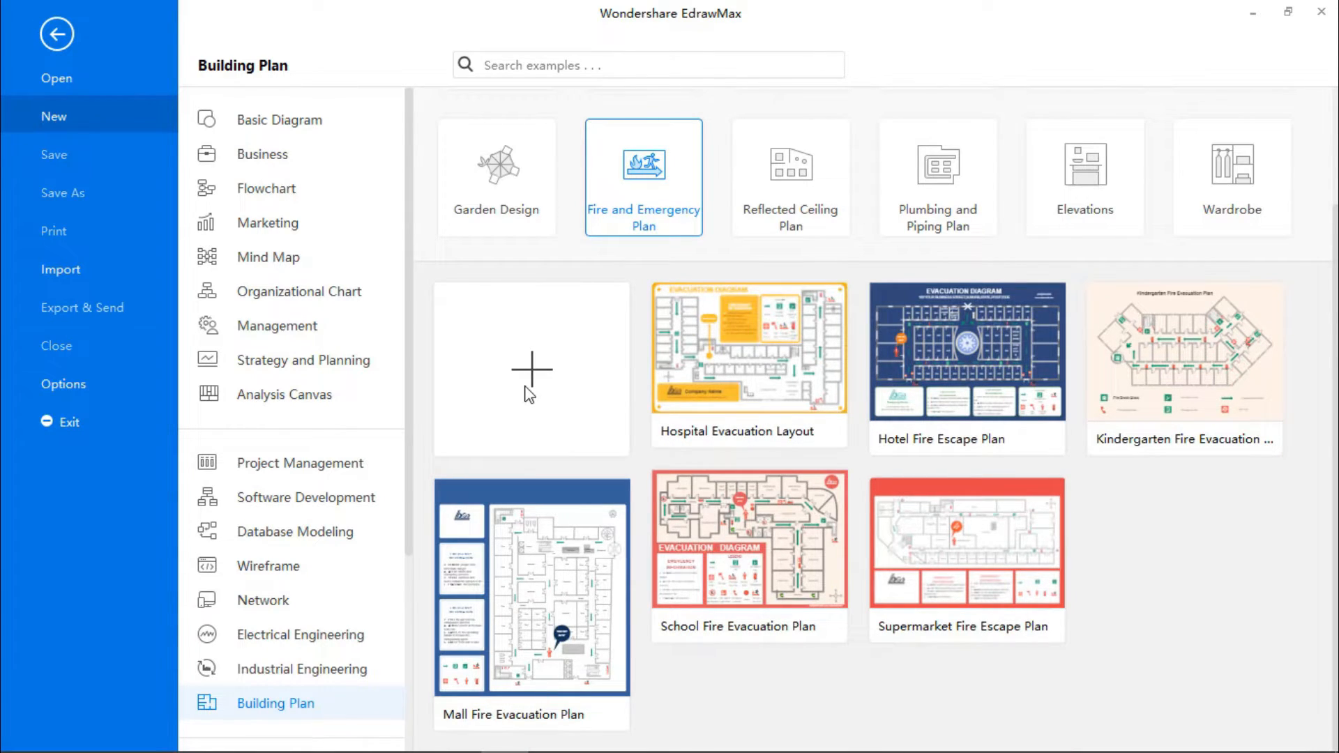
Create a blank Fire and Emergency drawing and browse the loaded wall and door libraries
click(530, 368)
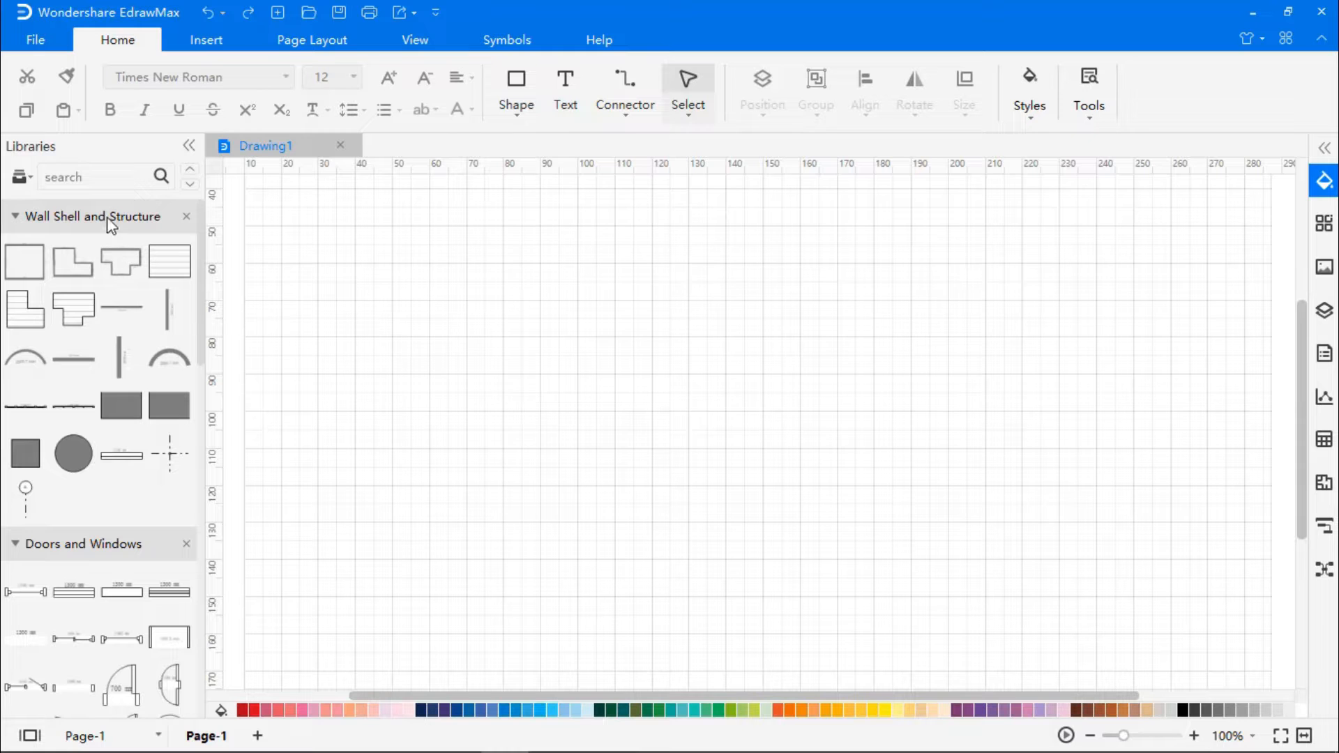
scroll(down, 3)
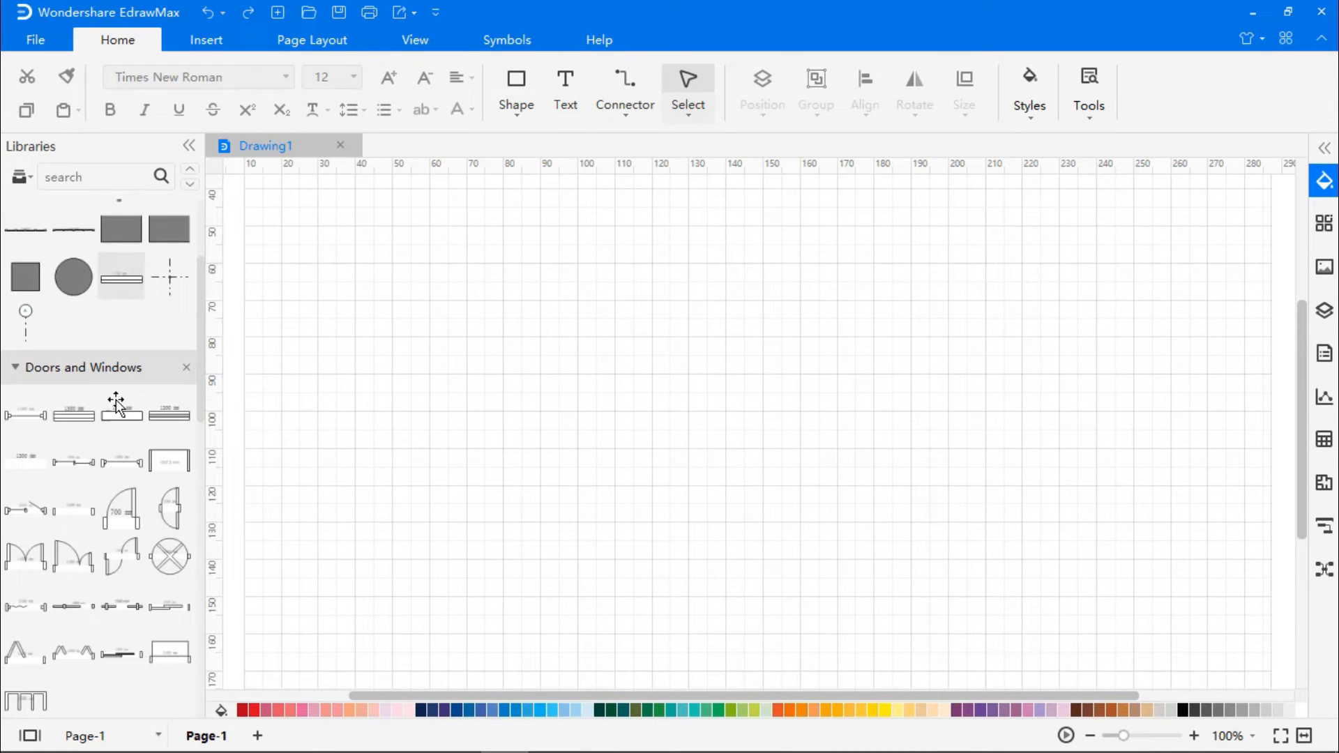
scroll(down, 3)
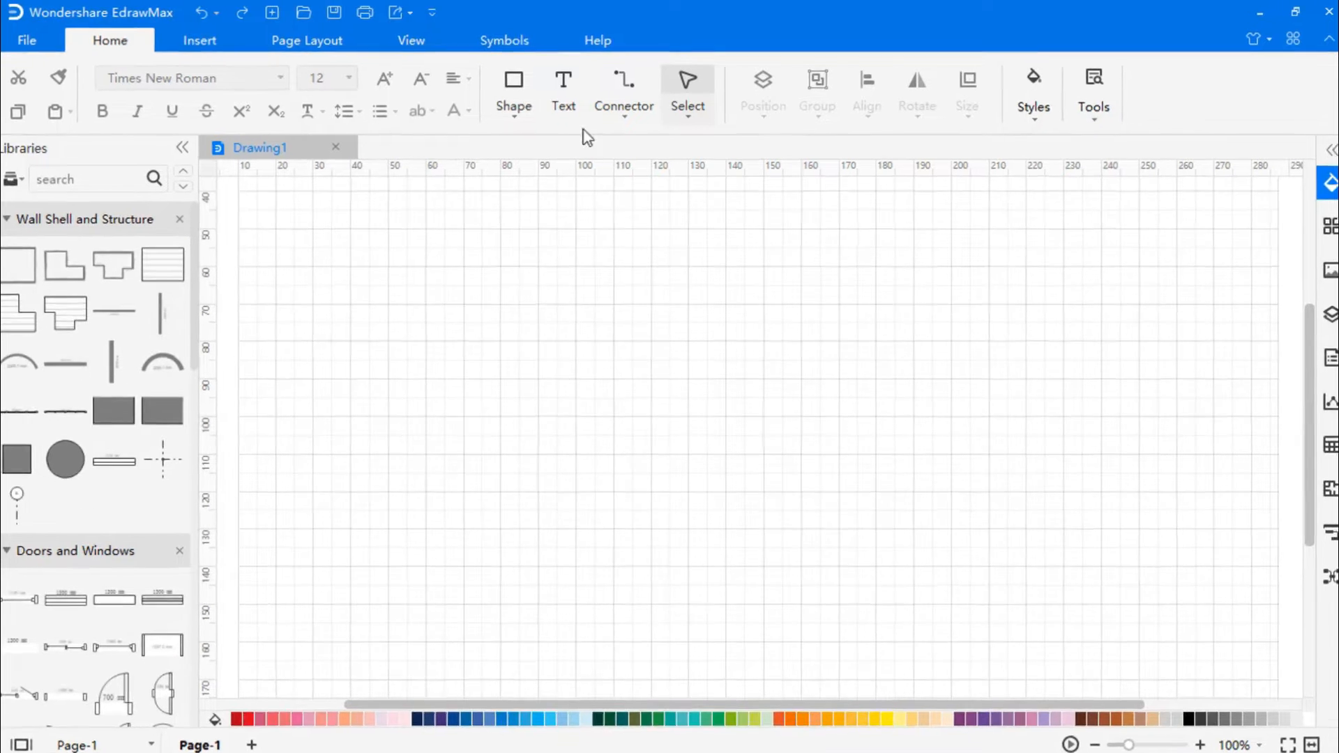
From Predefine Libraries add Clip Art People, Building Core and Fire and Emergency symbol libraries
click(503, 40)
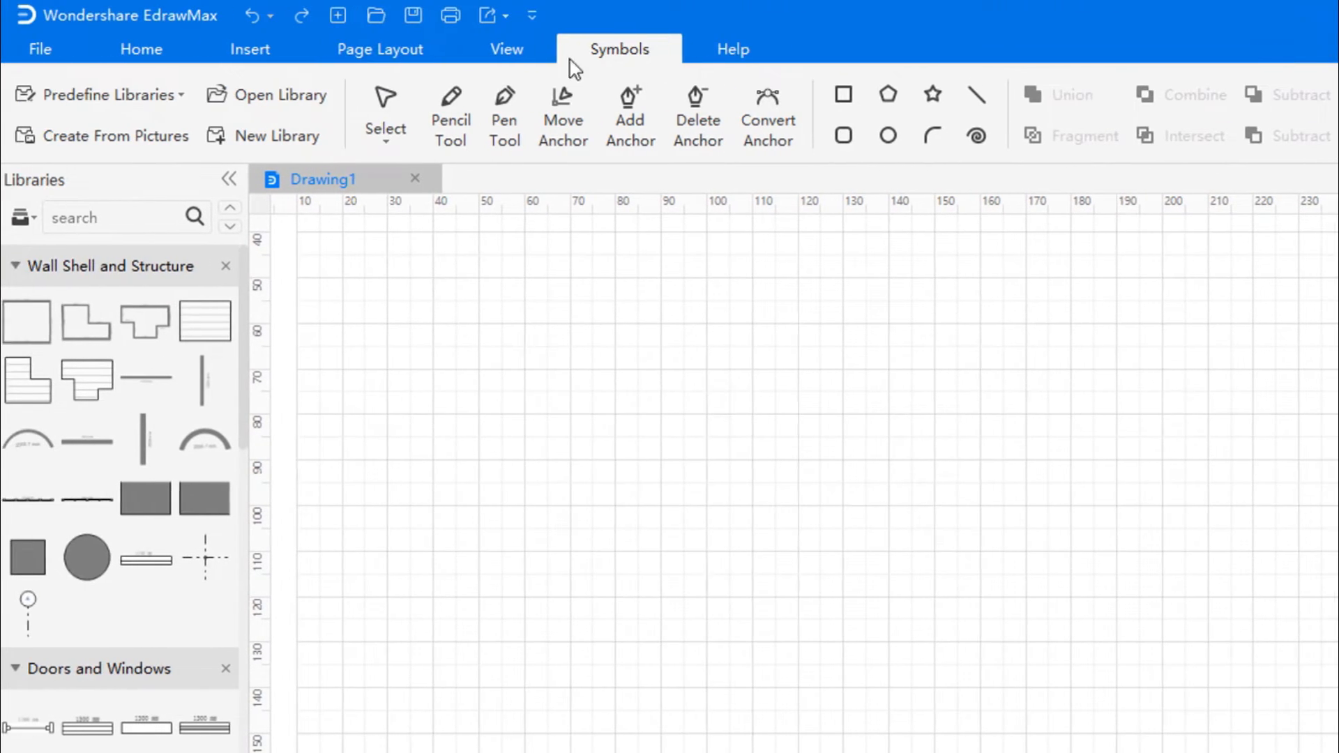
click(97, 95)
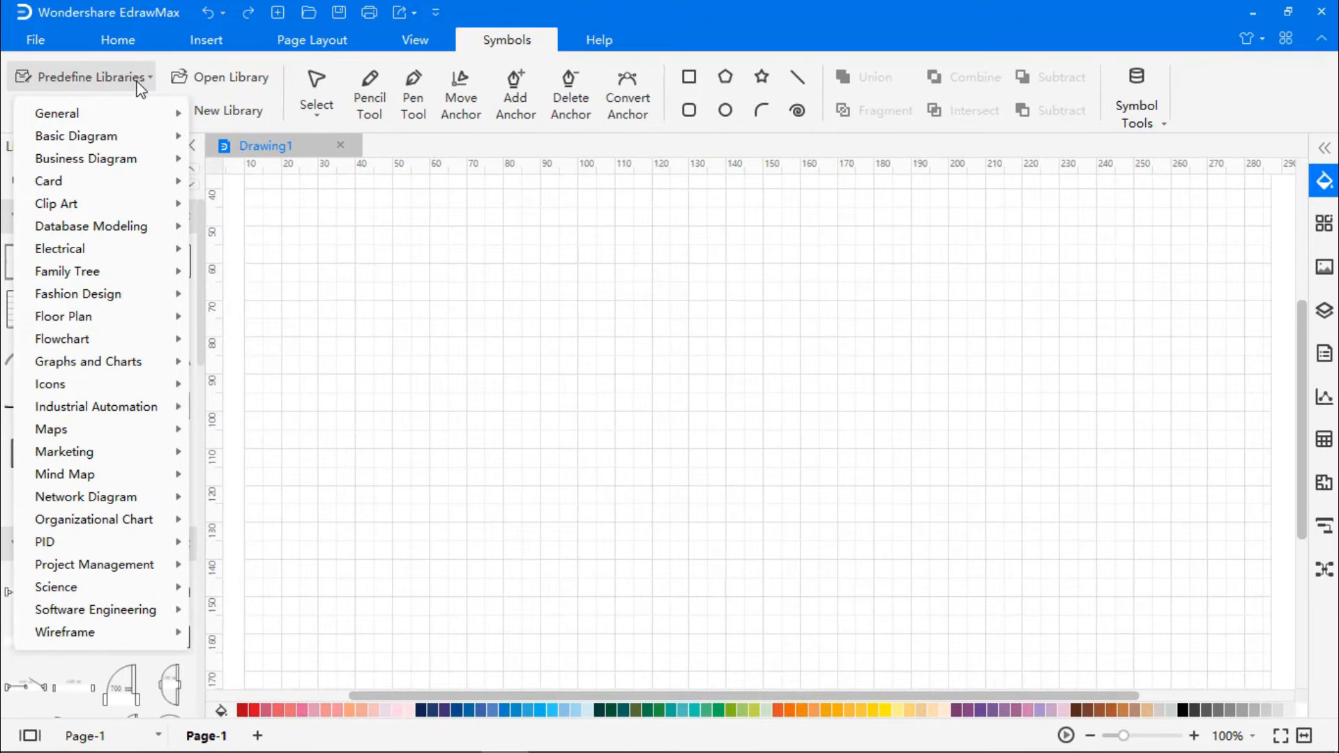
mouse_move(95, 610)
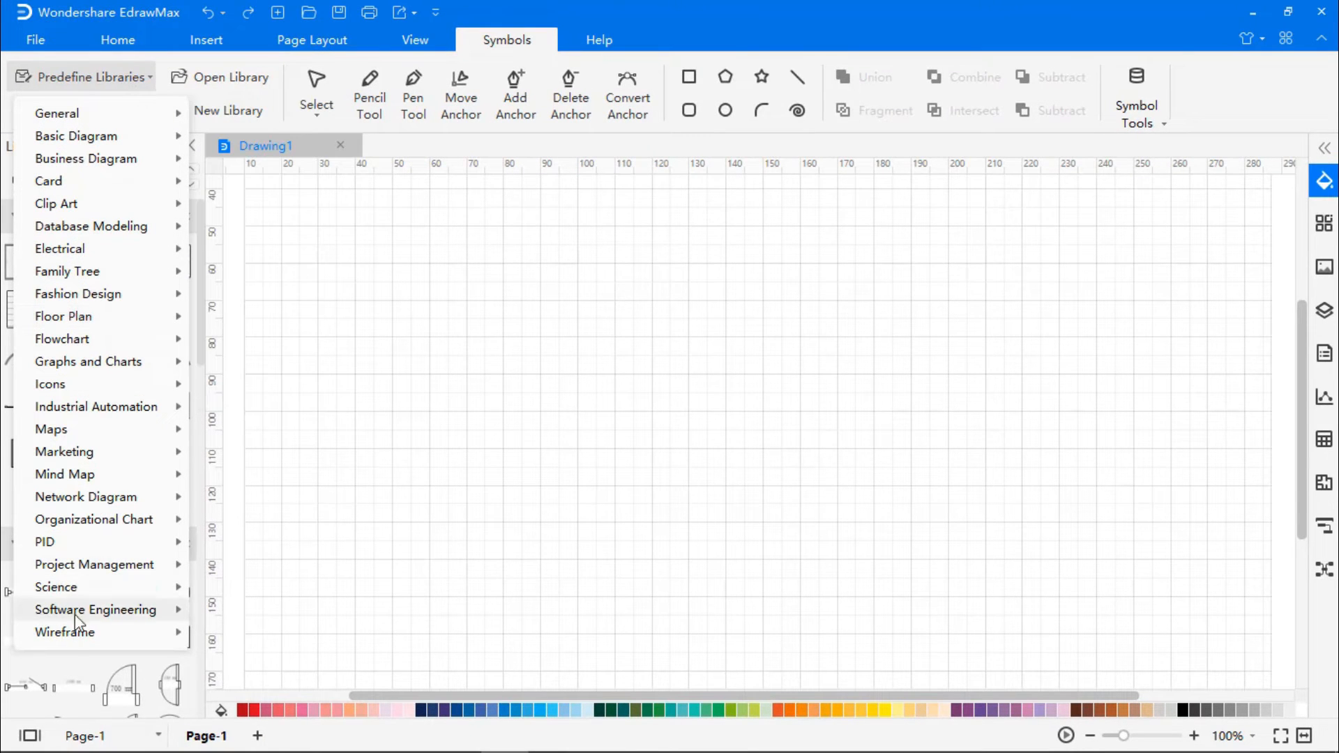
mouse_move(94, 273)
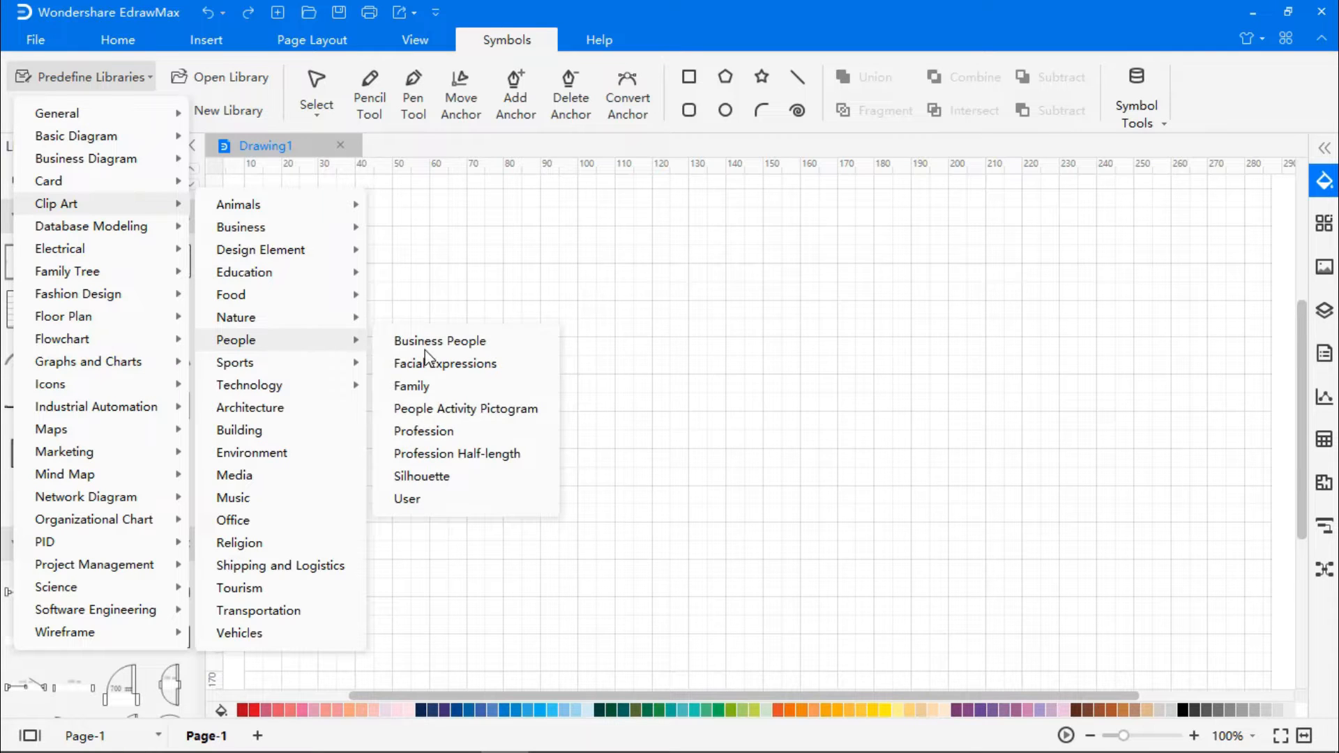
click(466, 408)
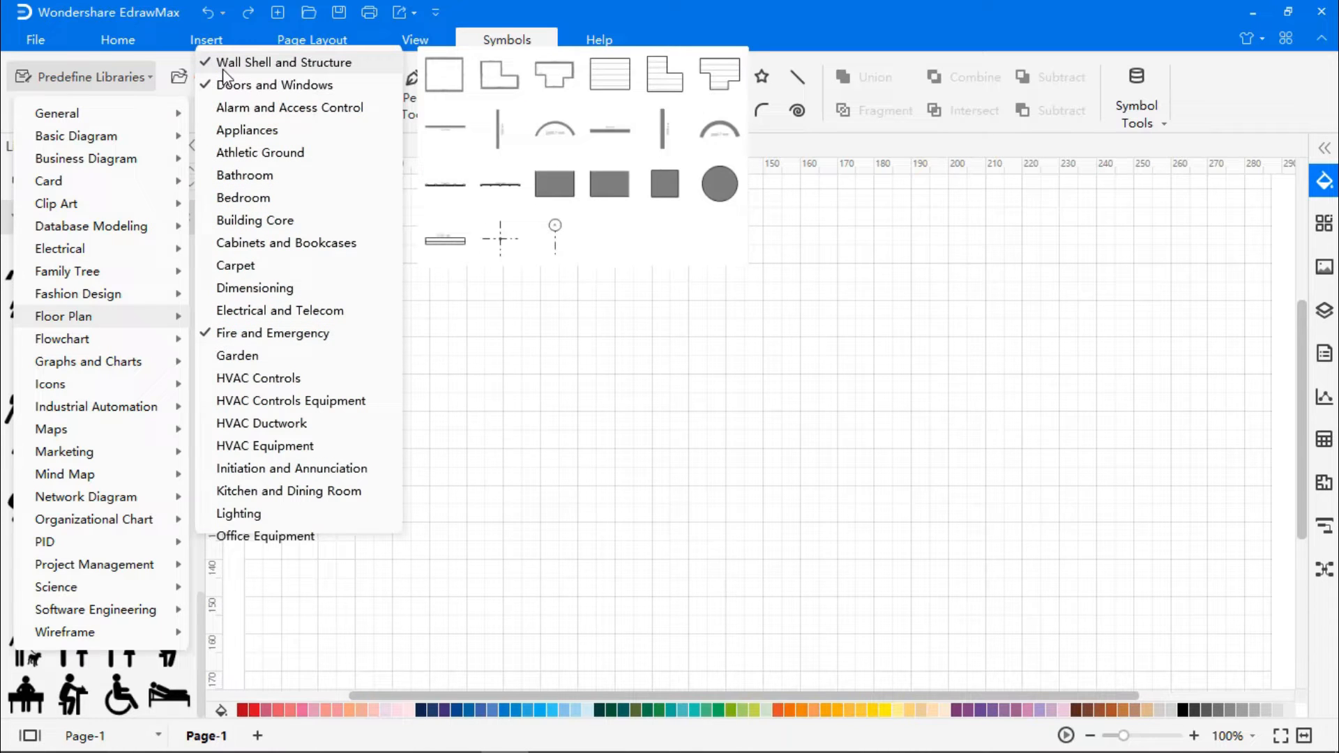
click(253, 221)
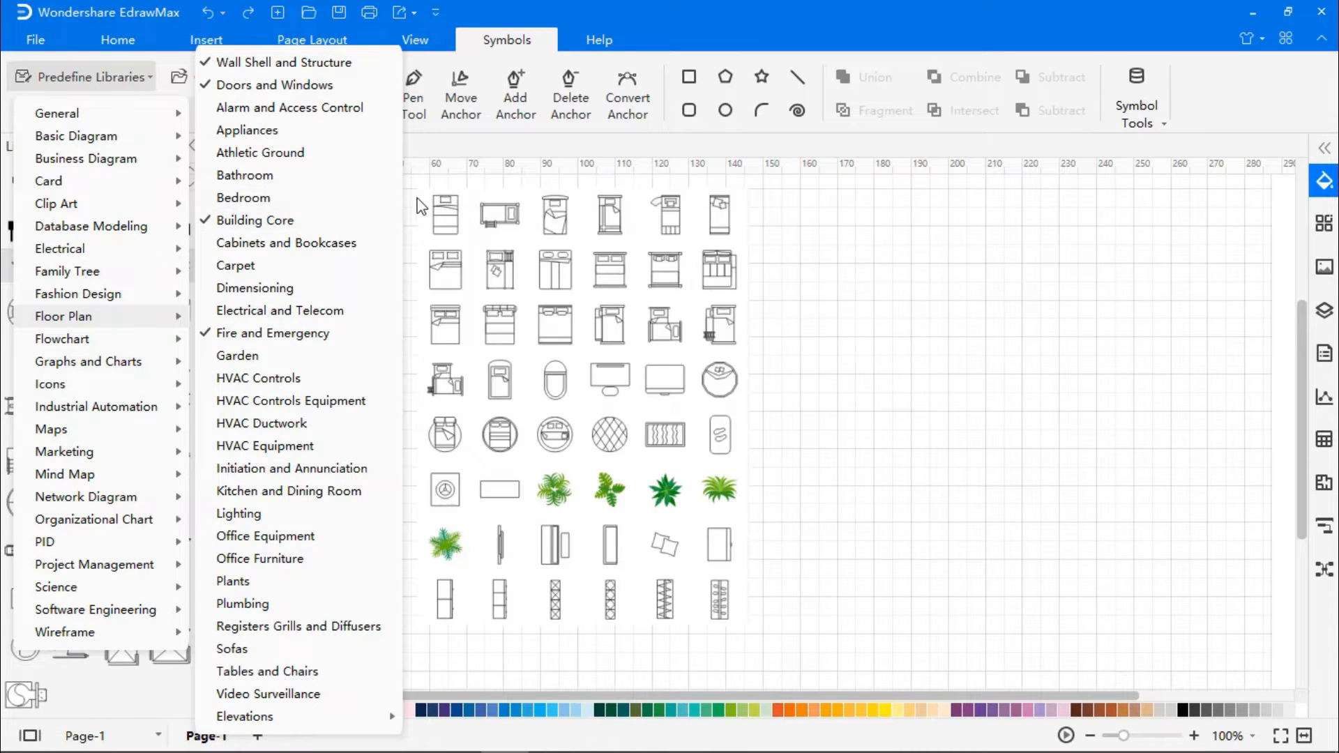
click(254, 219)
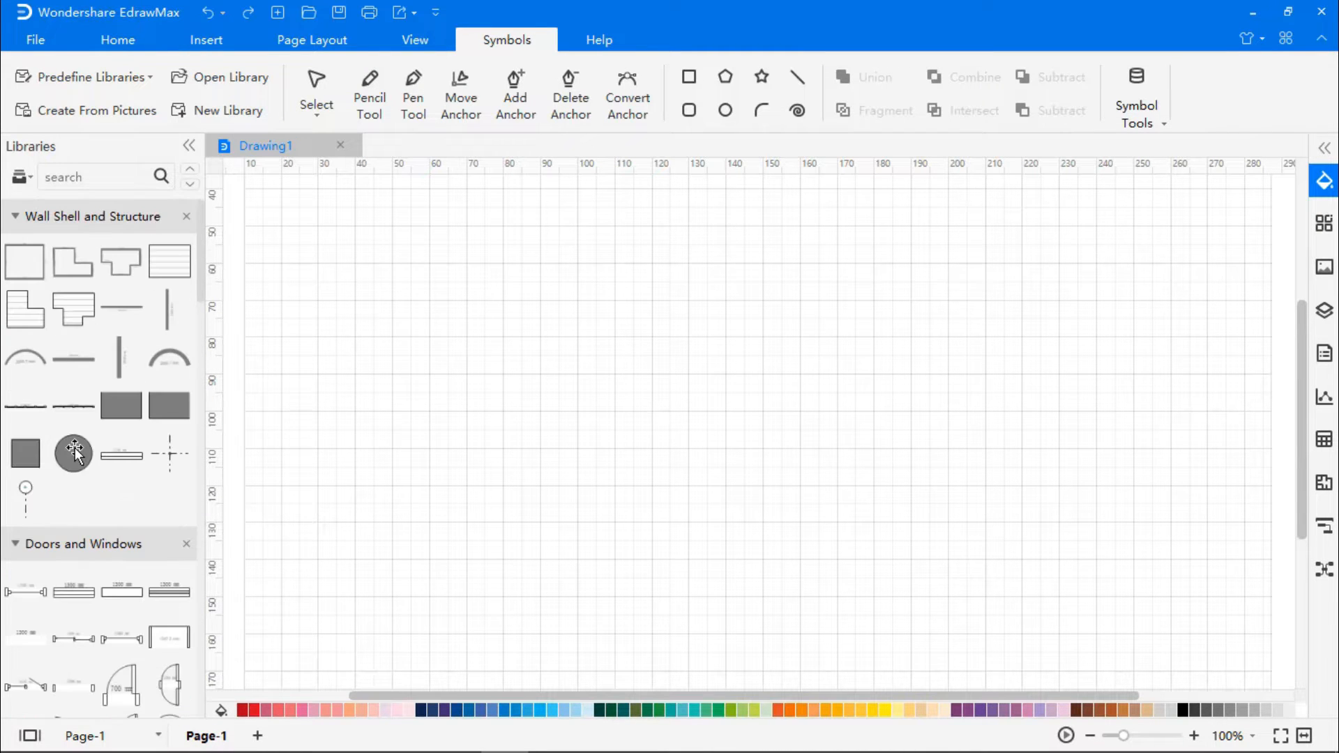
mouse_move(72, 452)
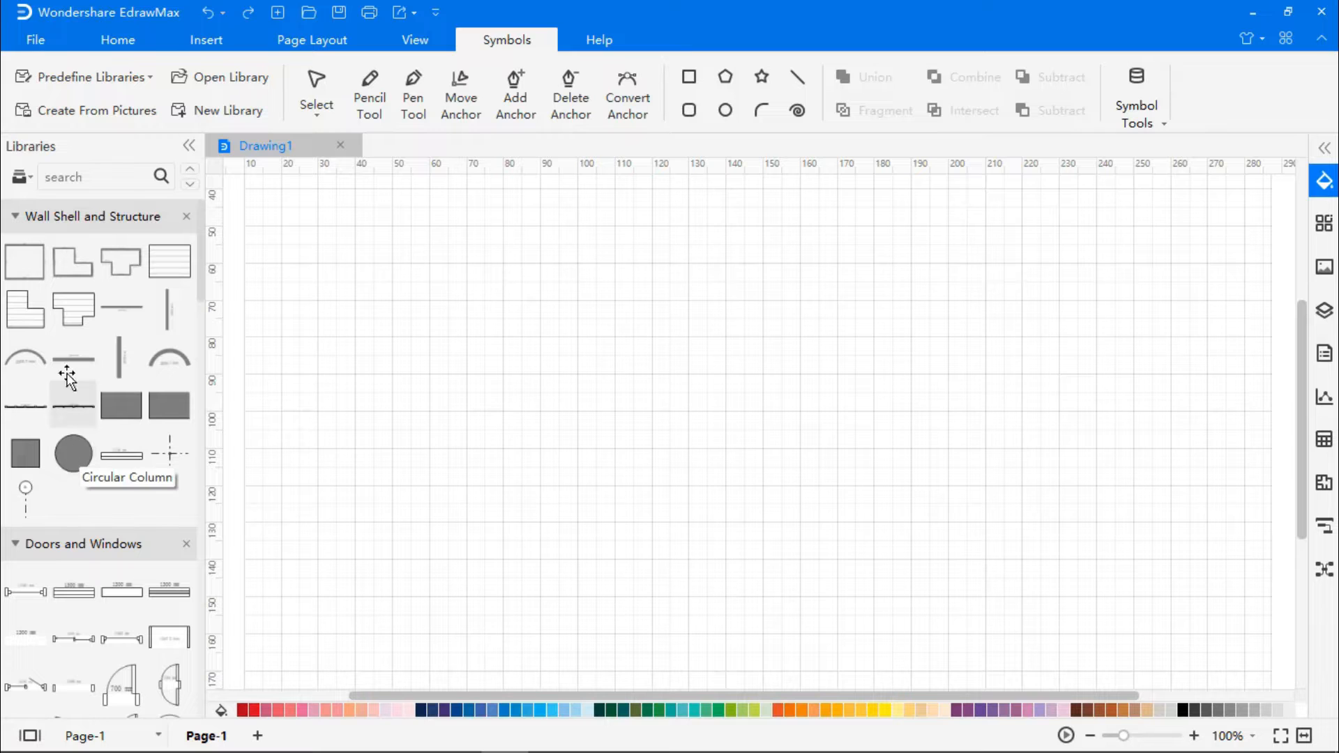
mouse_move(26, 260)
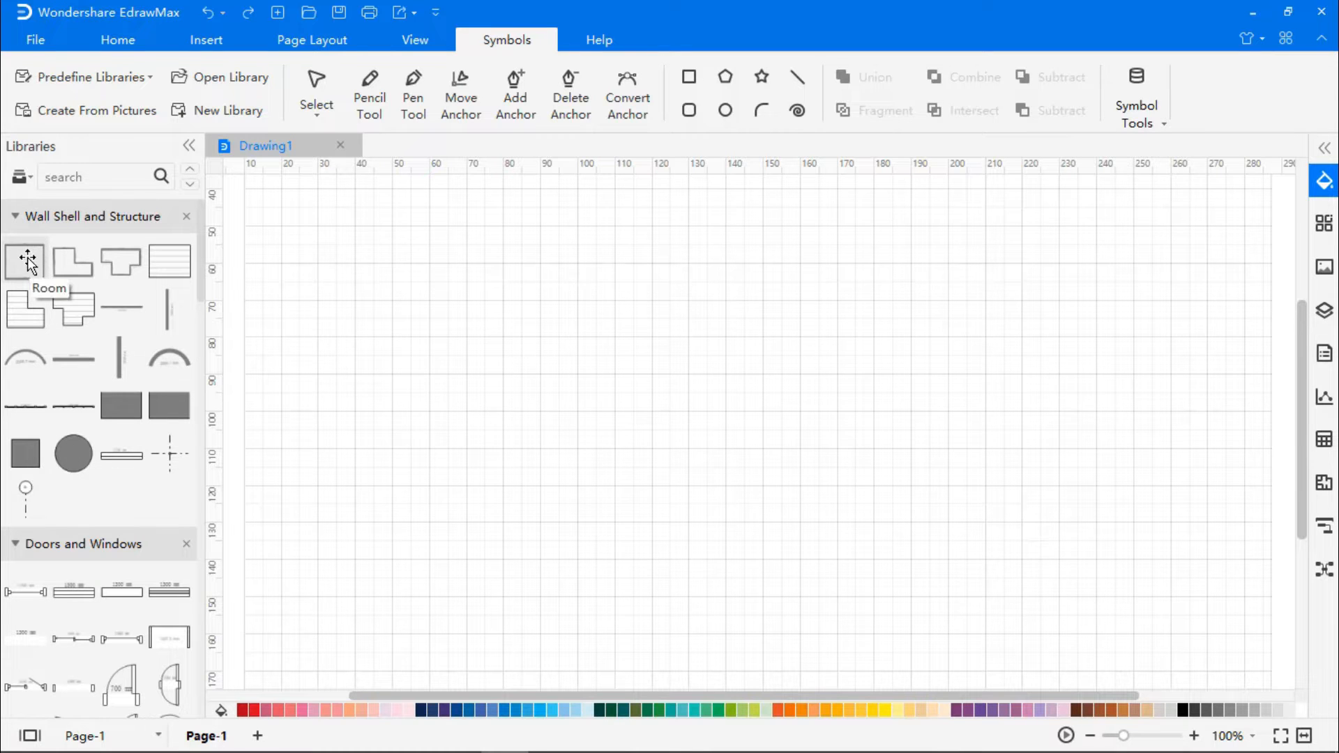
Place a square Room shape about 7000 mm wide and select its top wall to show the Floor Plan panel
click(25, 259)
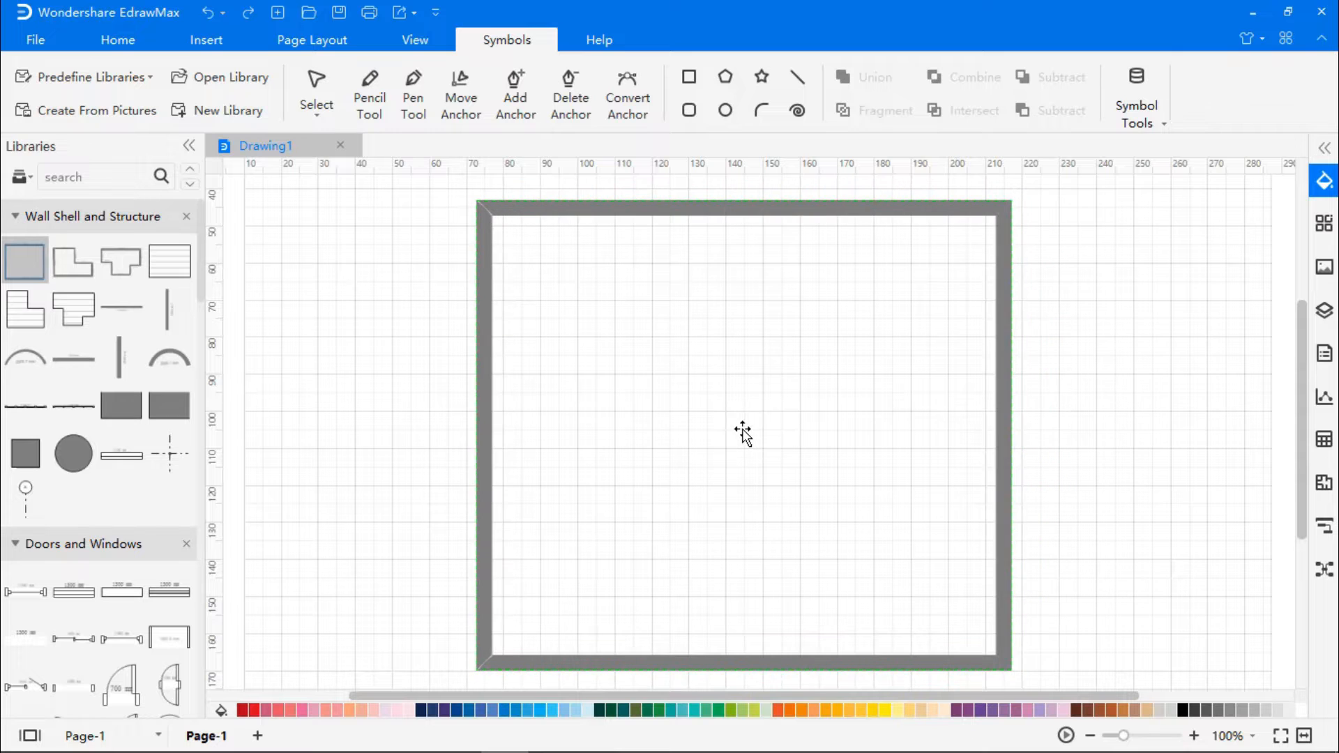
click(735, 201)
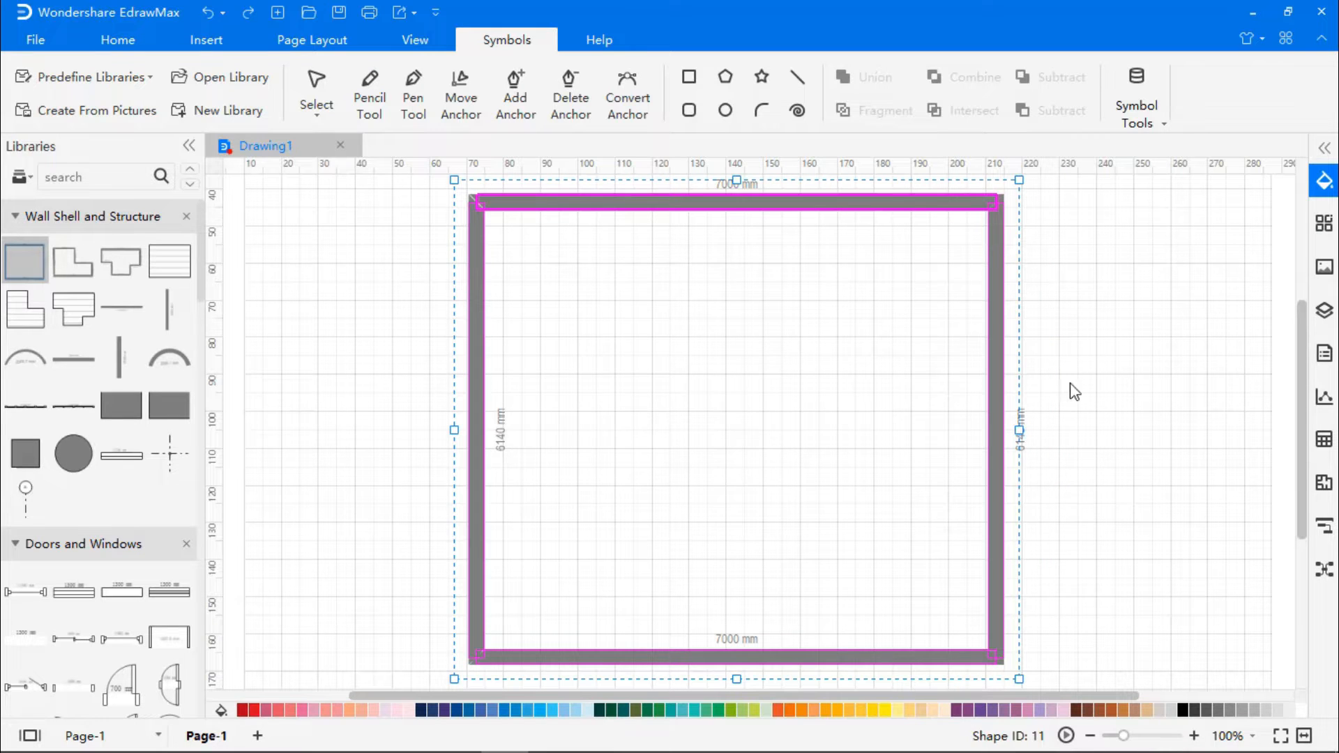
click(759, 209)
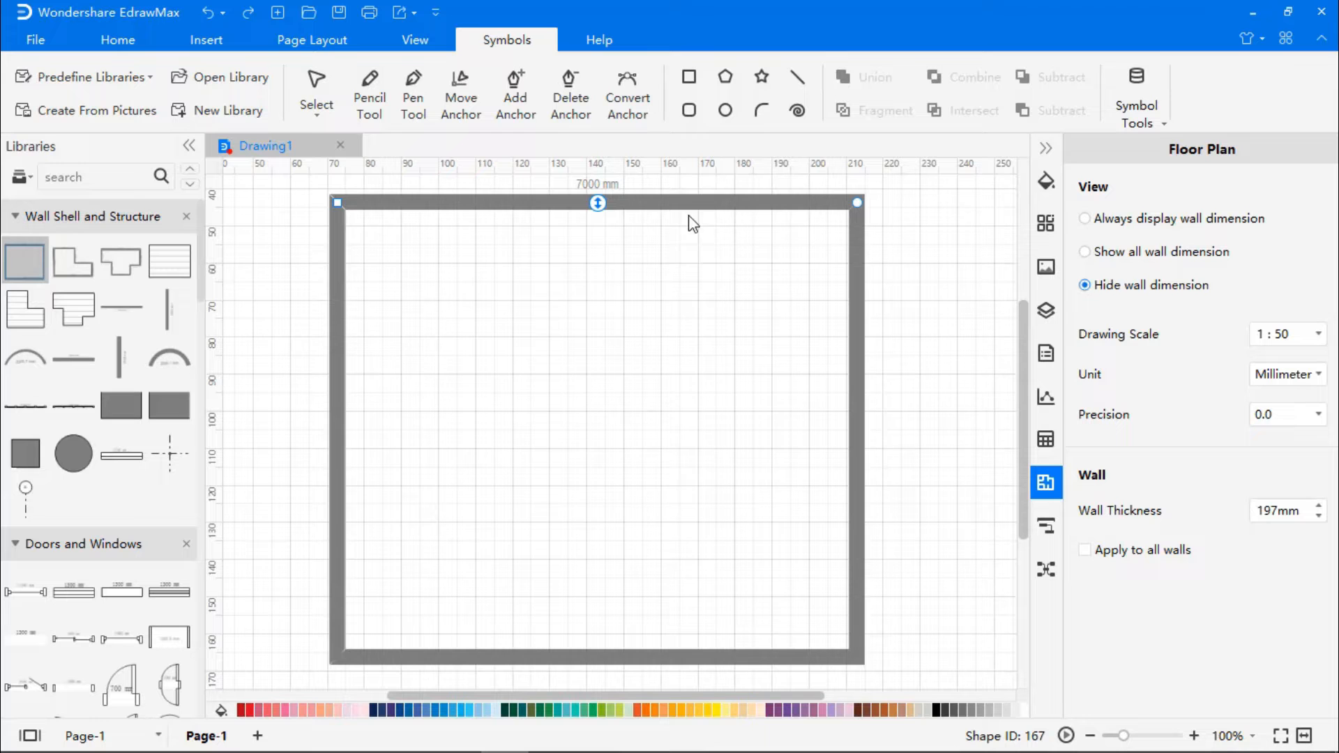
mouse_move(857, 204)
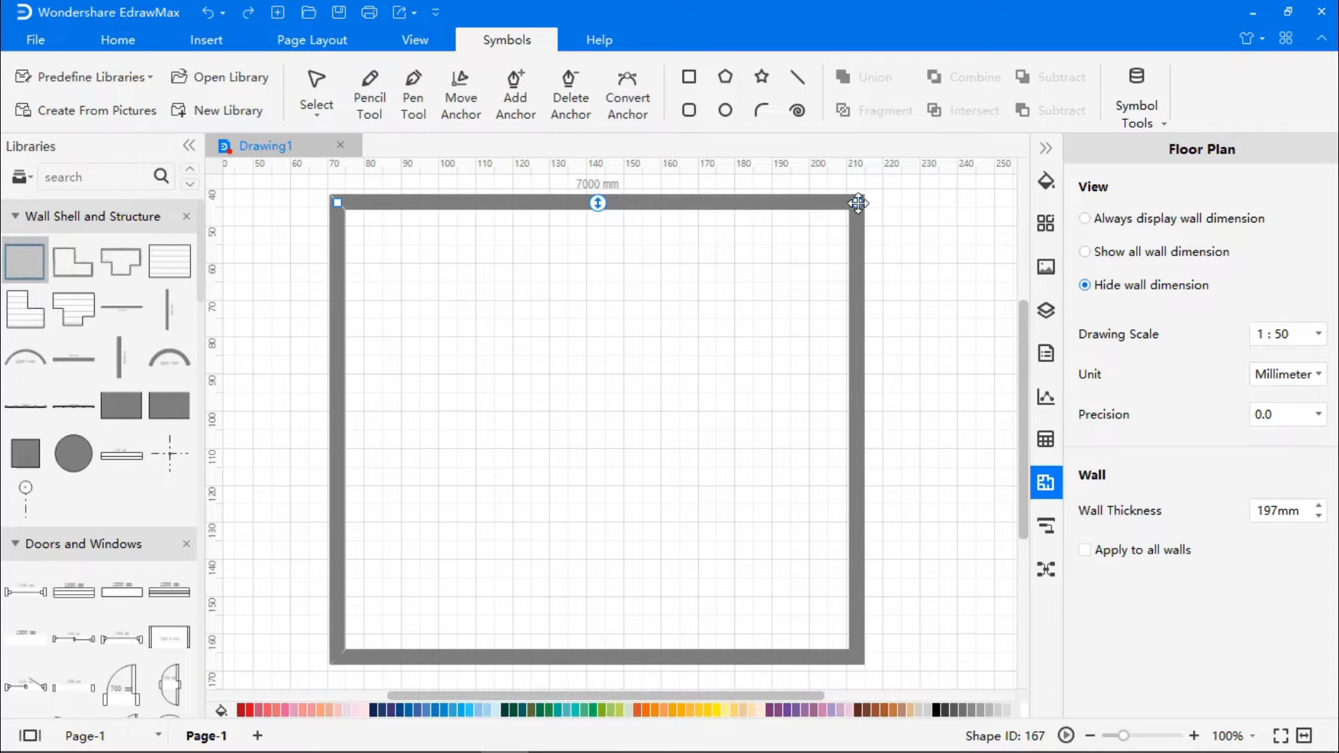
Drag the top wall's right corner out of line and restore it to a near-square outline about 6987 mm
drag(858, 203, 845, 208)
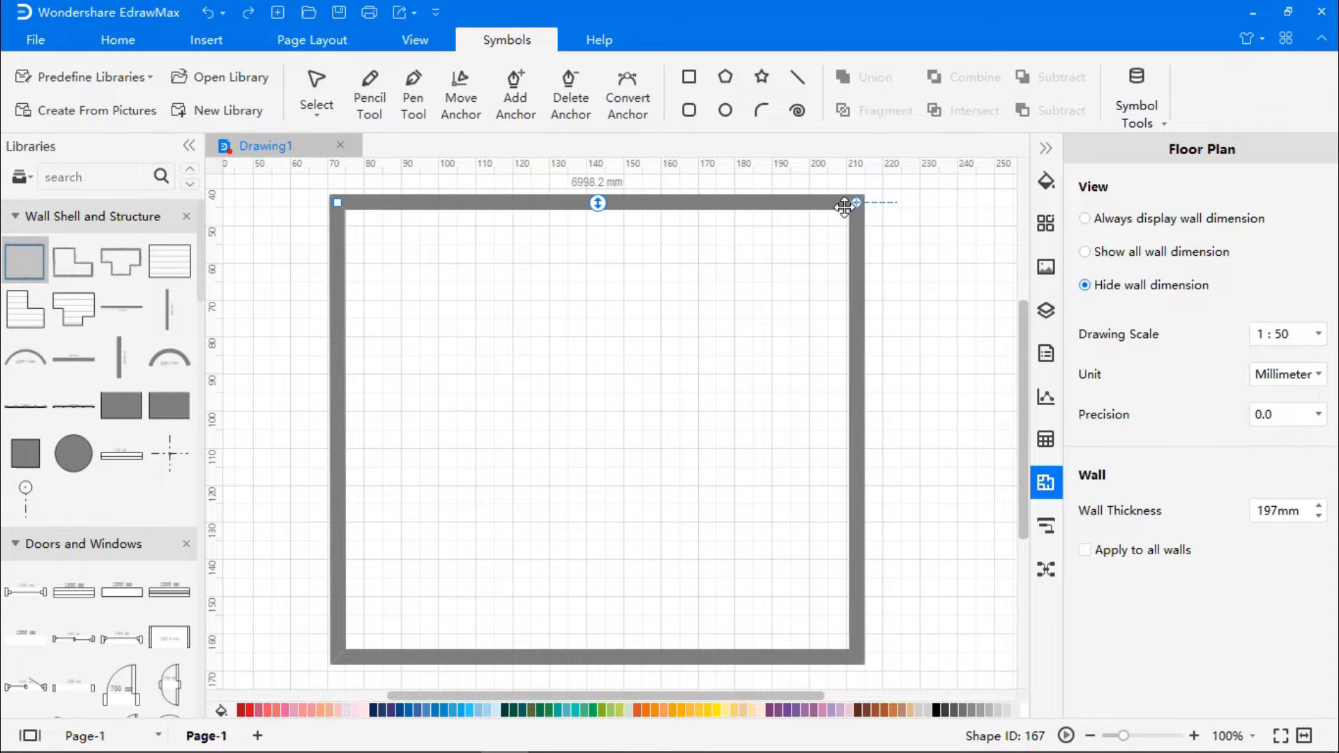
drag(852, 205, 856, 237)
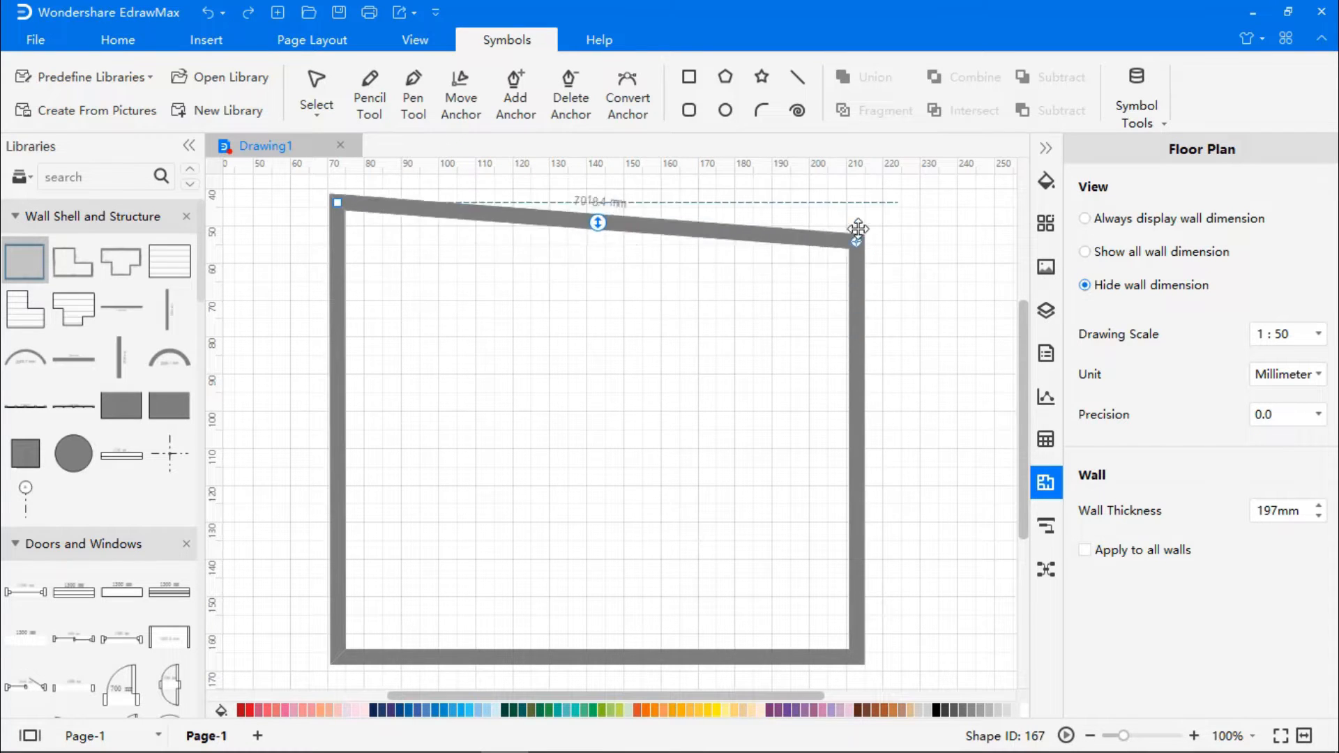
drag(856, 238, 856, 201)
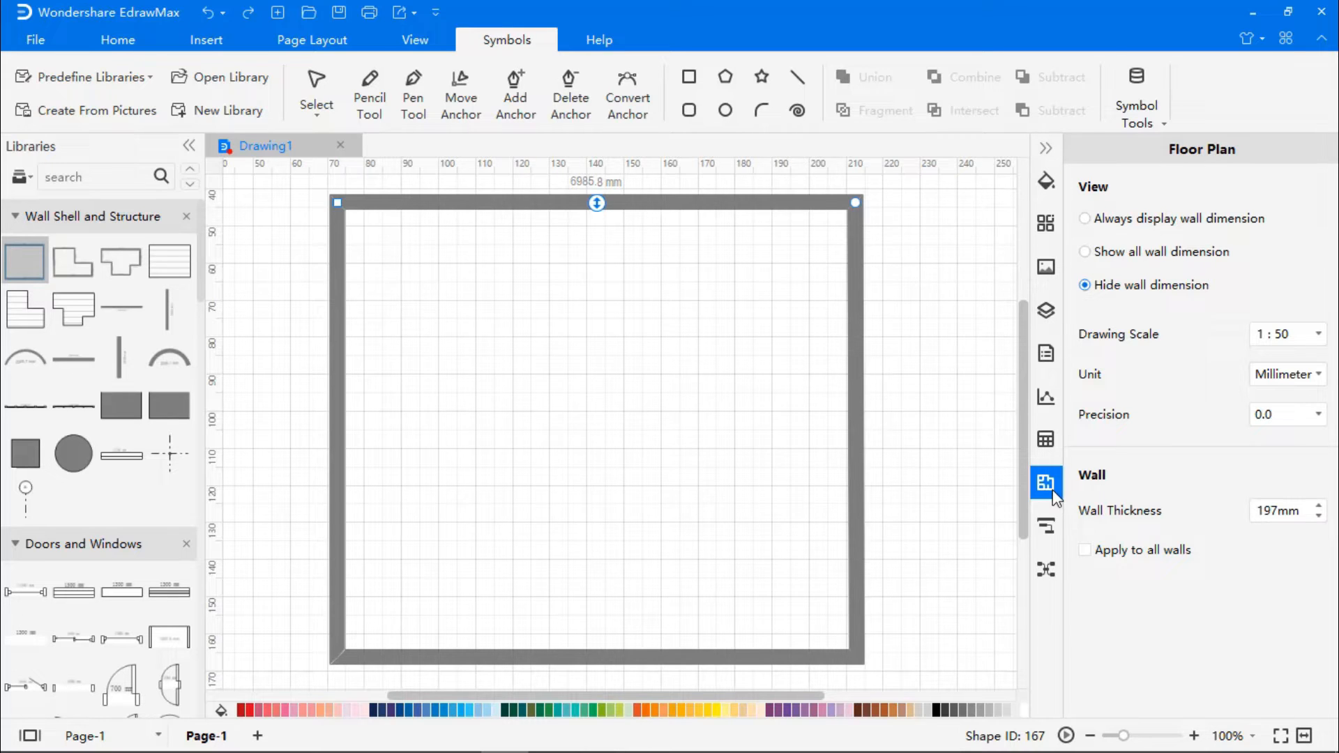
mouse_move(1045, 484)
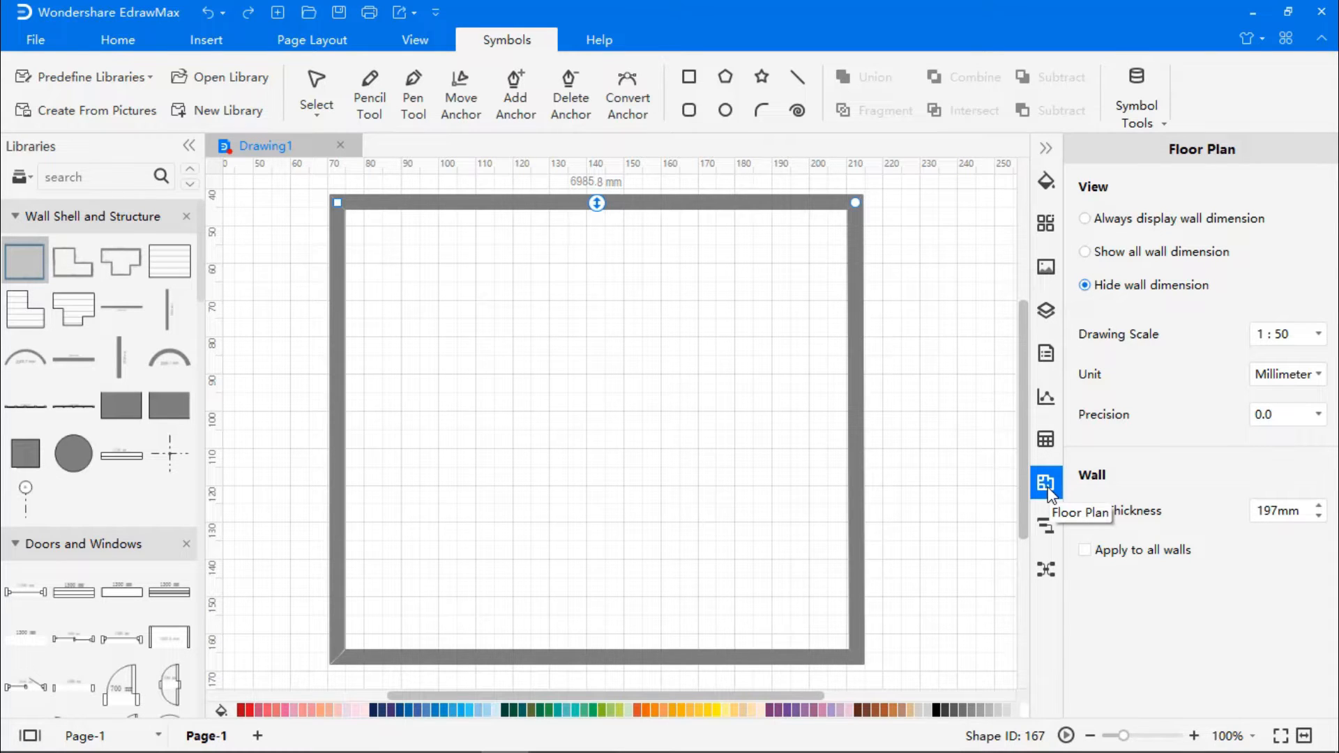
Set the floor plan unit to Centimeters, wall thickness to 10cm, and the room width dimension to 1000
click(1317, 373)
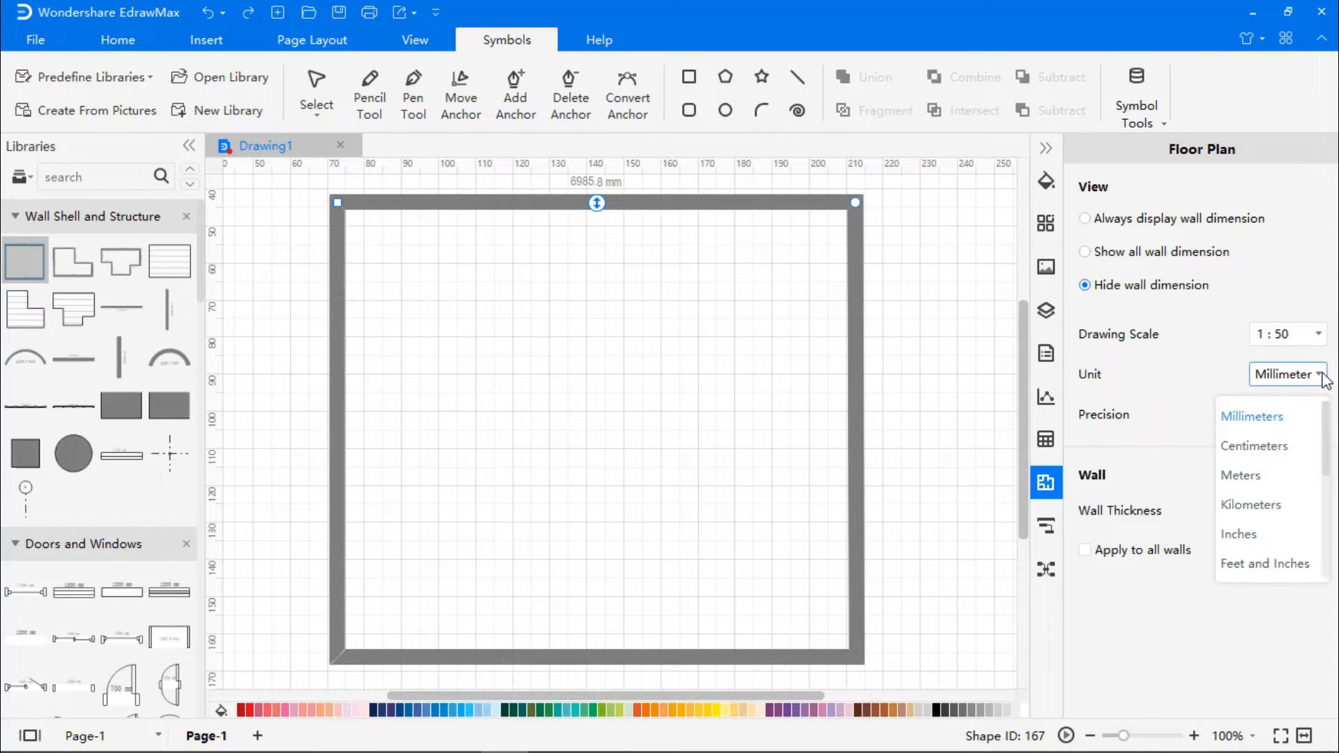
mouse_move(1265, 562)
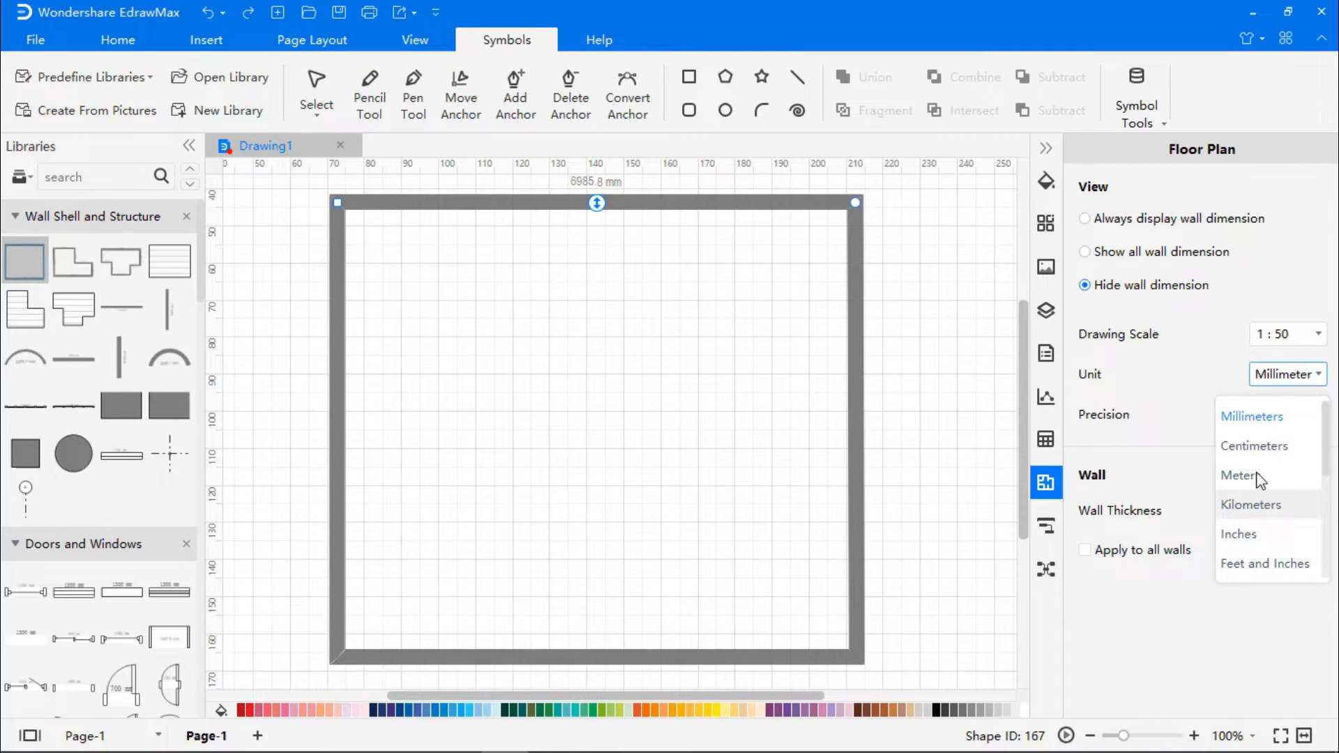
click(1255, 446)
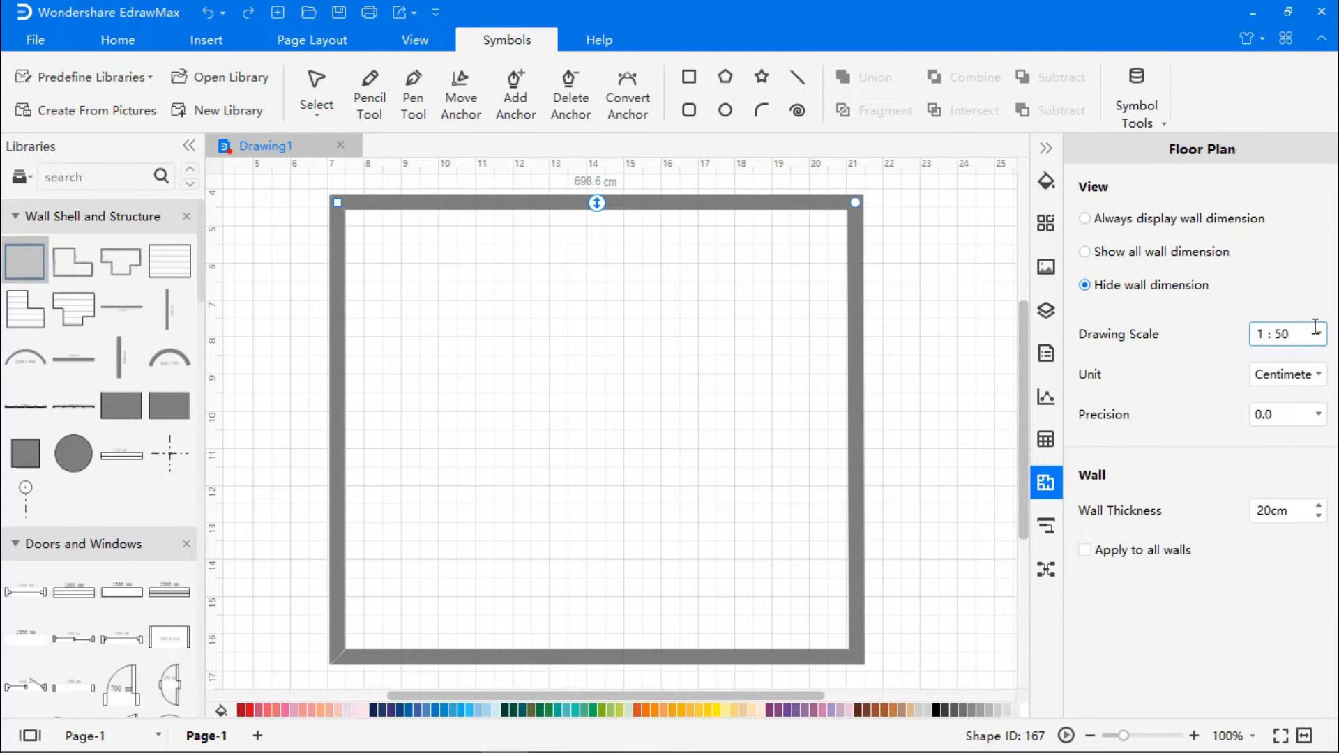
click(1318, 333)
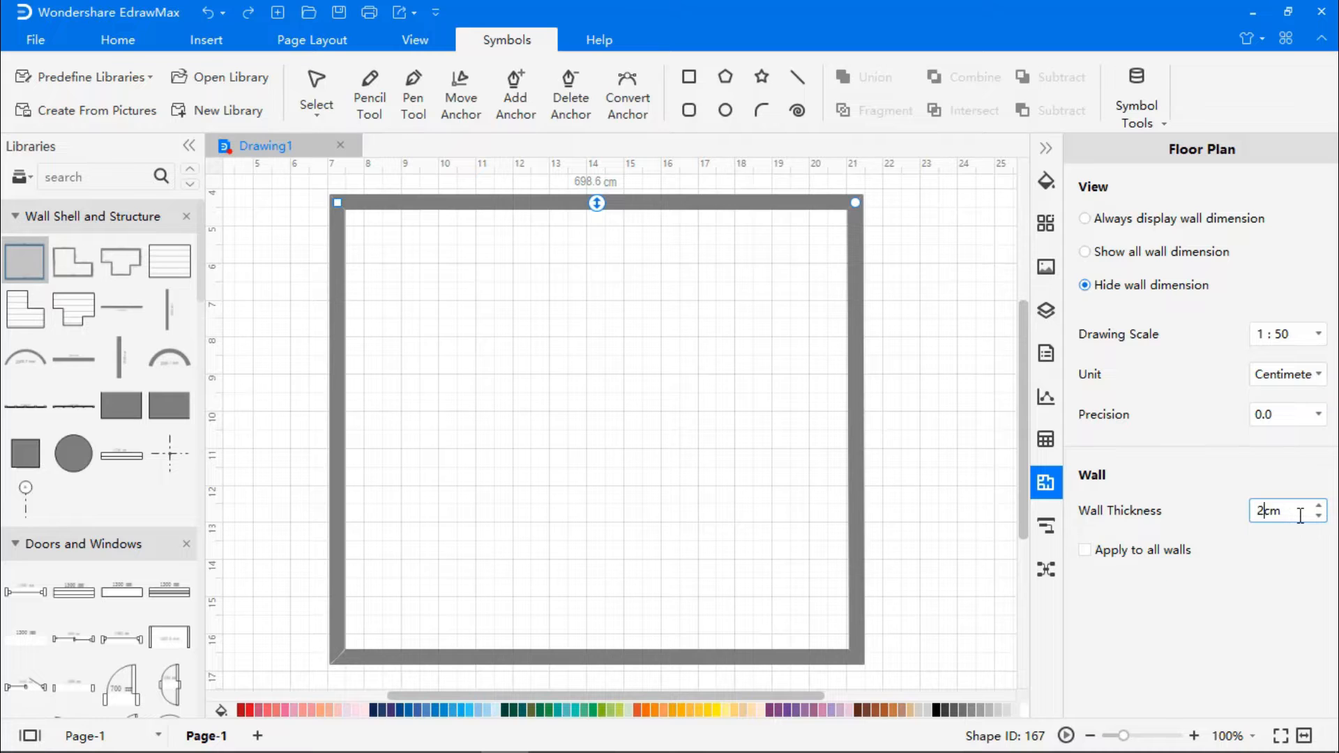
text(10cm)
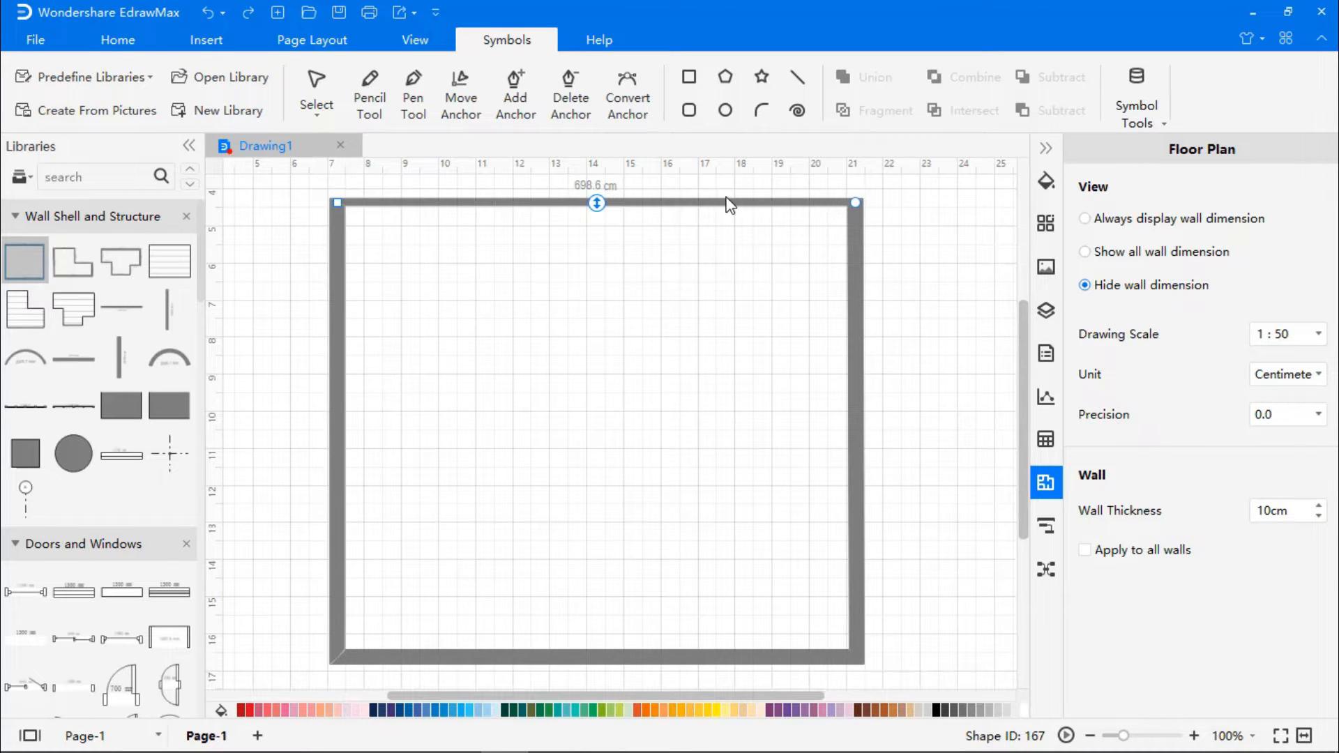
click(1280, 511)
text(15)
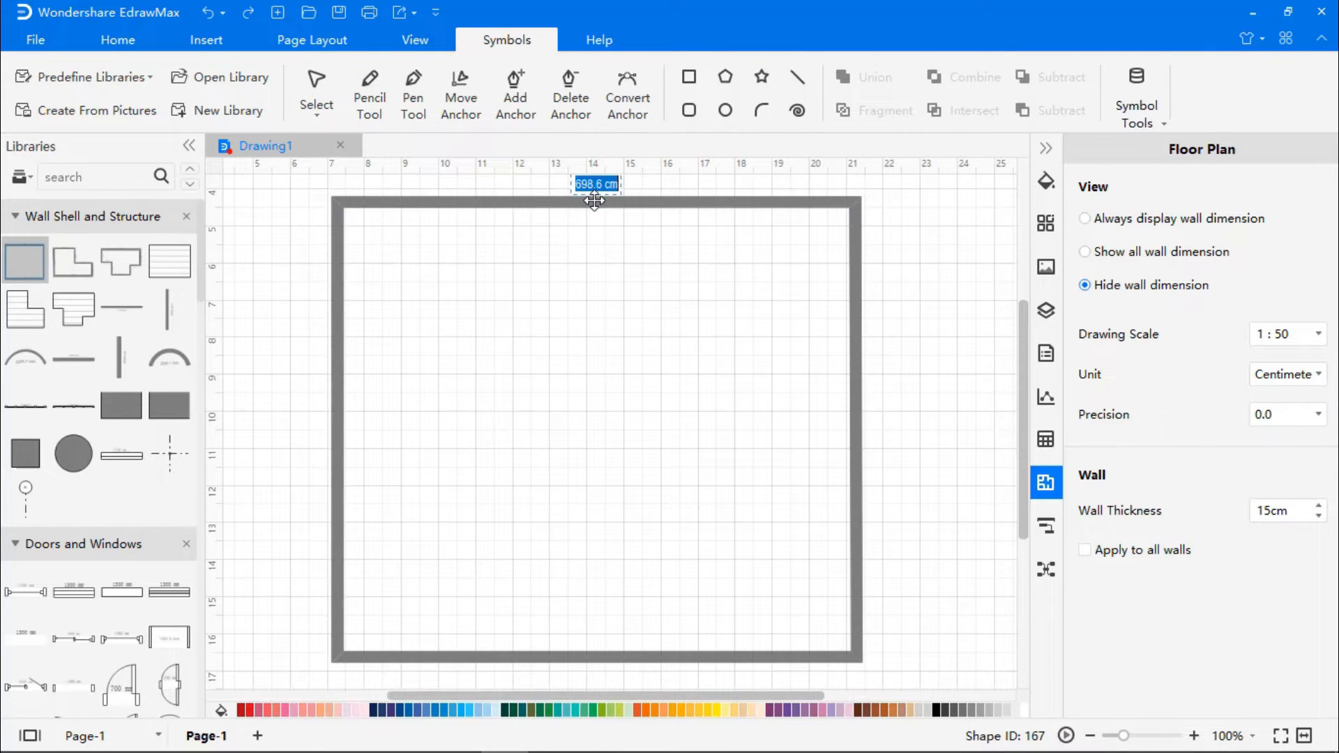
text(1000)
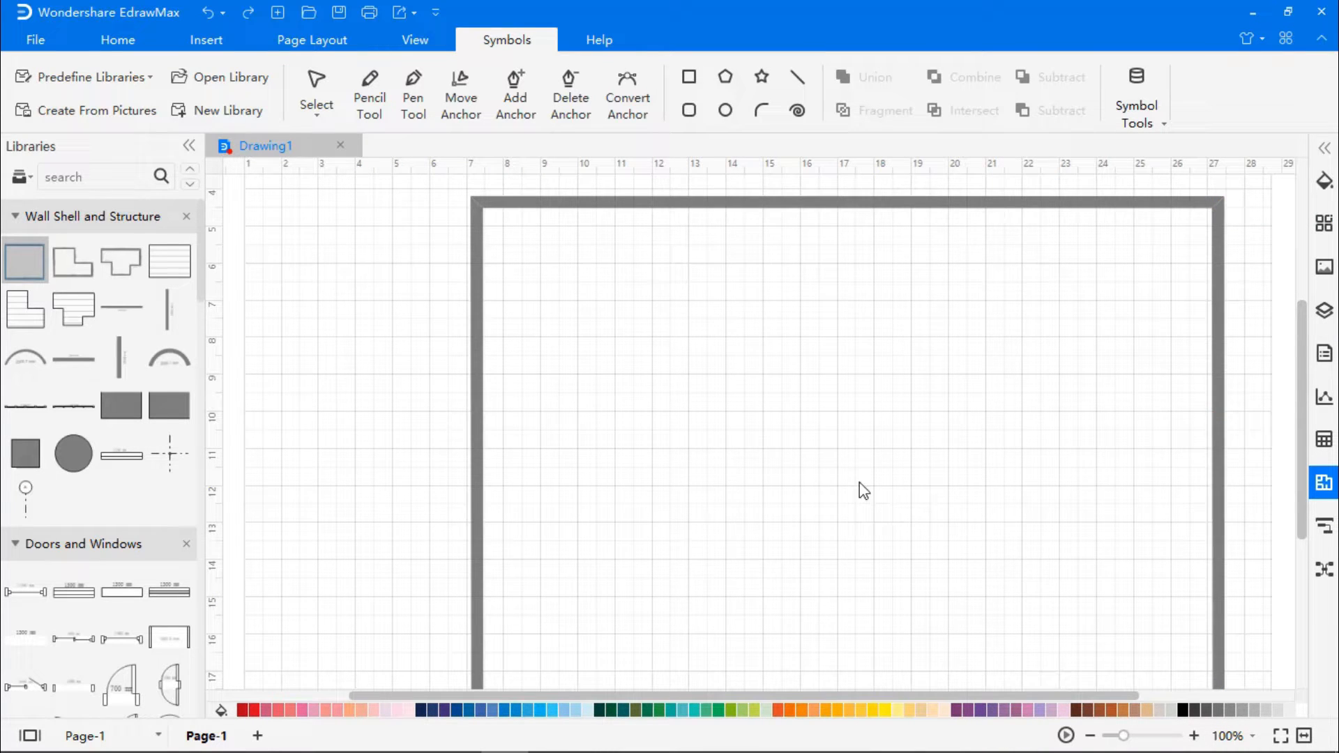
Add interior walls forming perimeter rooms and place Room blocks in the middle of the plan
click(1091, 735)
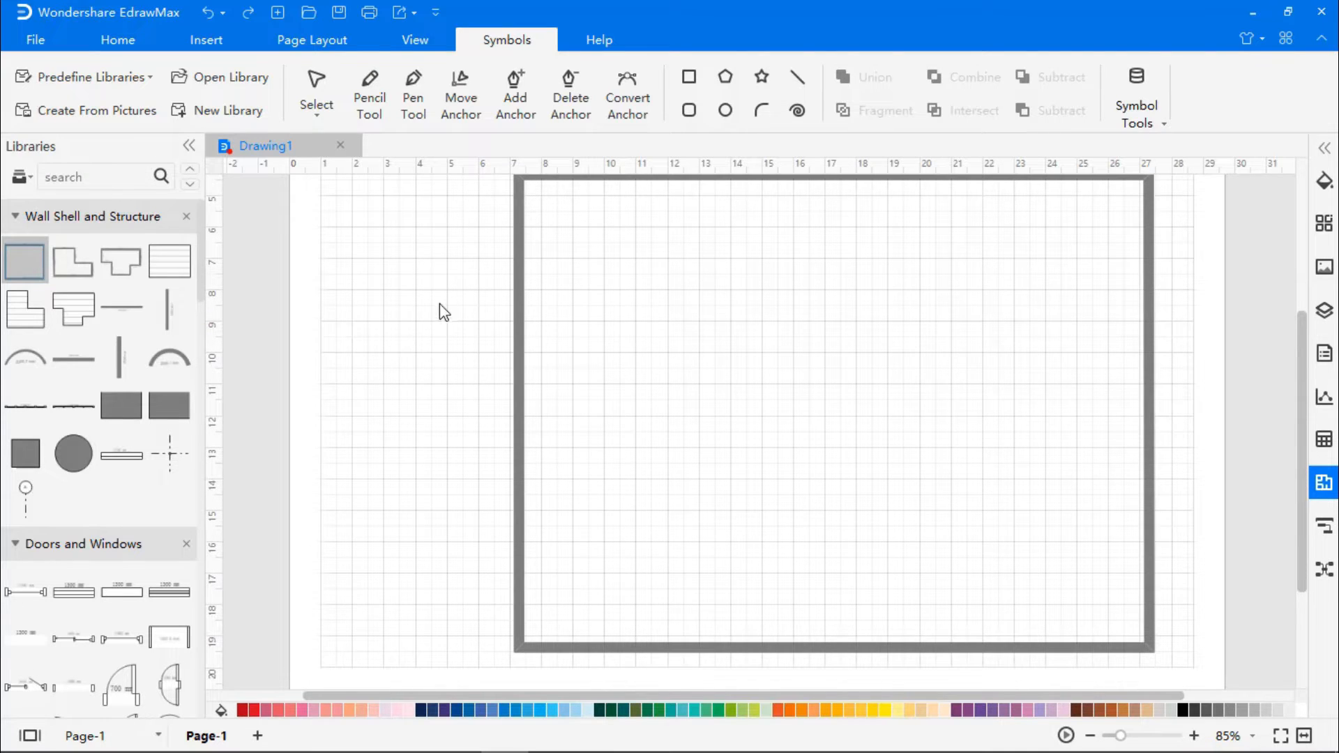
mouse_move(169, 306)
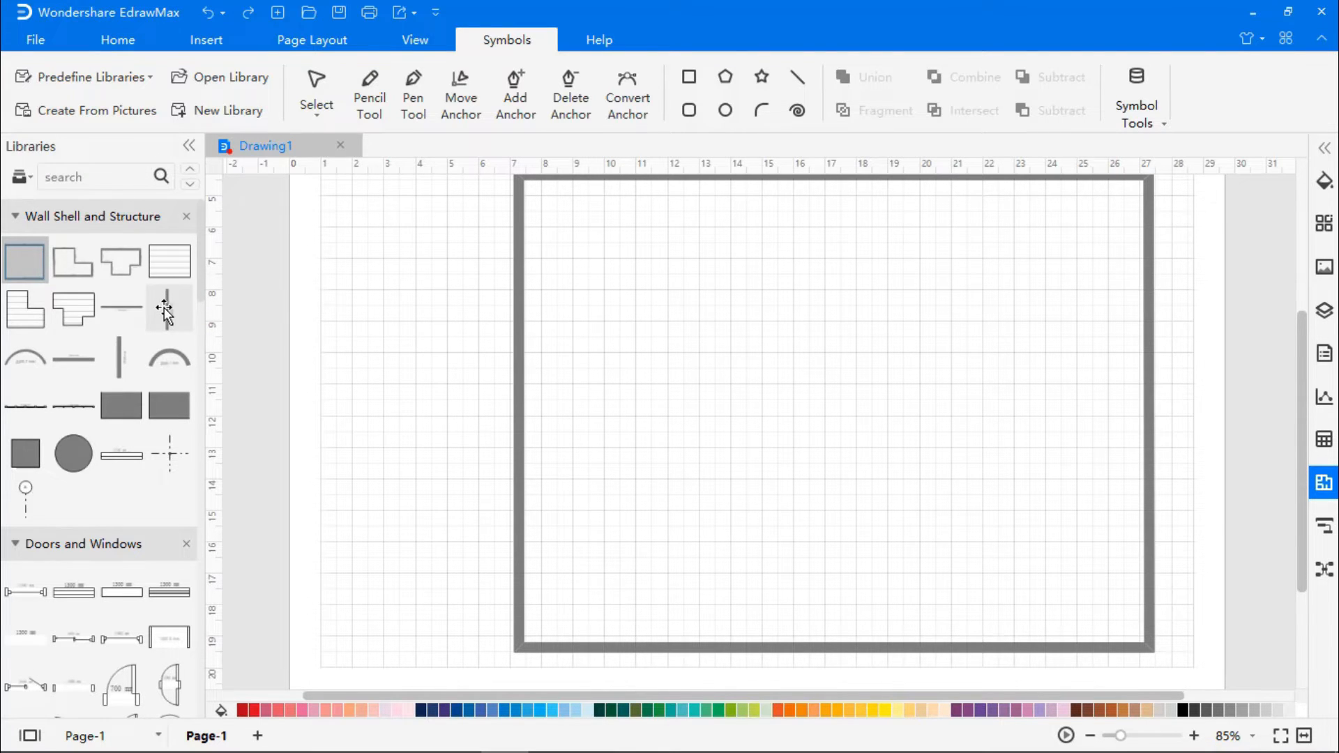
mouse_move(123, 307)
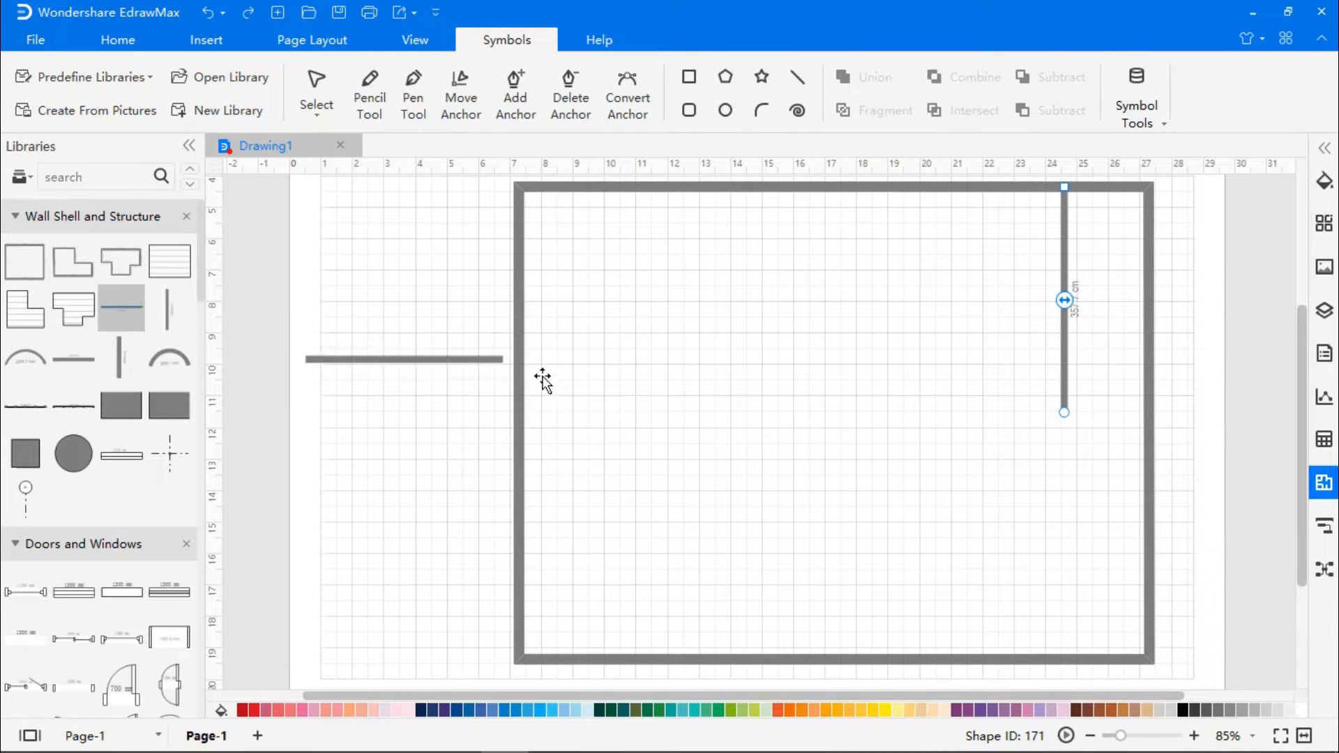
drag(404, 358, 1048, 423)
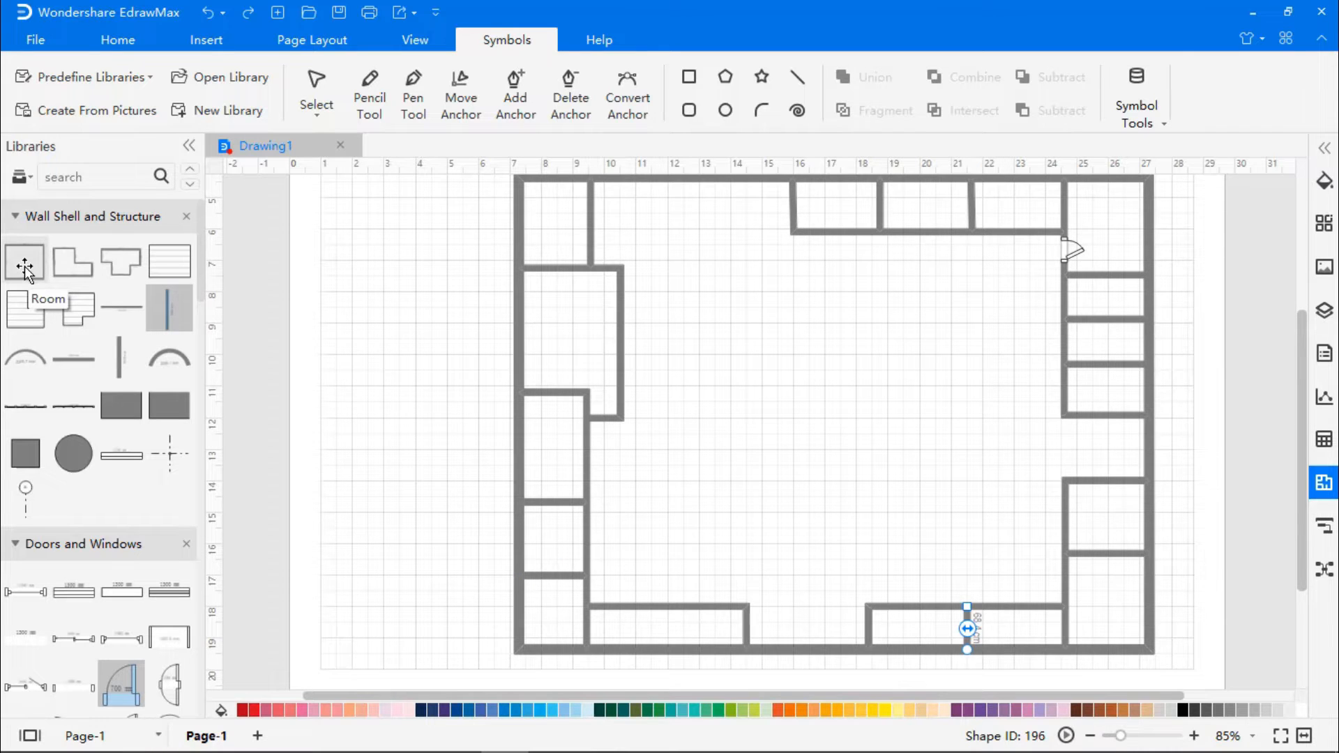
click(1322, 483)
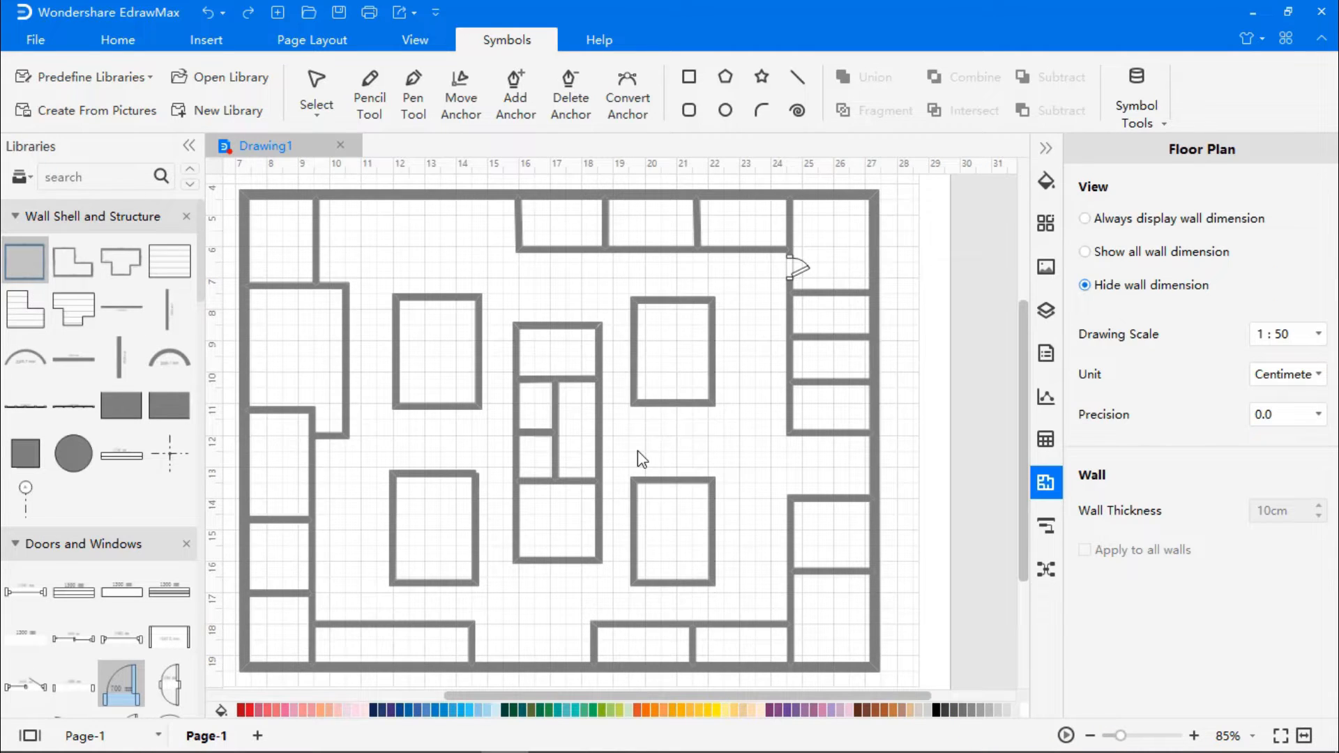
mouse_move(797, 273)
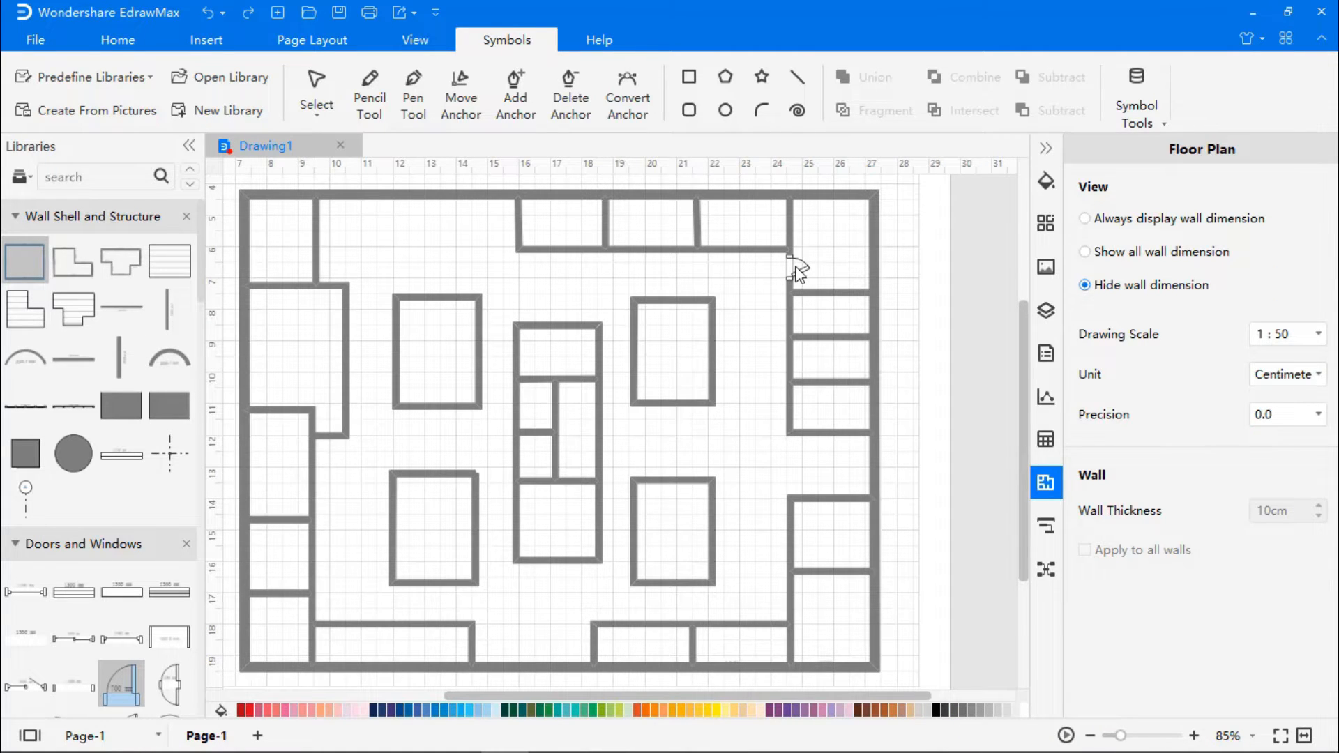
Place single doors on each room's walls and zoom out to view the whole floor plan
click(791, 269)
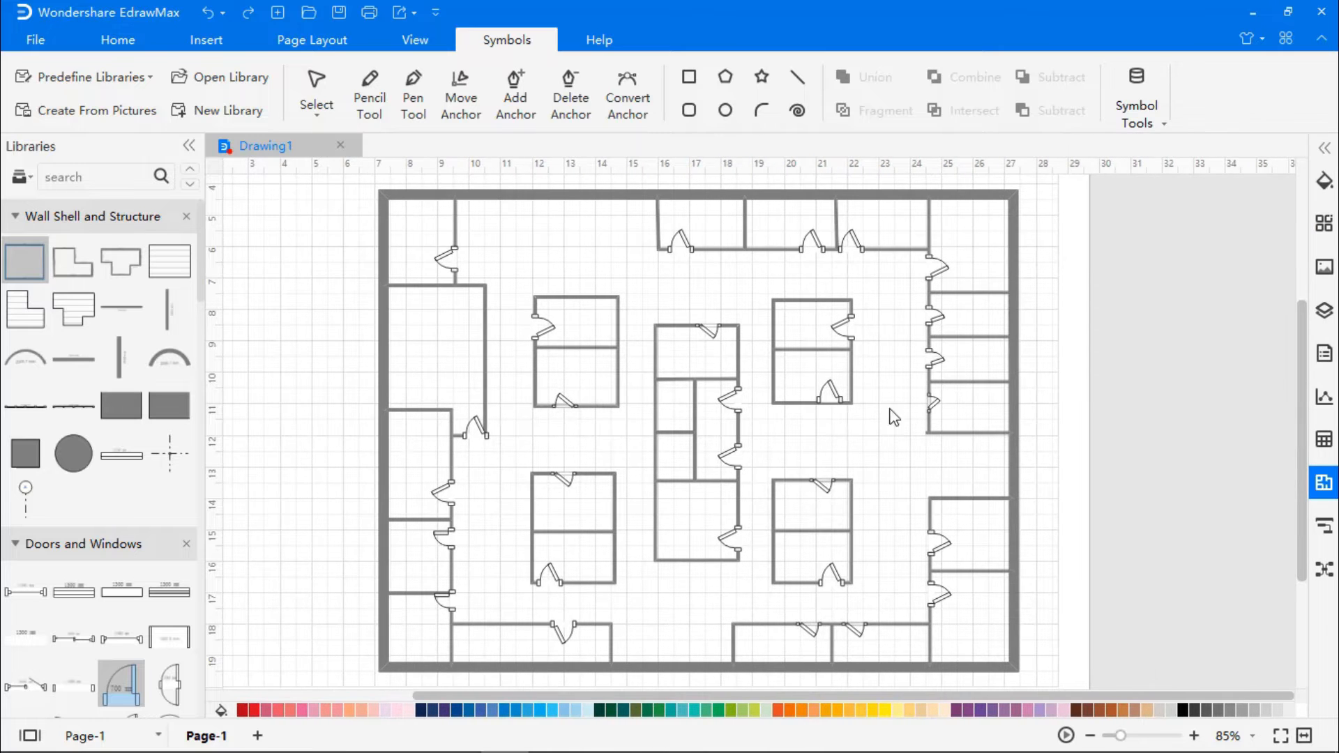
click(1090, 735)
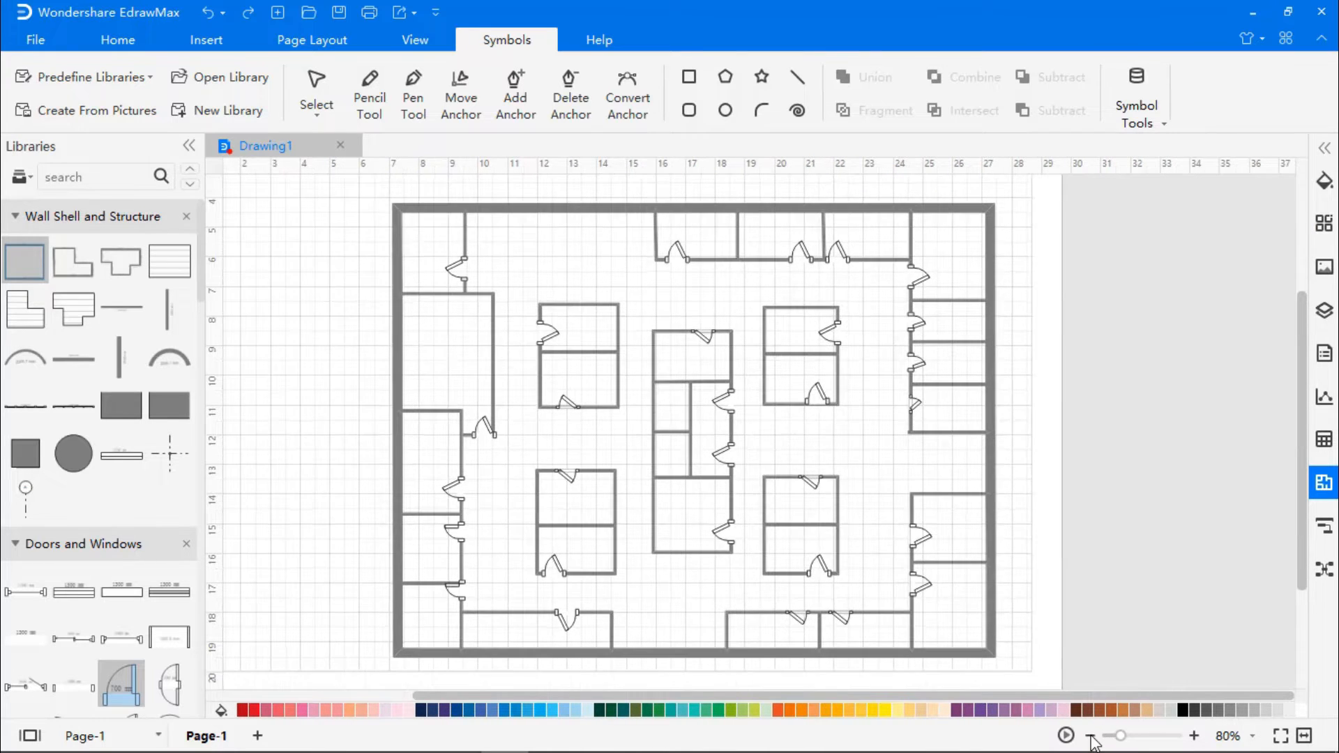
Place Double Door exits on the top and right outer walls of the plan
click(1091, 735)
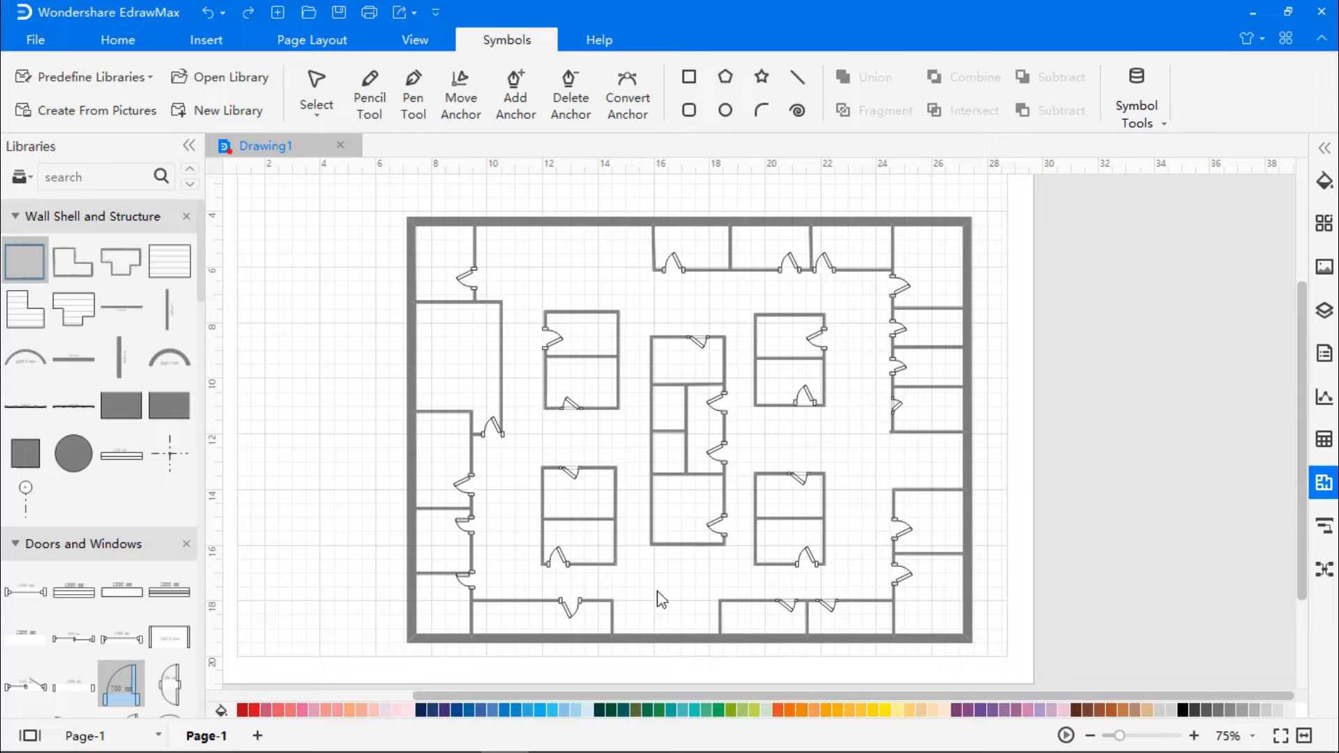
scroll(down, 3)
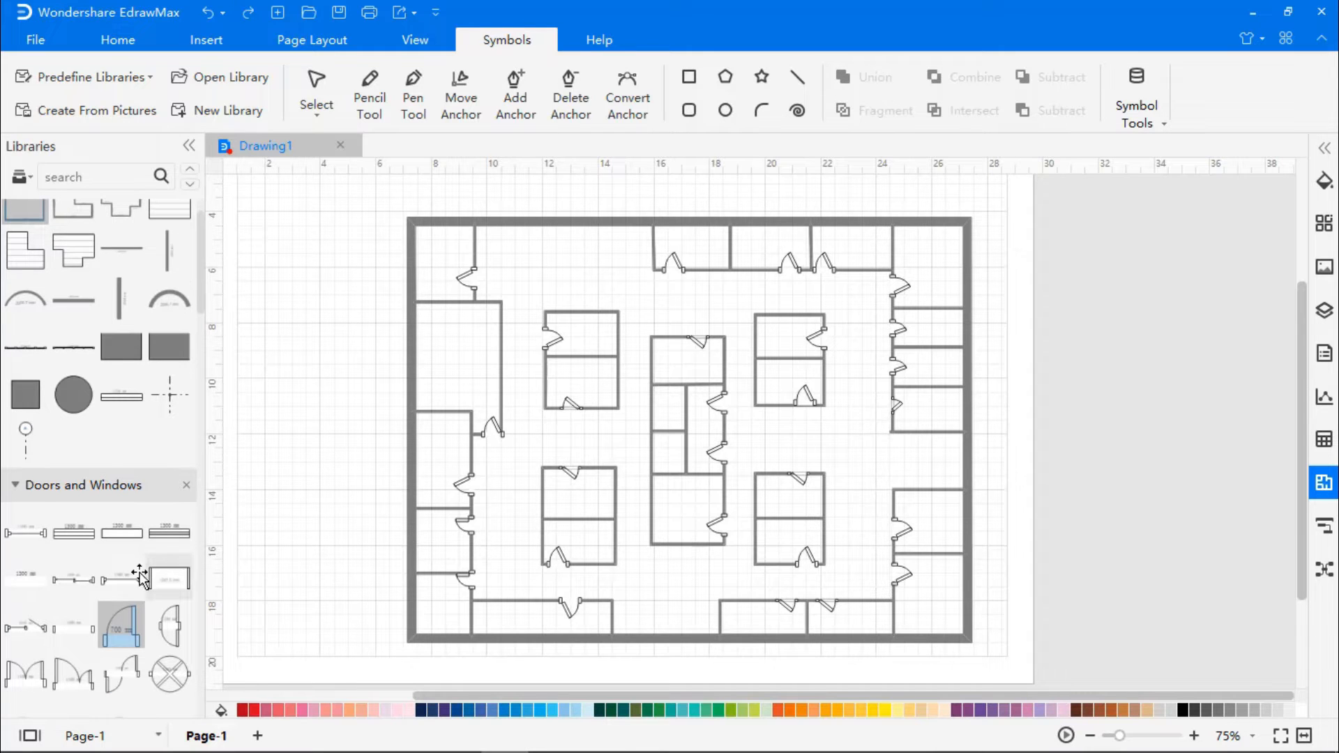
drag(122, 623, 490, 282)
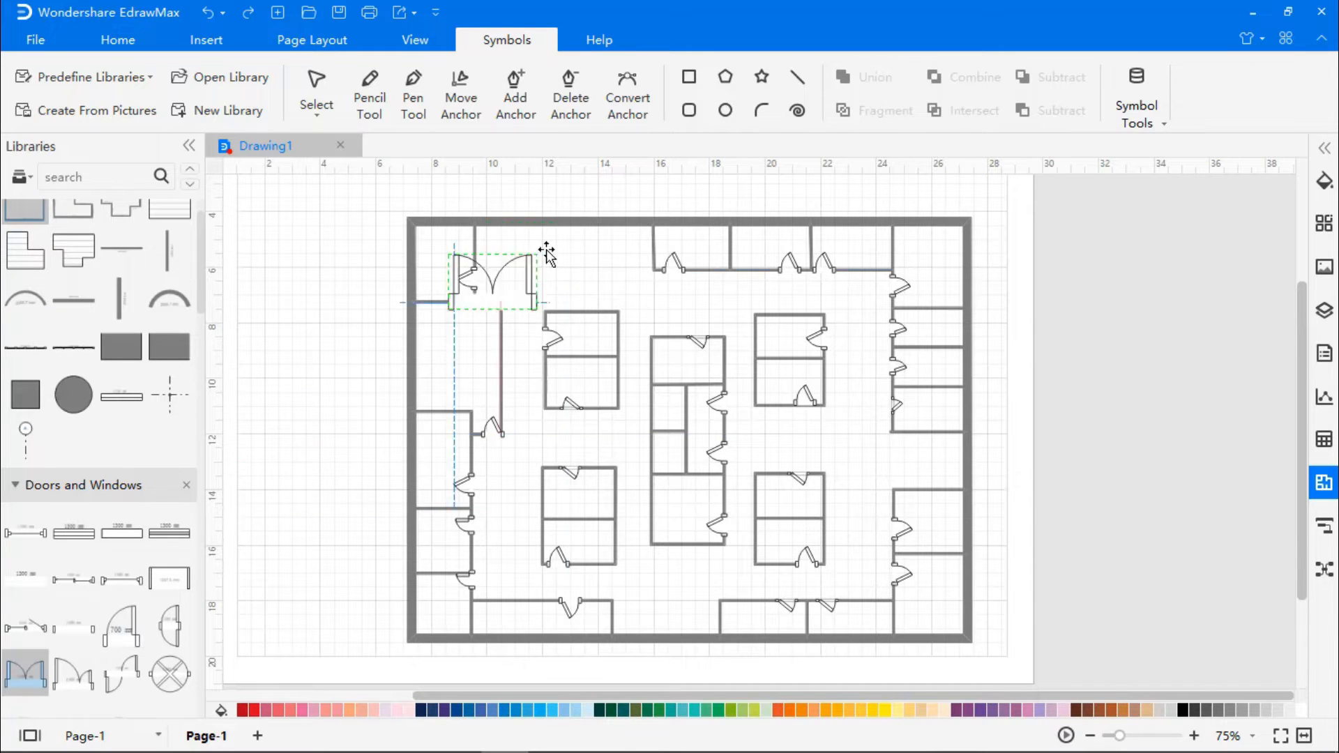
drag(499, 274, 563, 213)
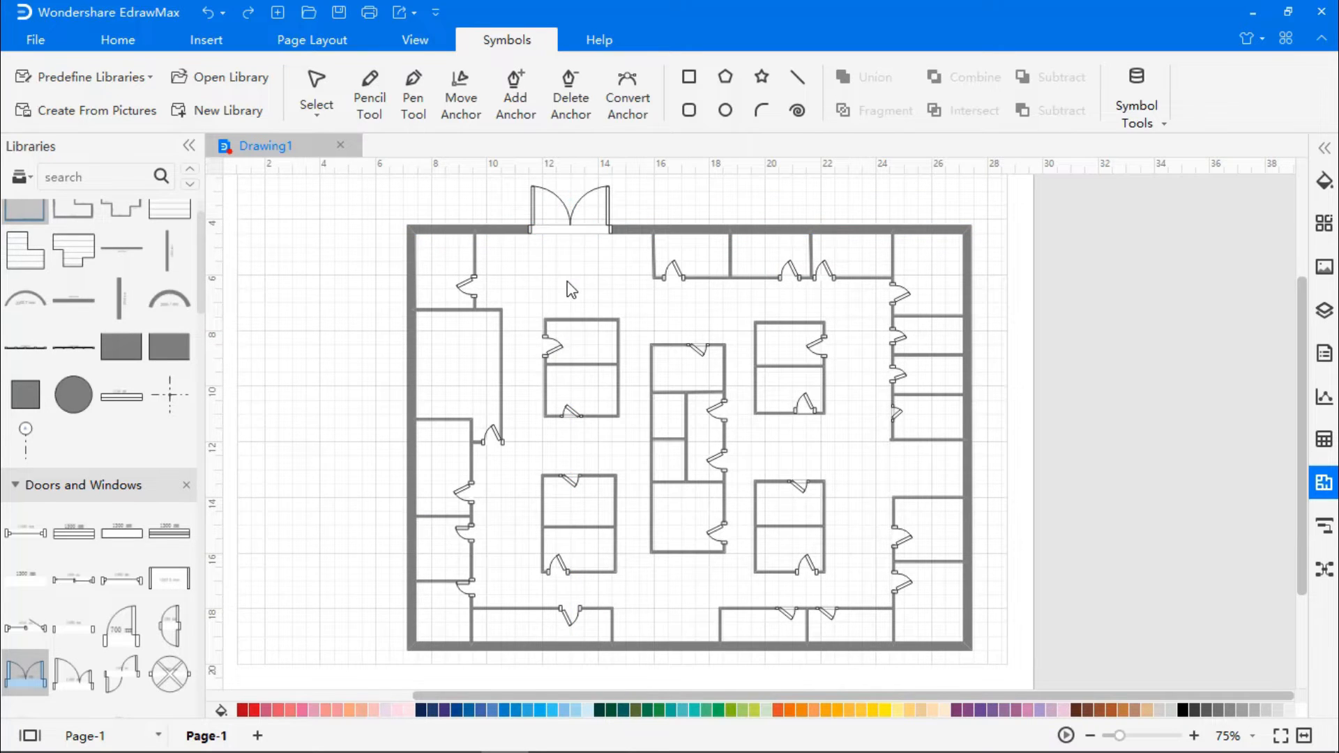
mouse_move(593, 235)
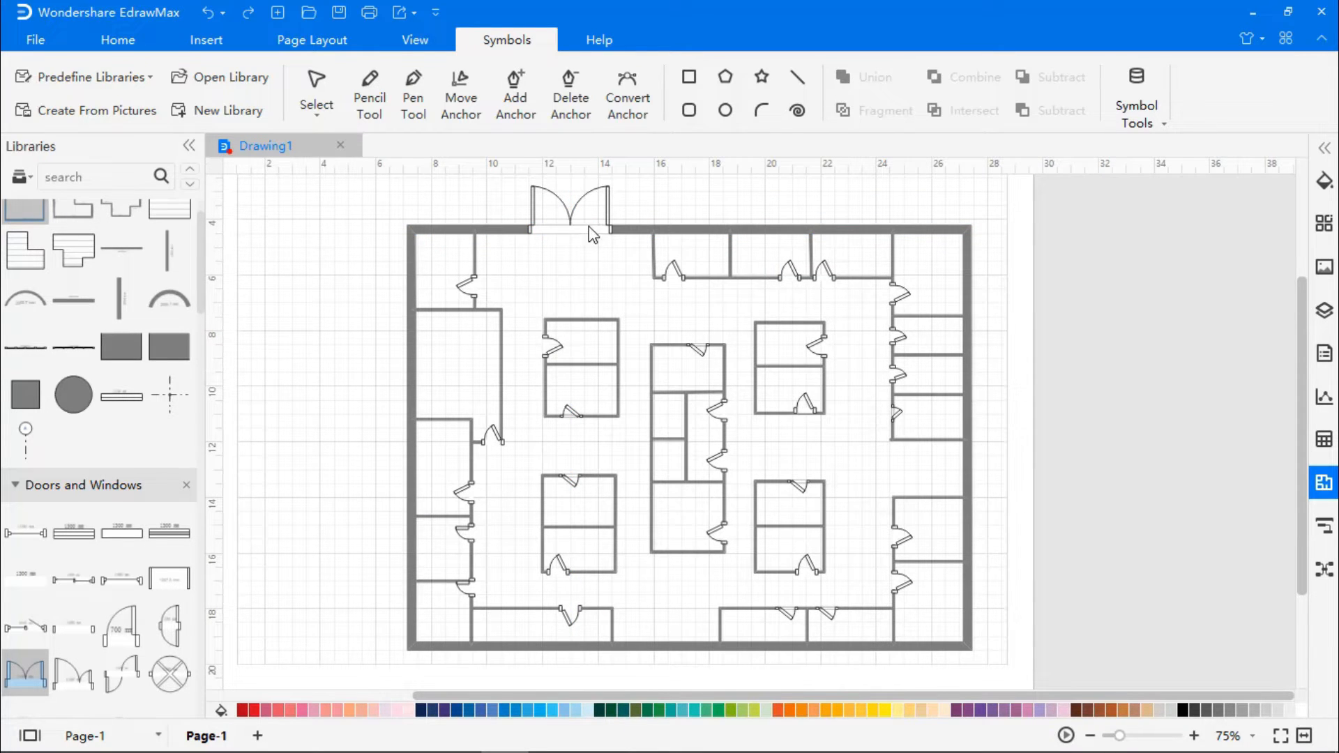
click(568, 217)
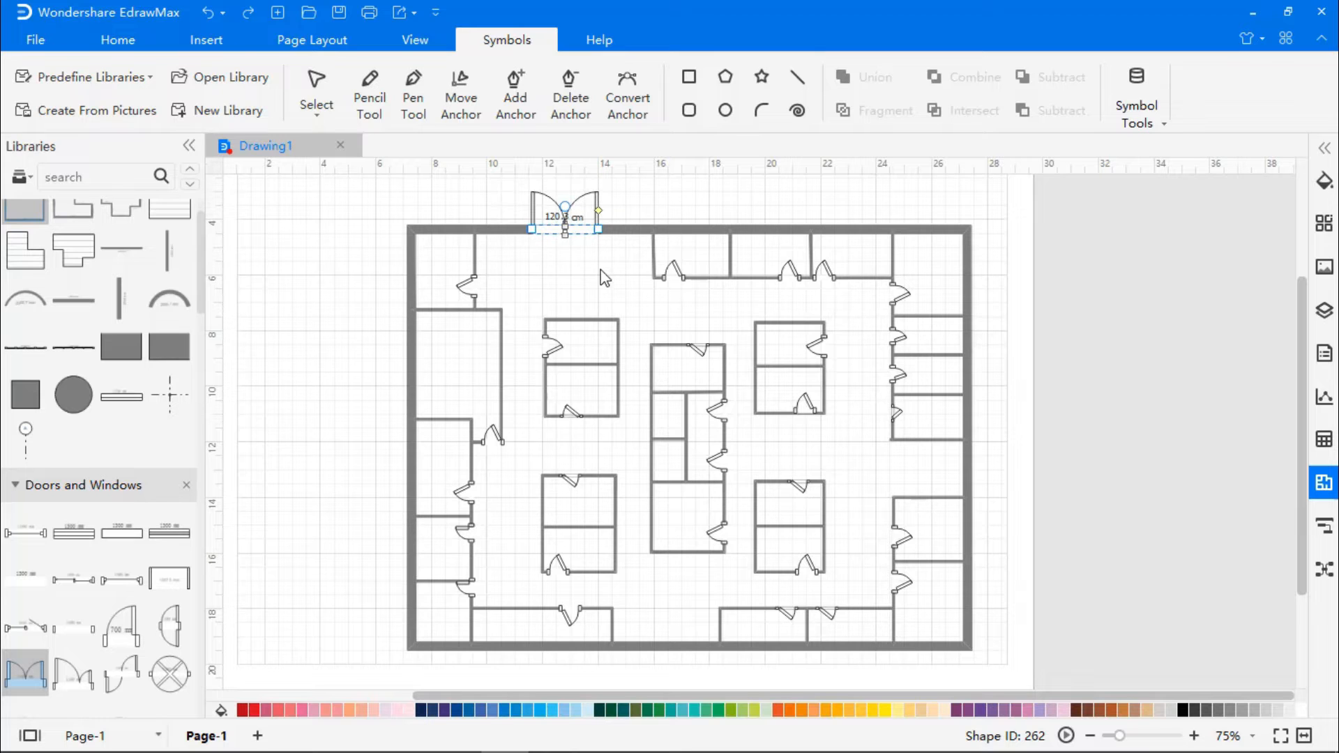
drag(563, 218, 845, 443)
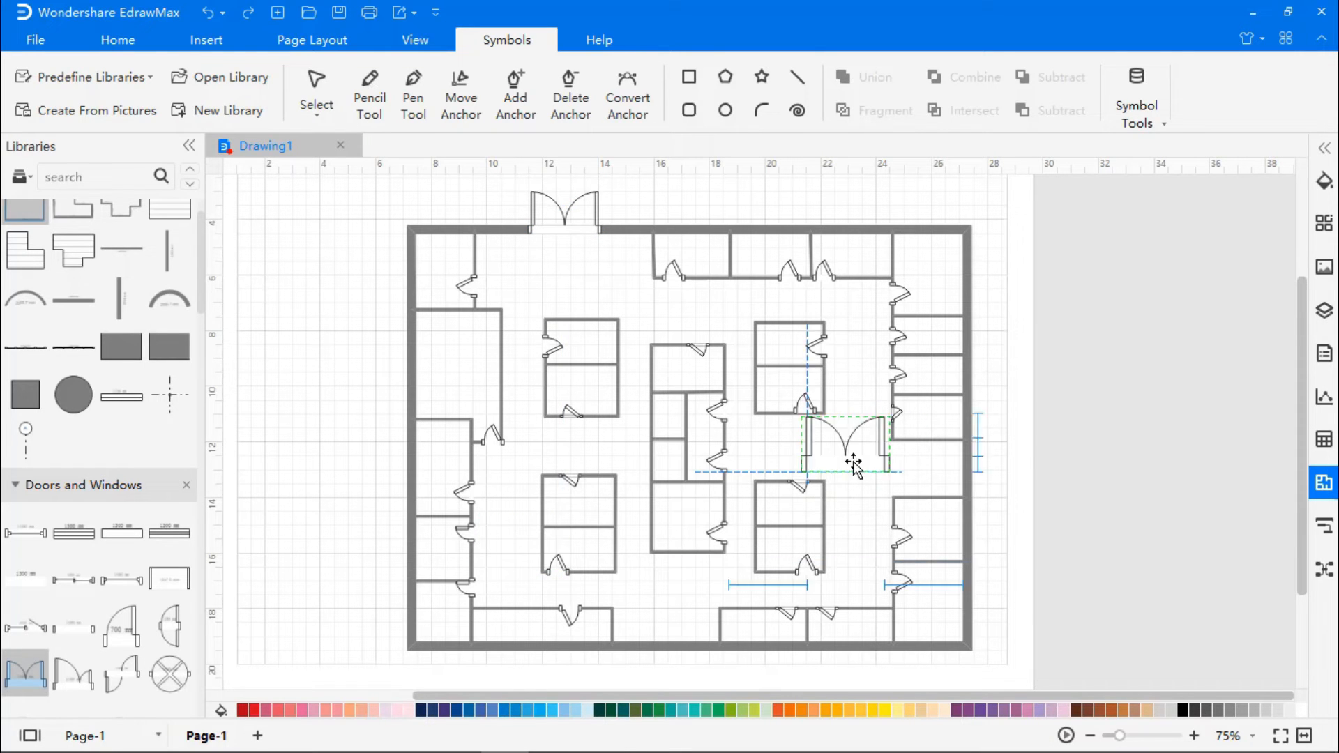
drag(845, 448, 977, 461)
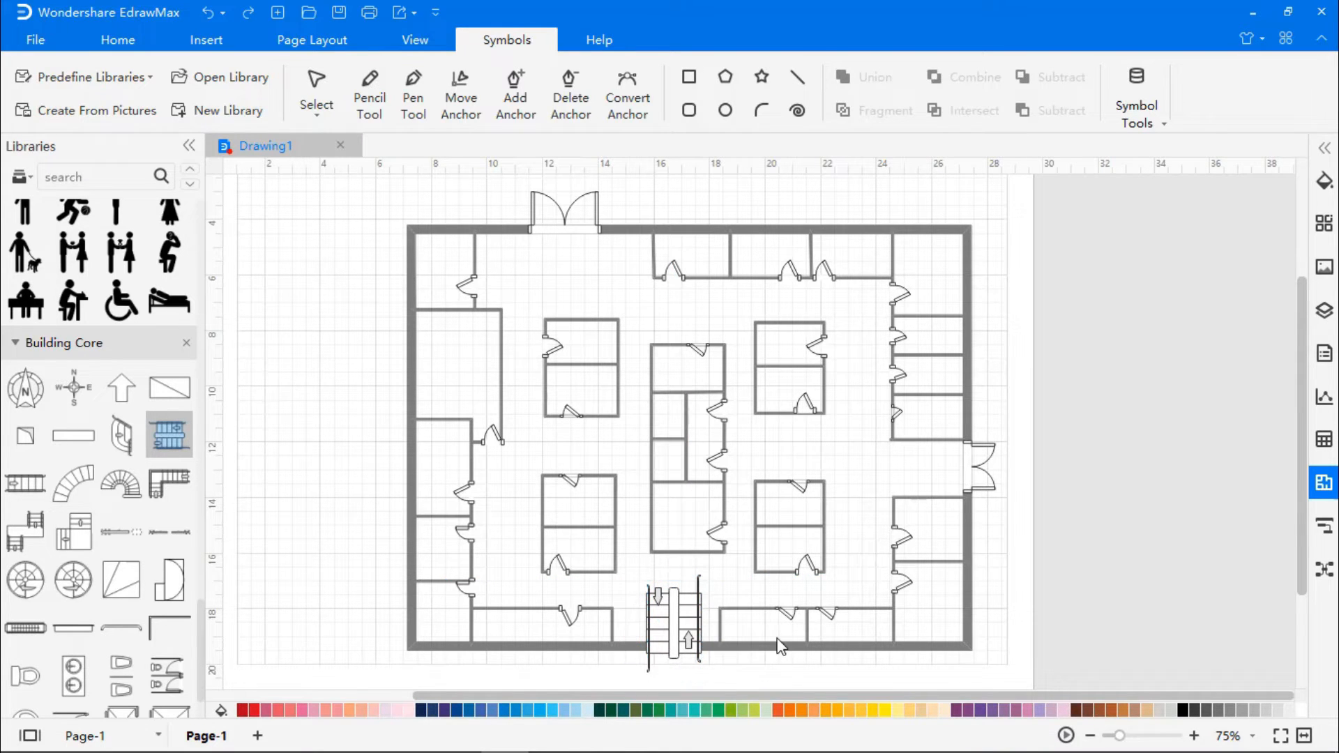
mouse_move(604, 582)
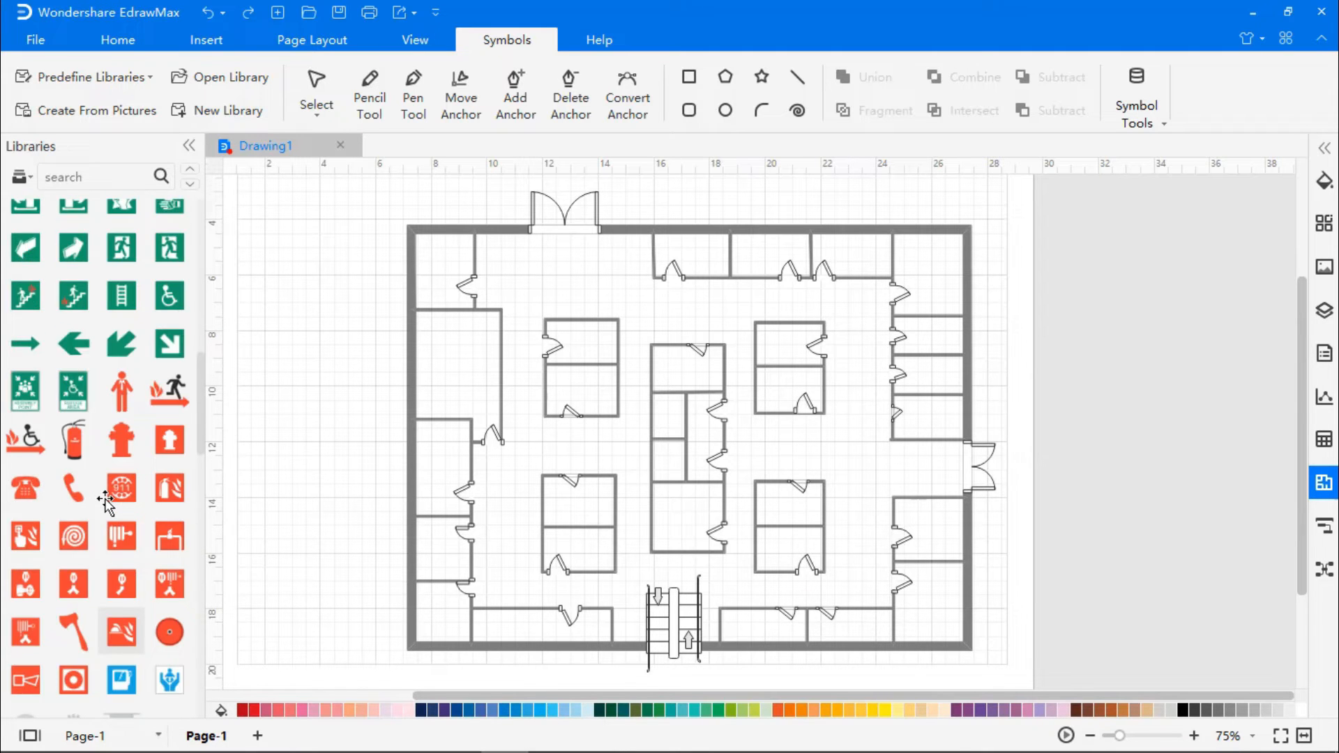
Place red fire extinguisher symbols in the top-left corridor and near a door
scroll(down, 3)
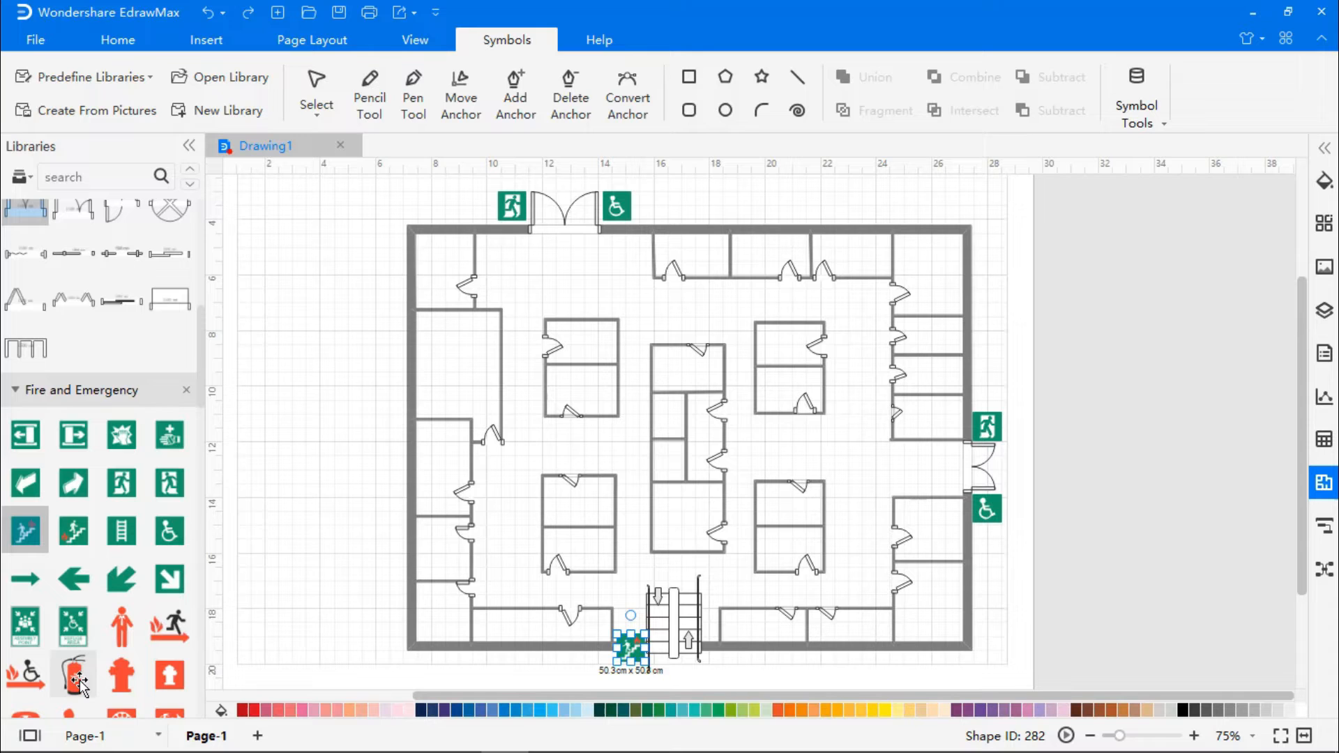
drag(74, 675, 494, 306)
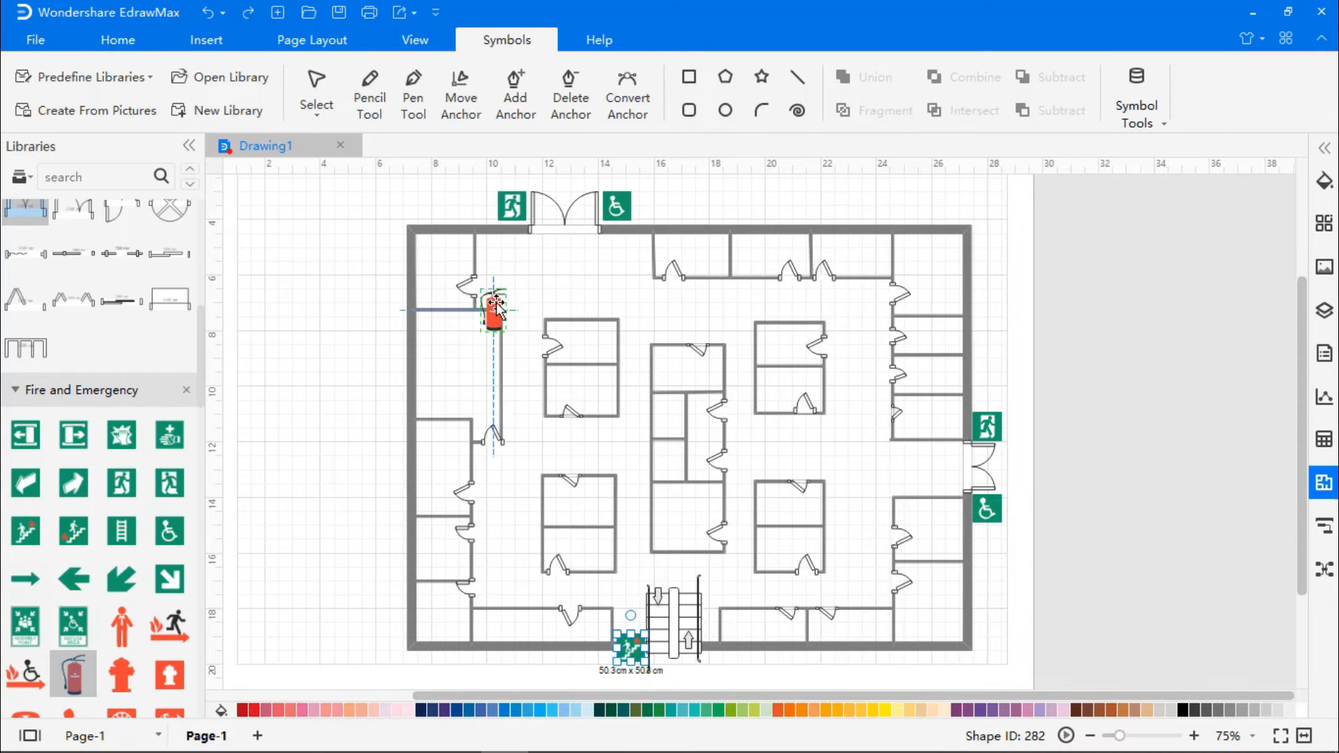
drag(495, 307, 496, 253)
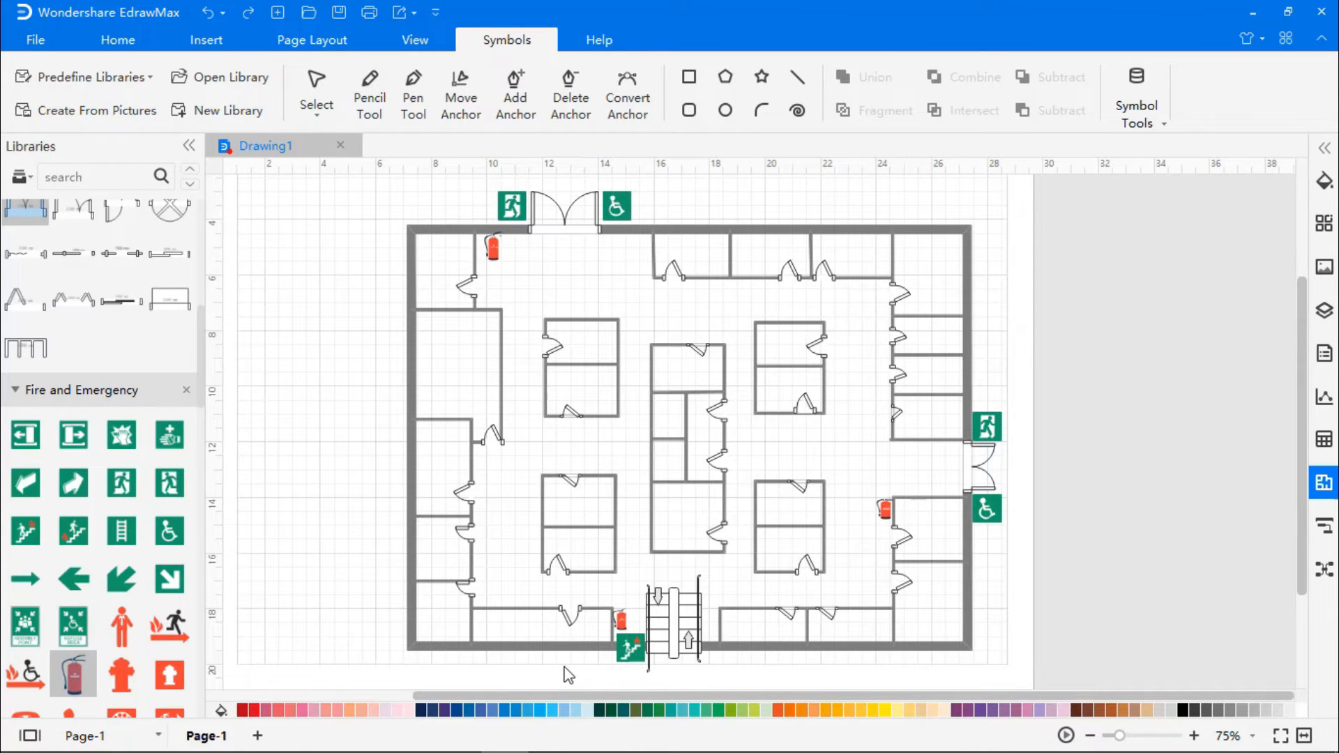
scroll(down, 3)
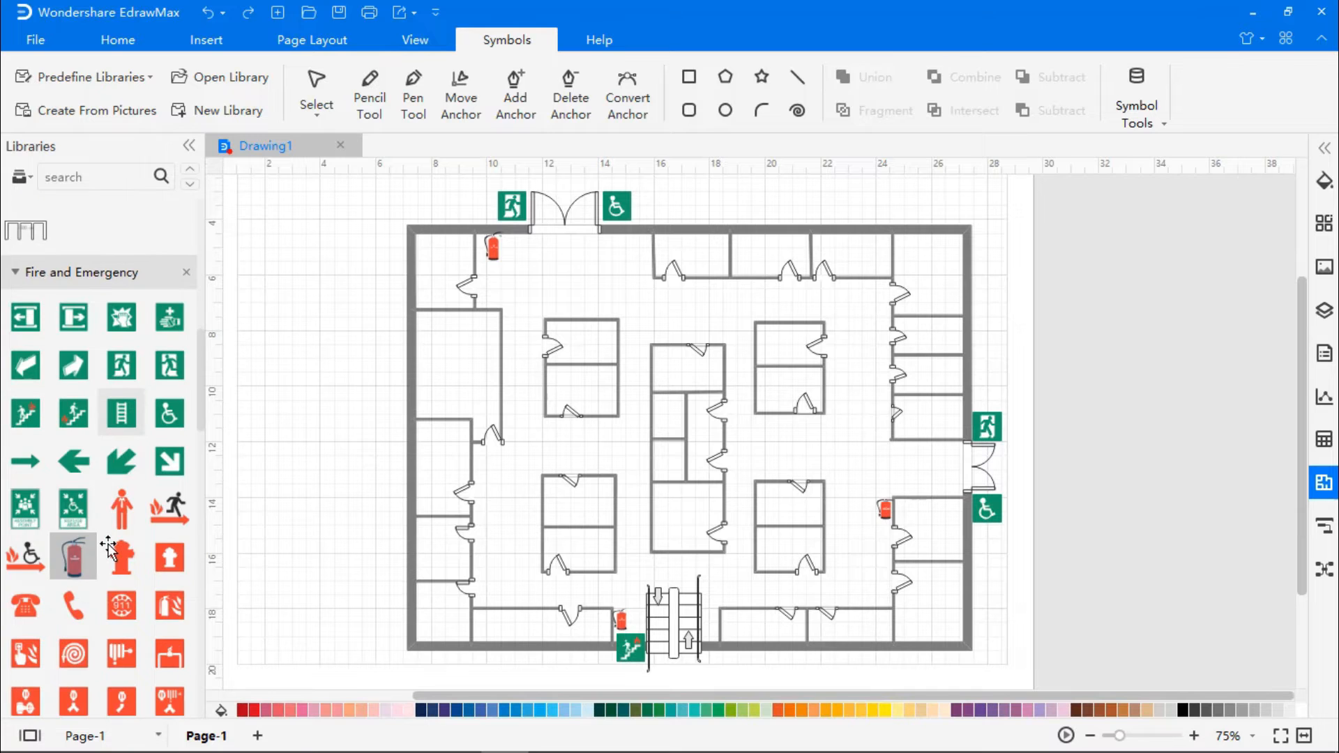
Scroll the symbol library to reach the fire hose reel and prohibition signs
scroll(down, 3)
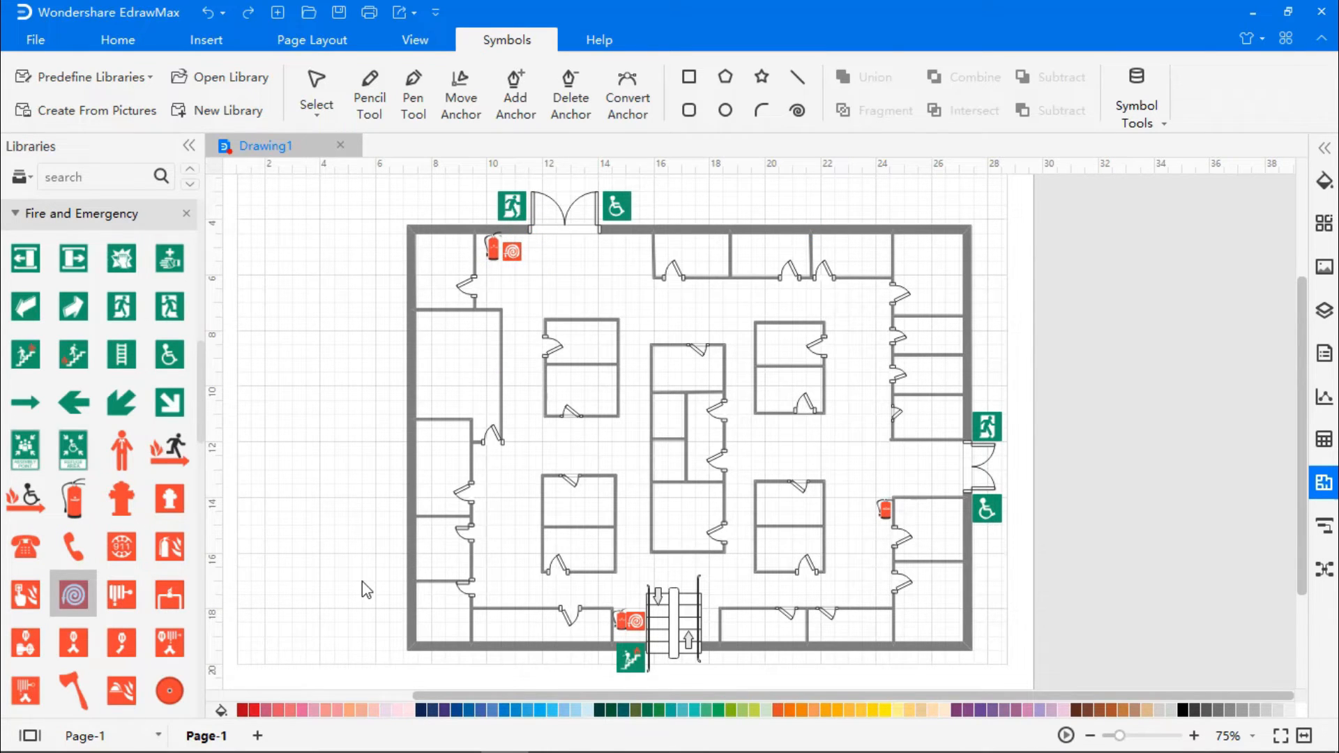
mouse_move(120, 498)
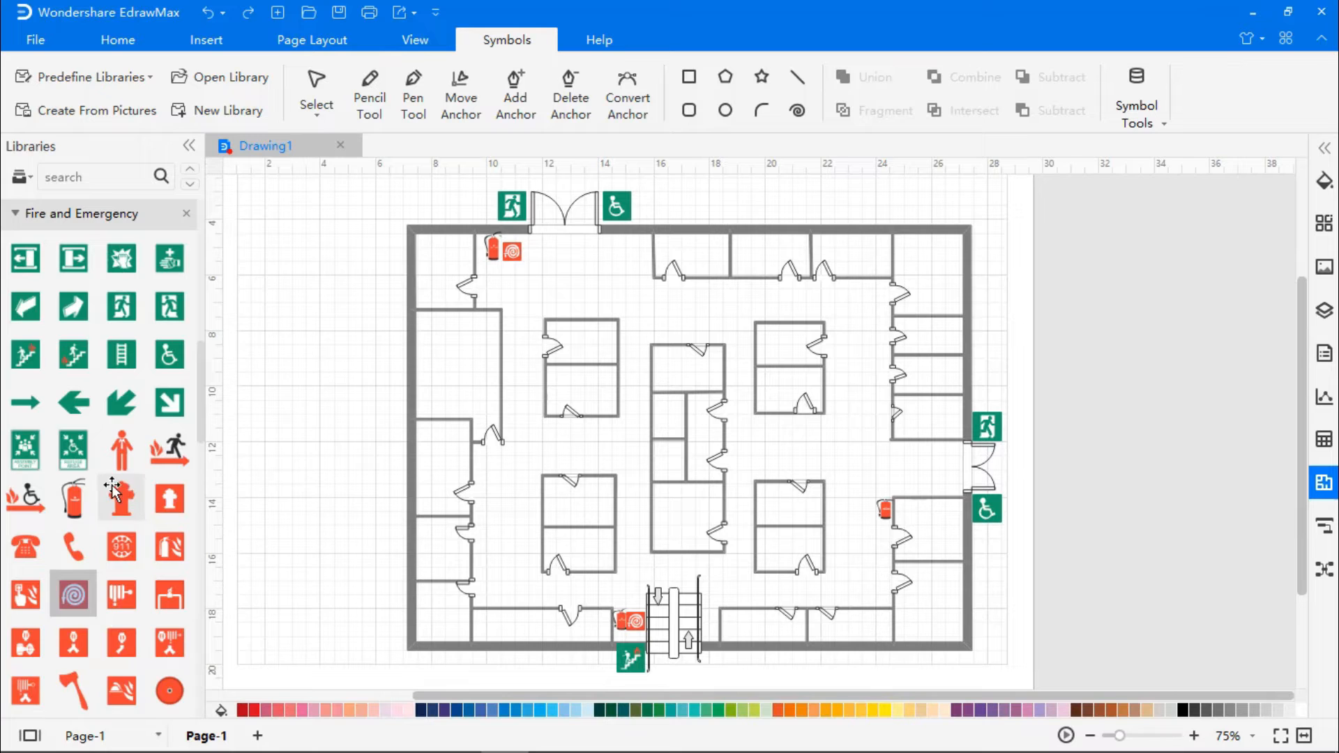
scroll(down, 3)
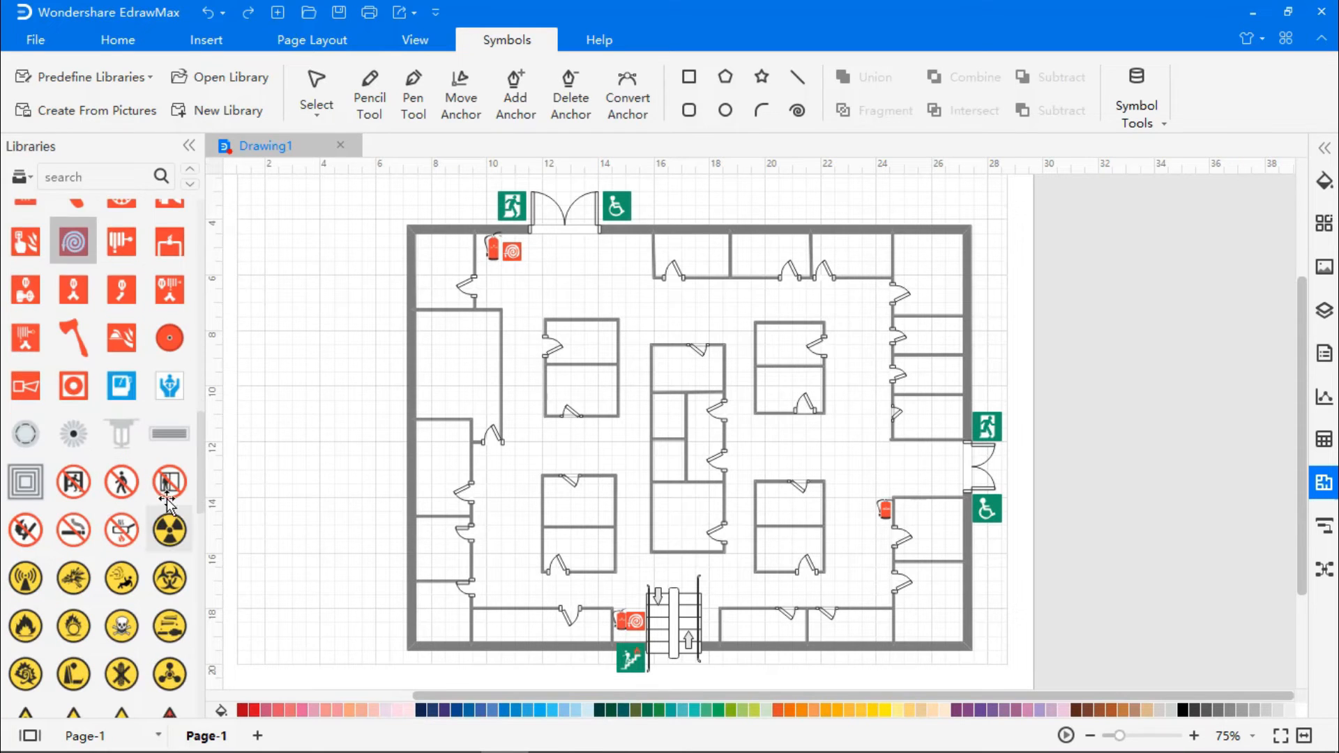
mouse_move(169, 483)
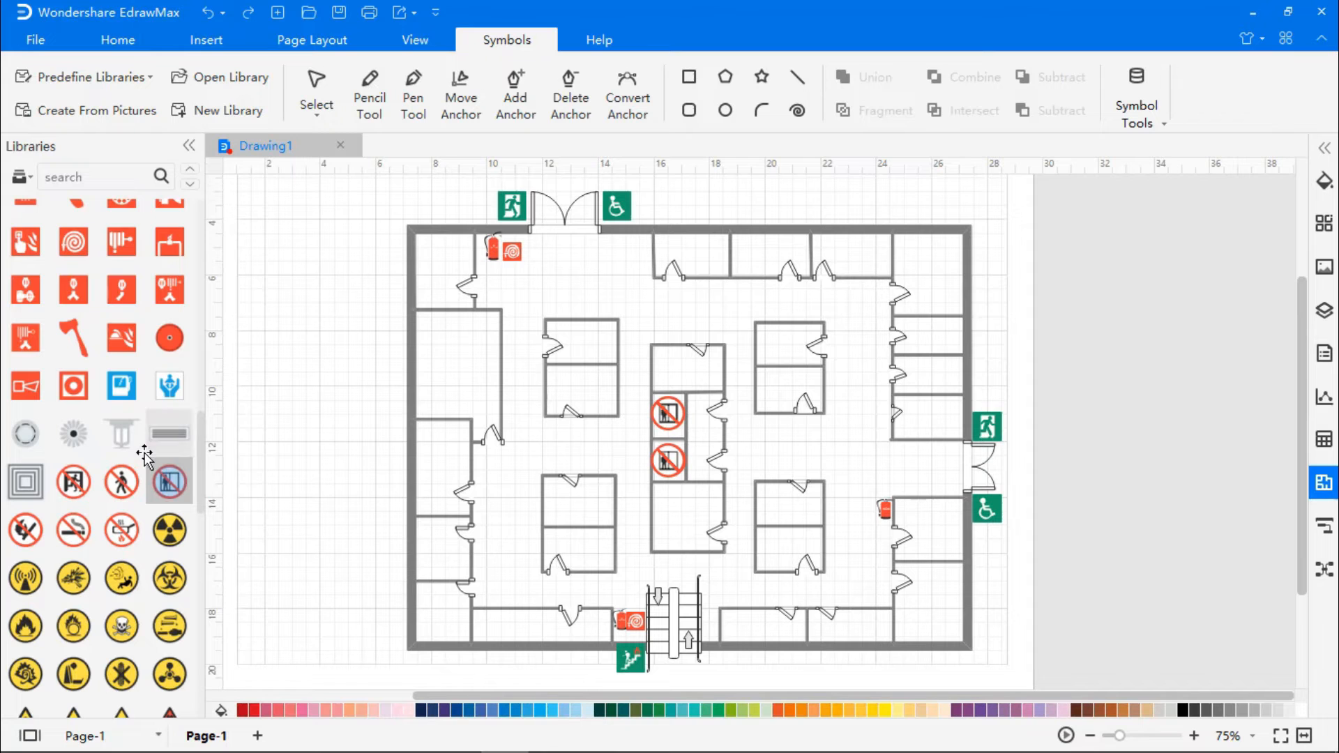
Place a person pictogram in the upper-right room and rotate it to lie sideways
scroll(down, 3)
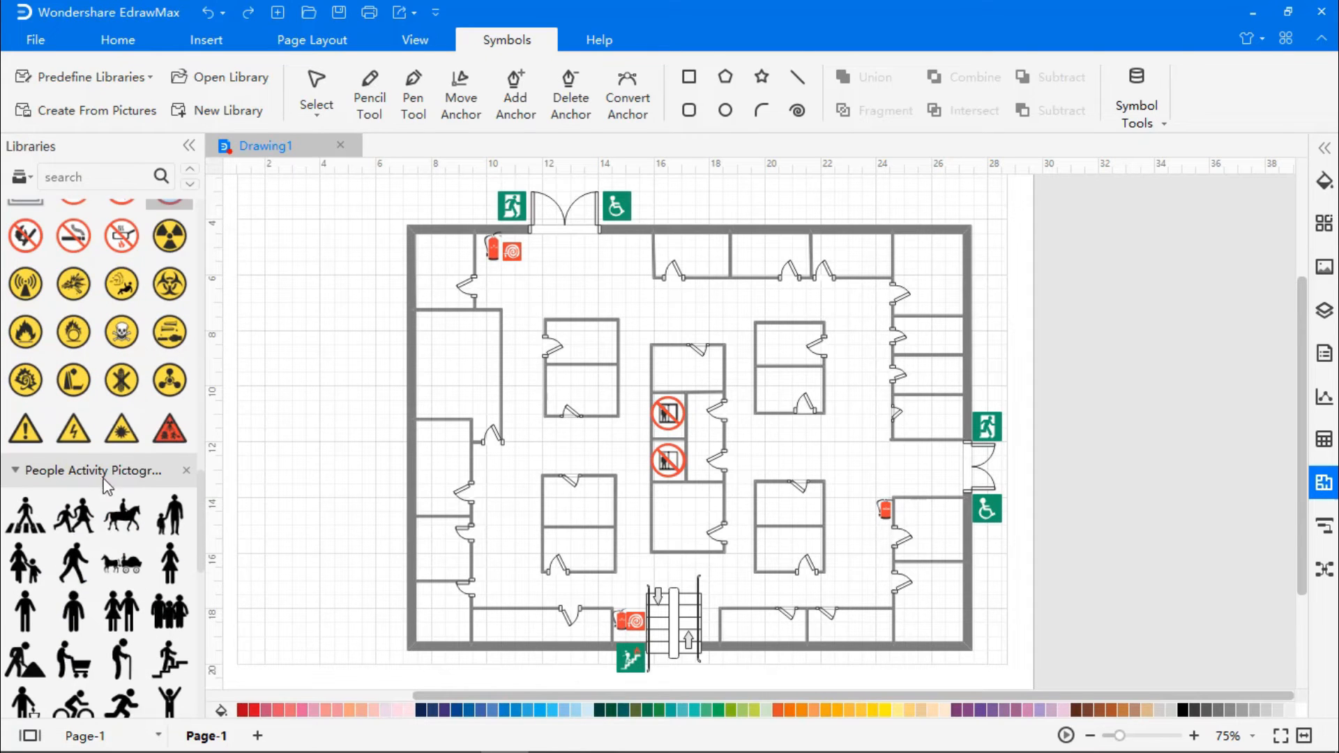
scroll(down, 3)
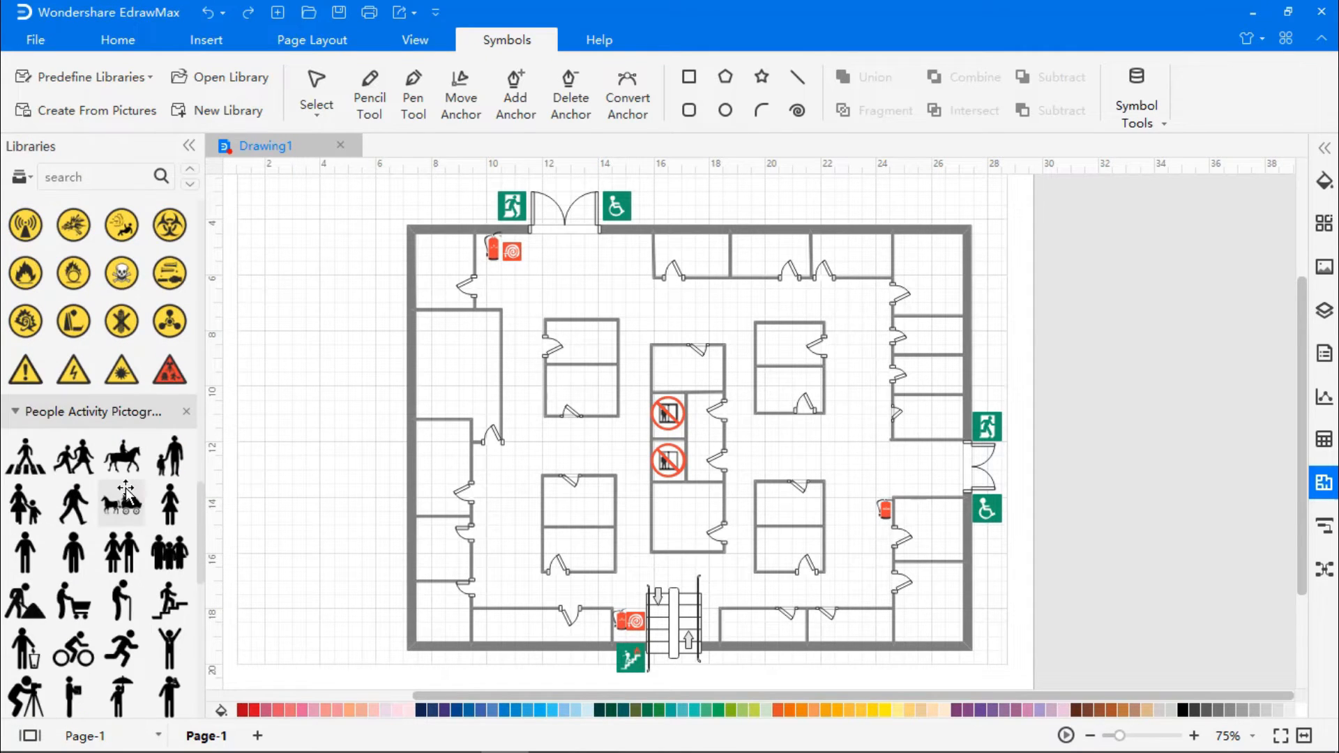
drag(25, 550, 913, 341)
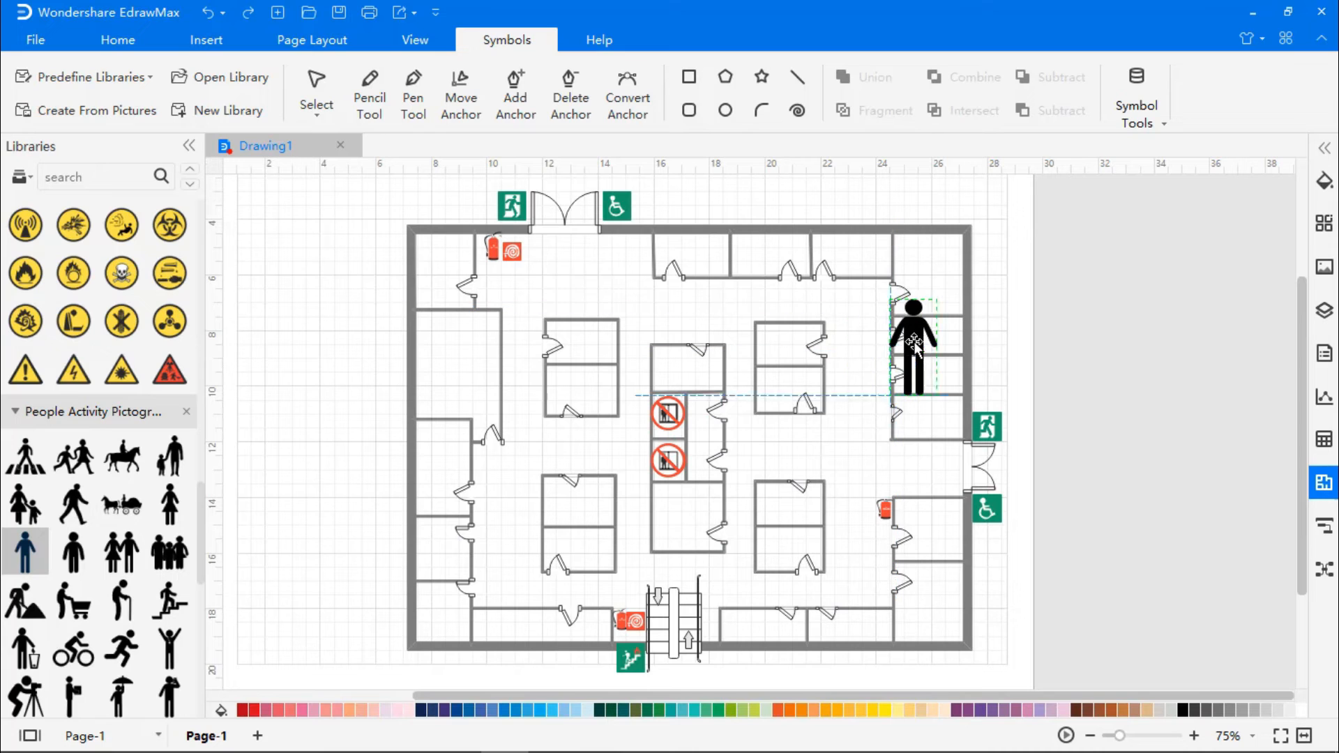
click(913, 341)
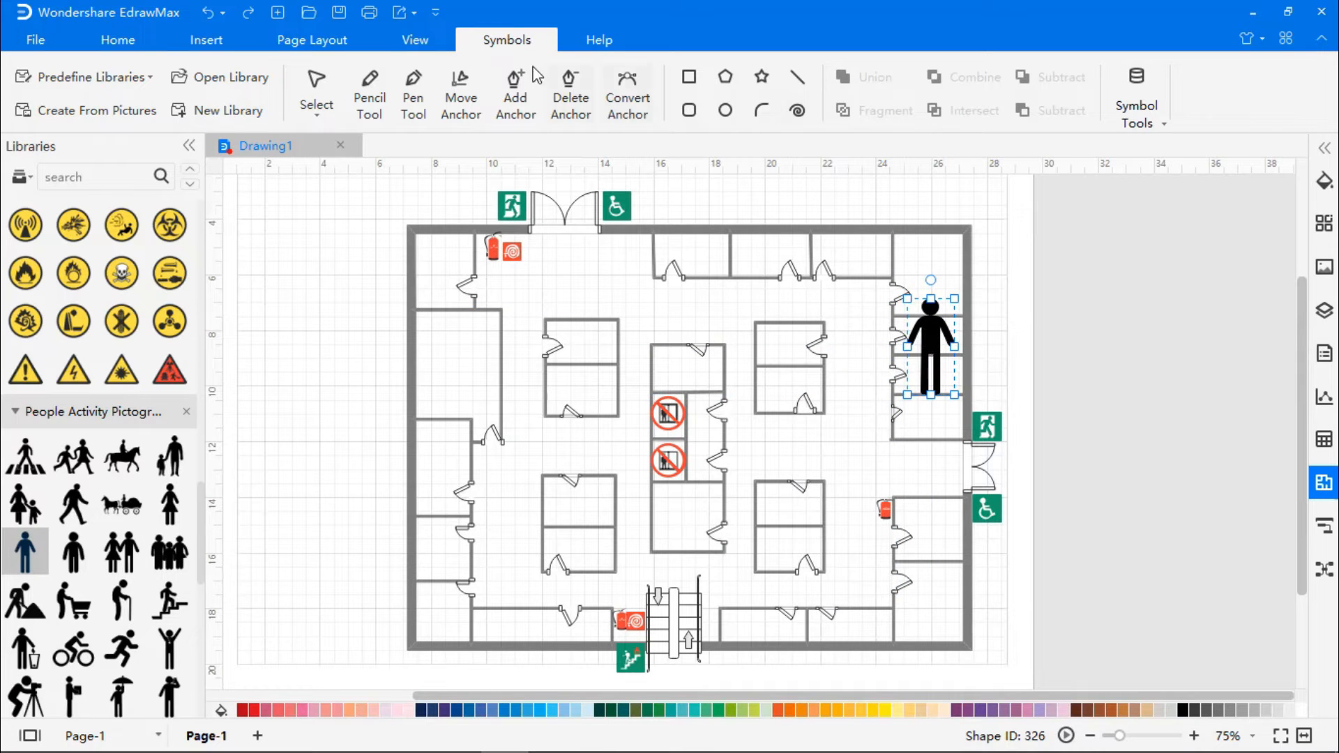
click(912, 89)
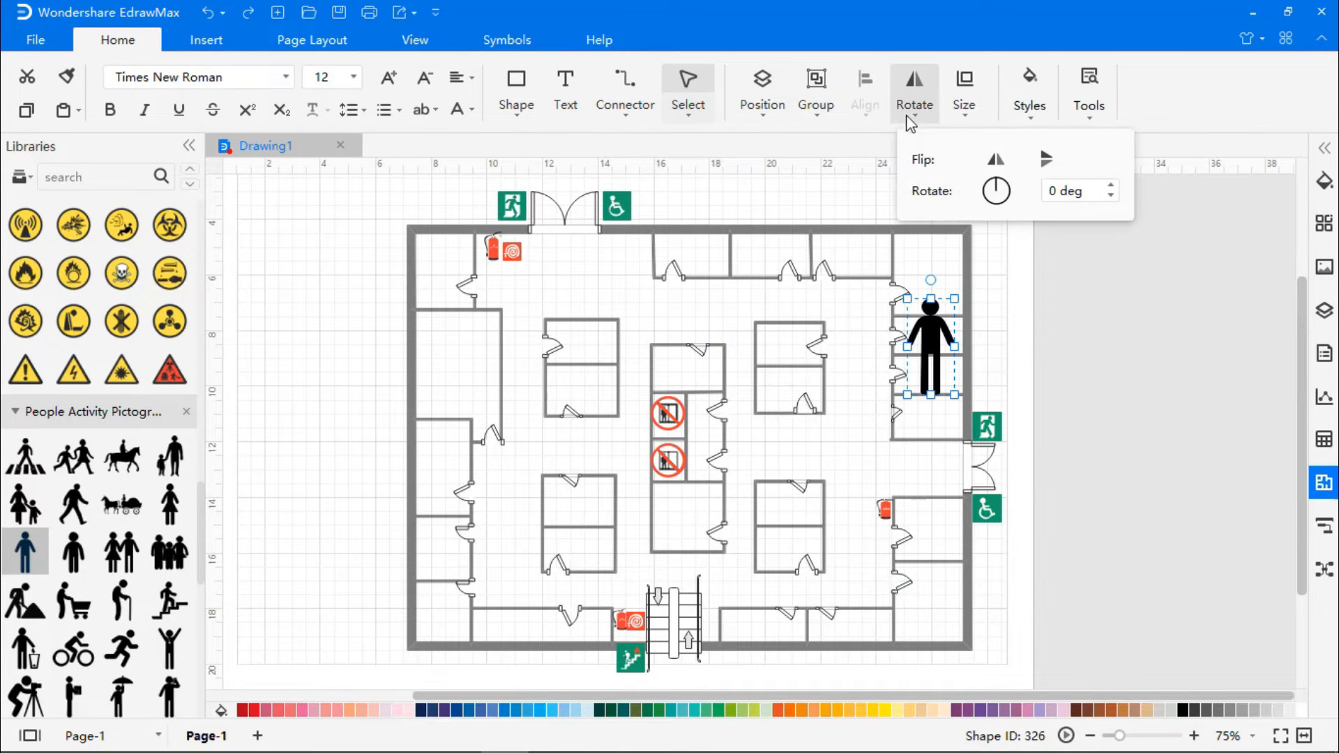
mouse_move(1084, 211)
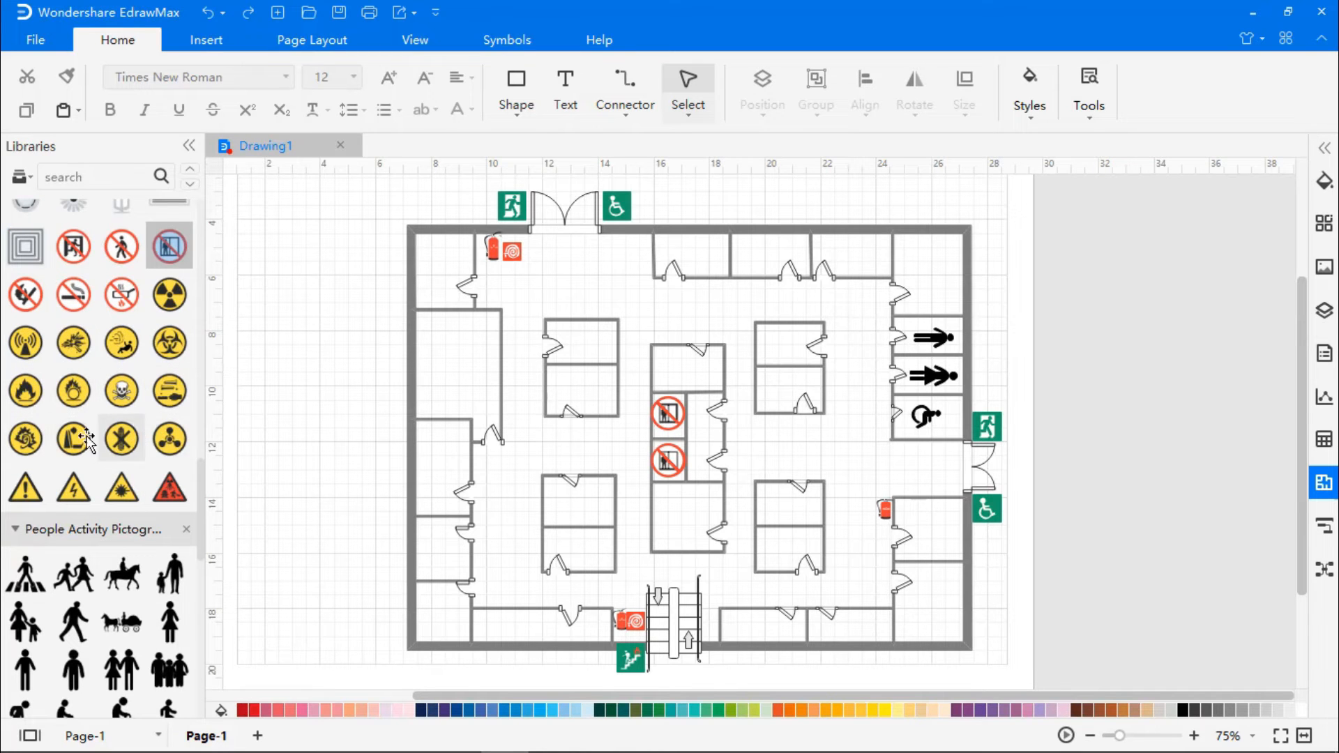
Drop the yellow flame hazard warning sign into the bottom-right room
click(25, 390)
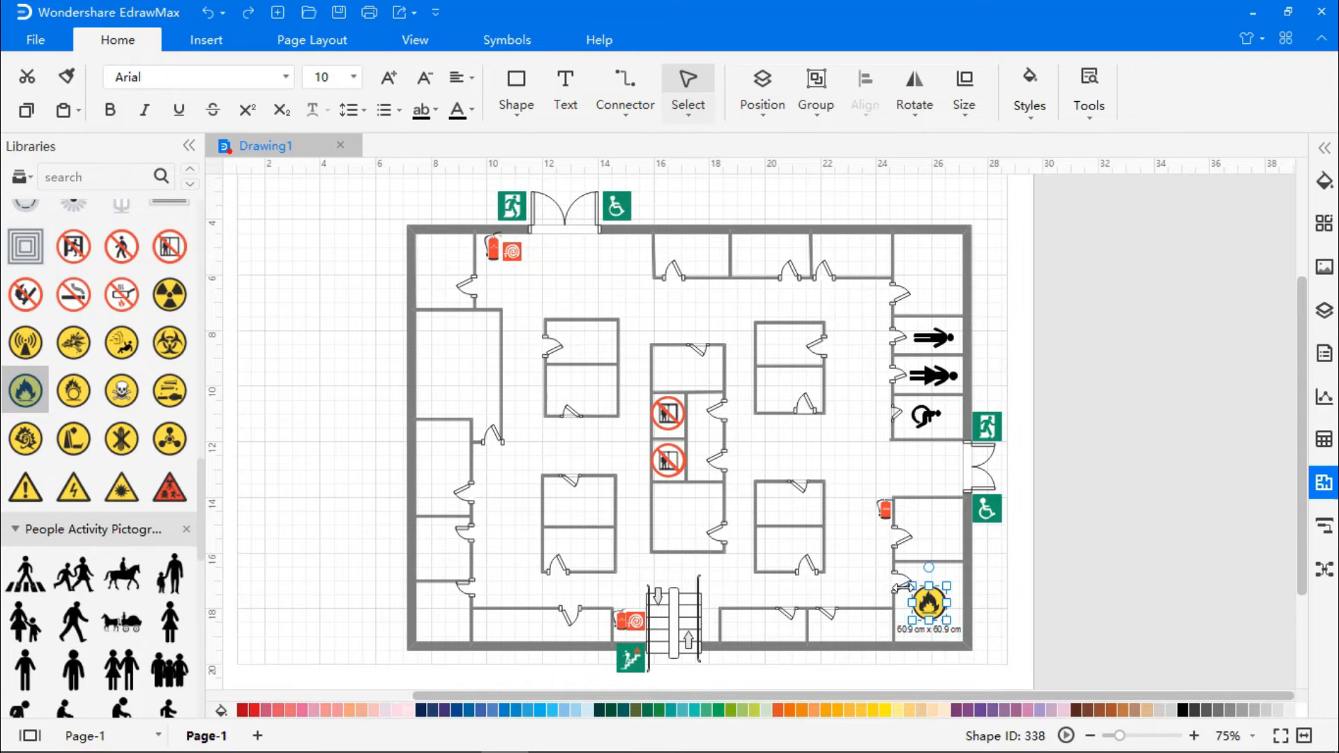
click(897, 585)
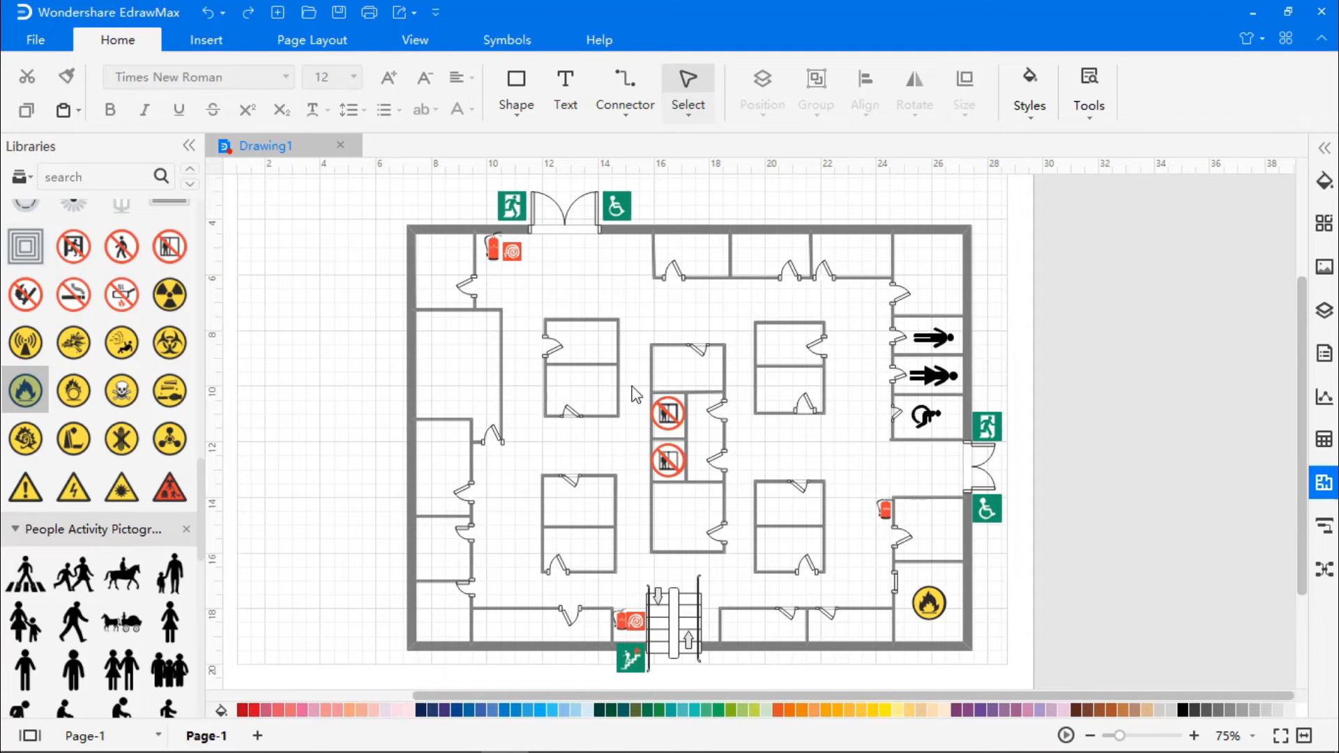
mouse_move(665, 641)
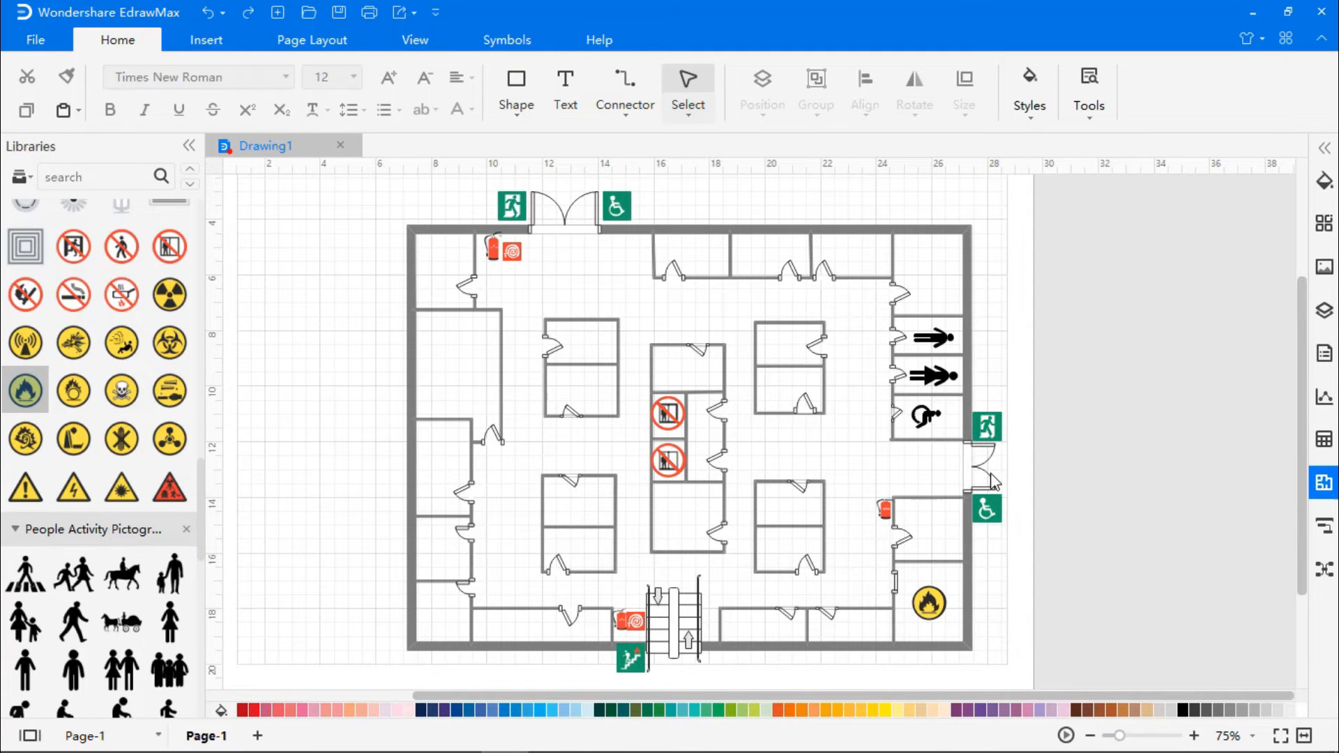
mouse_move(521, 430)
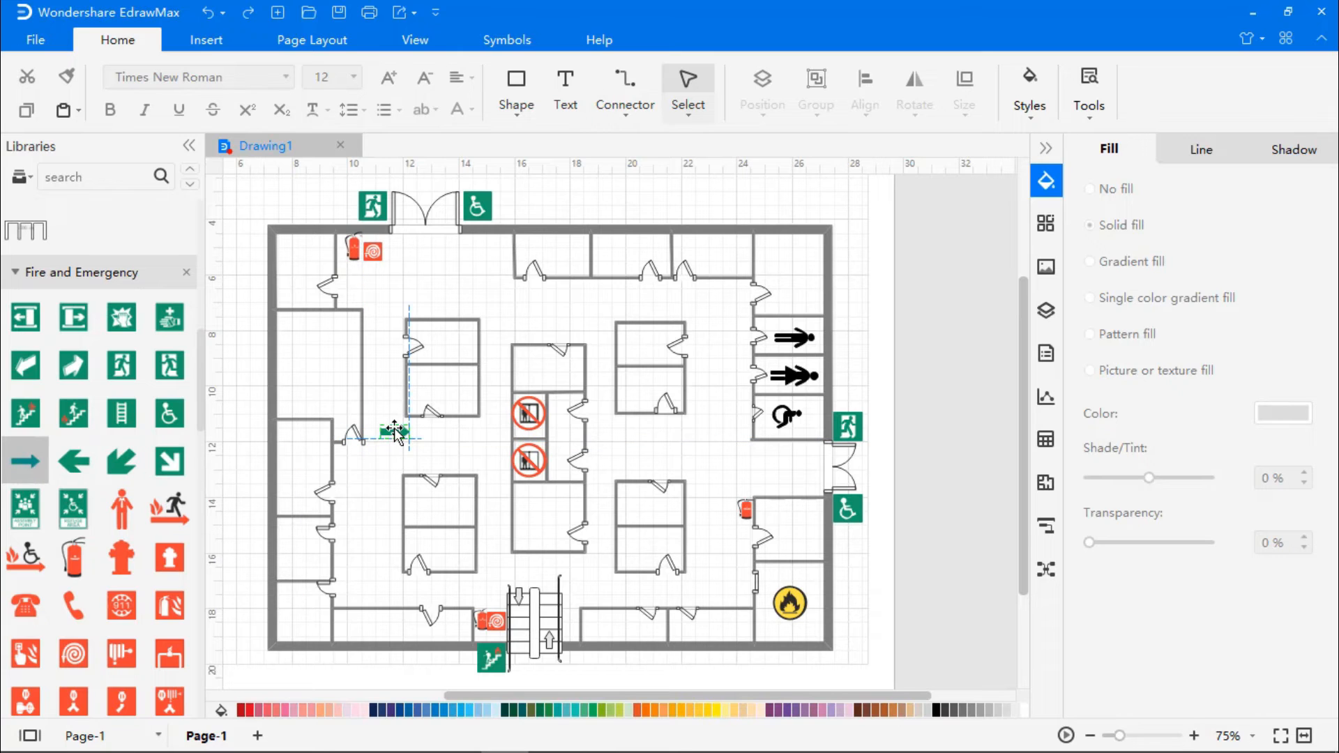
Place green direction arrows in the left and central corridors pointing toward the exits
drag(395, 431, 379, 435)
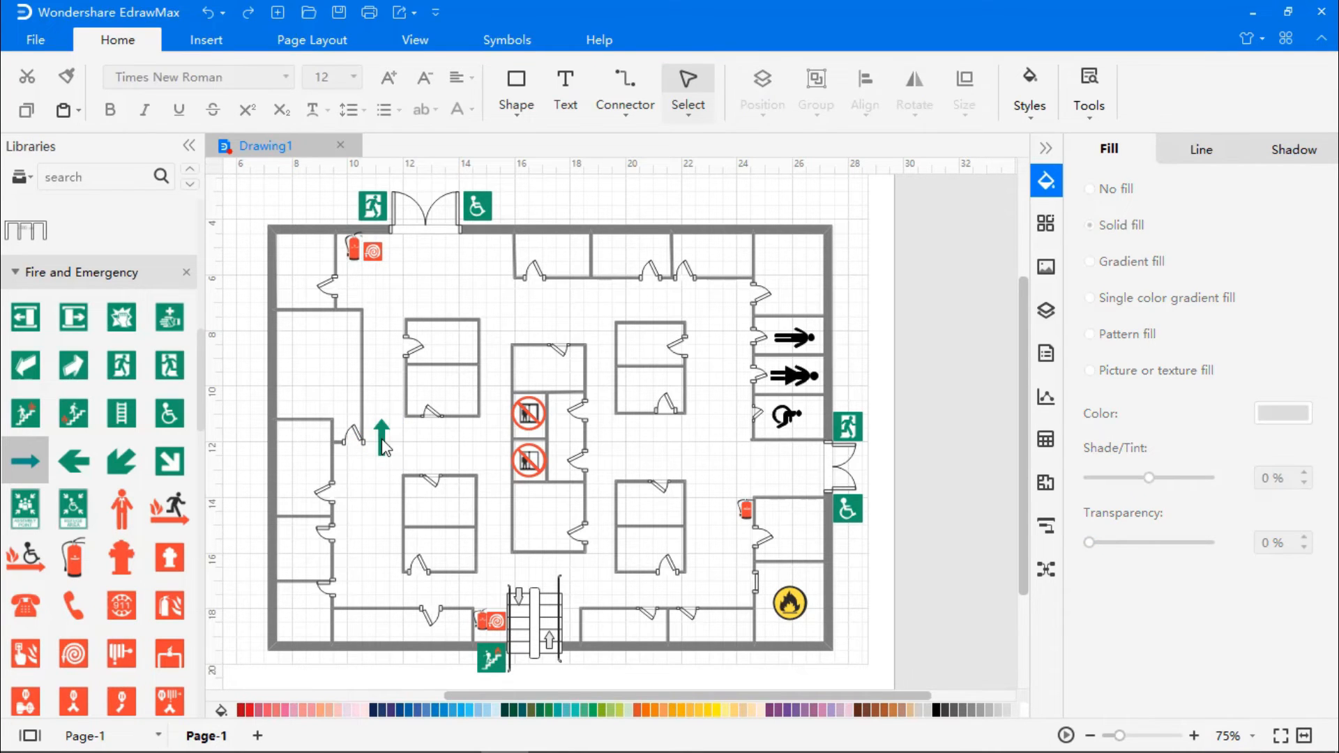
click(382, 434)
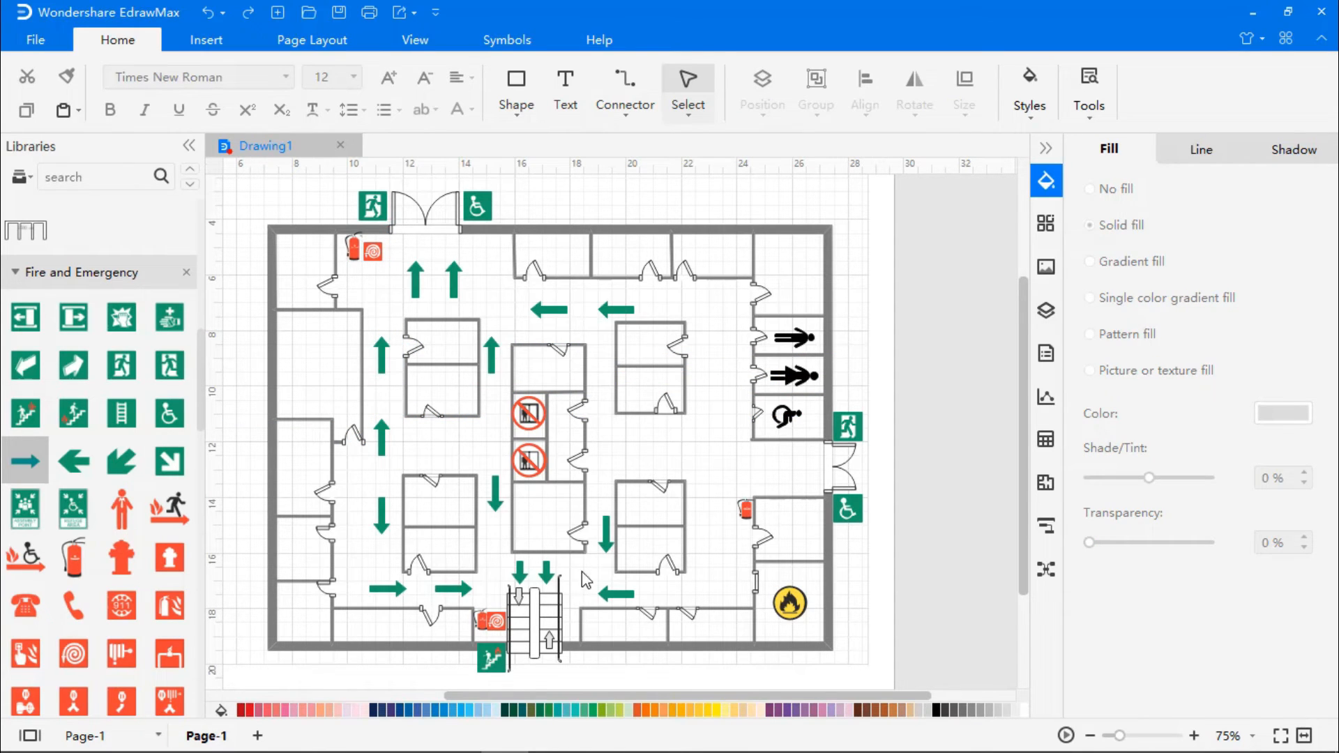
click(606, 401)
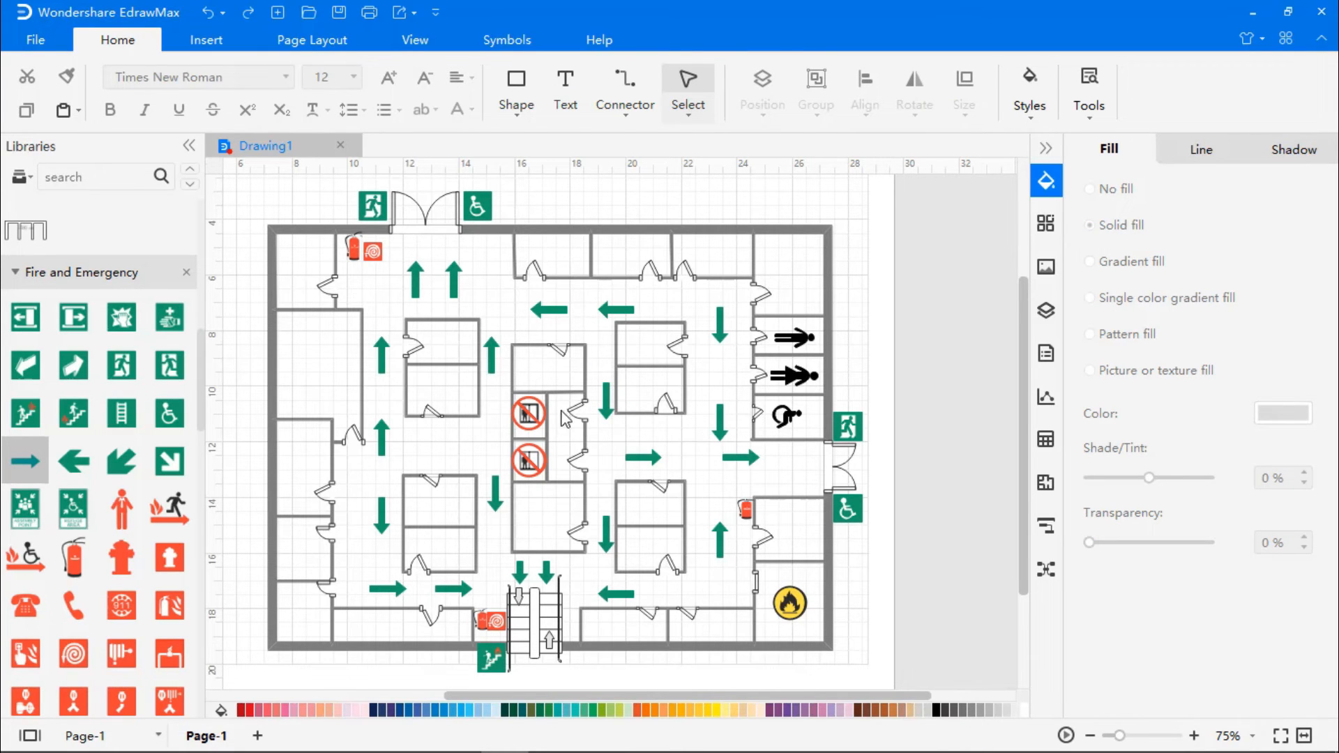
mouse_move(499, 267)
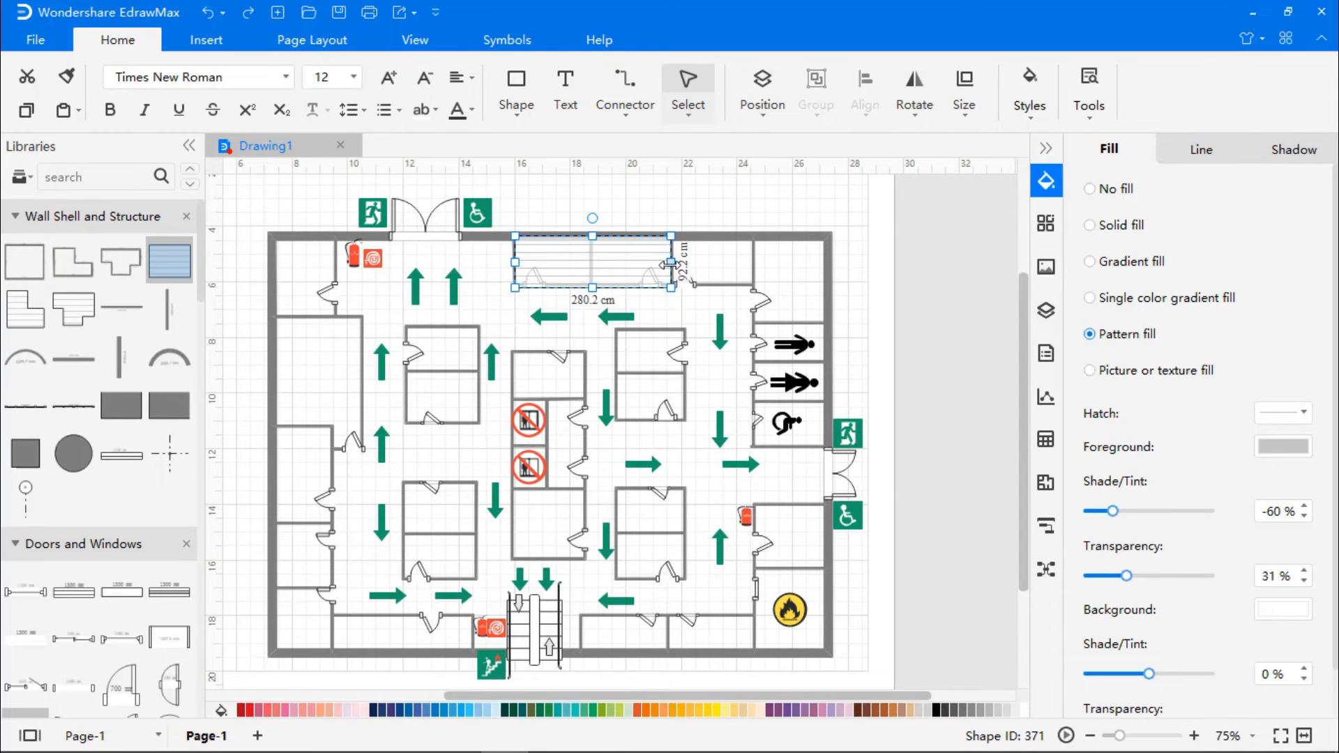
mouse_move(1091, 226)
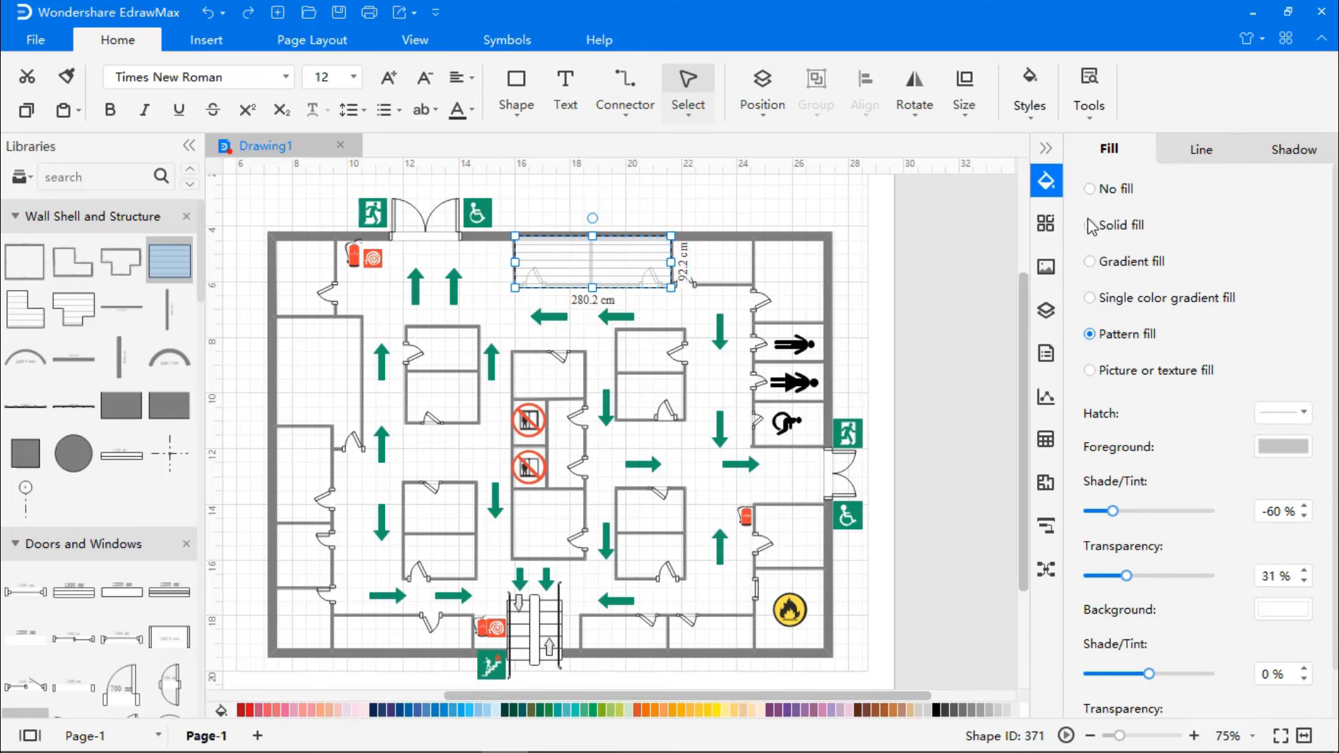
Give the top-middle room a solid fill and change its colour from green to red
click(1090, 224)
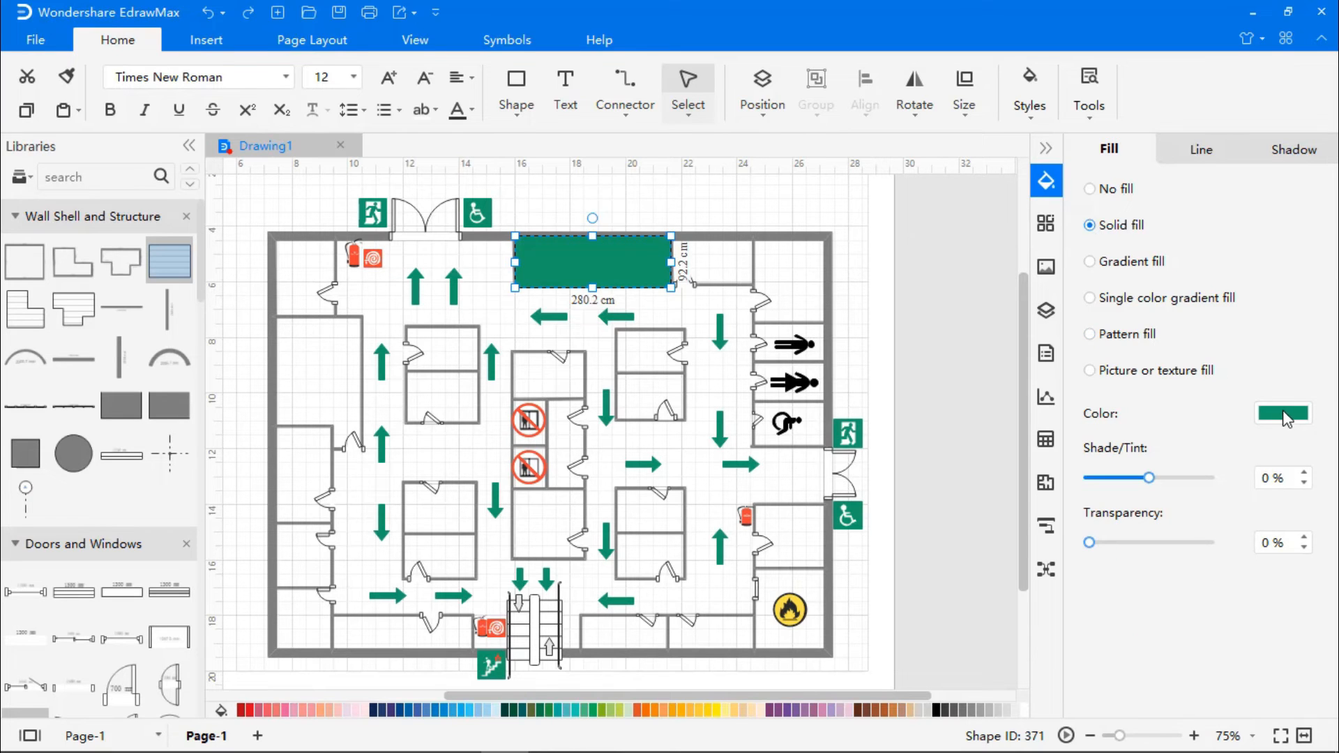
click(1283, 413)
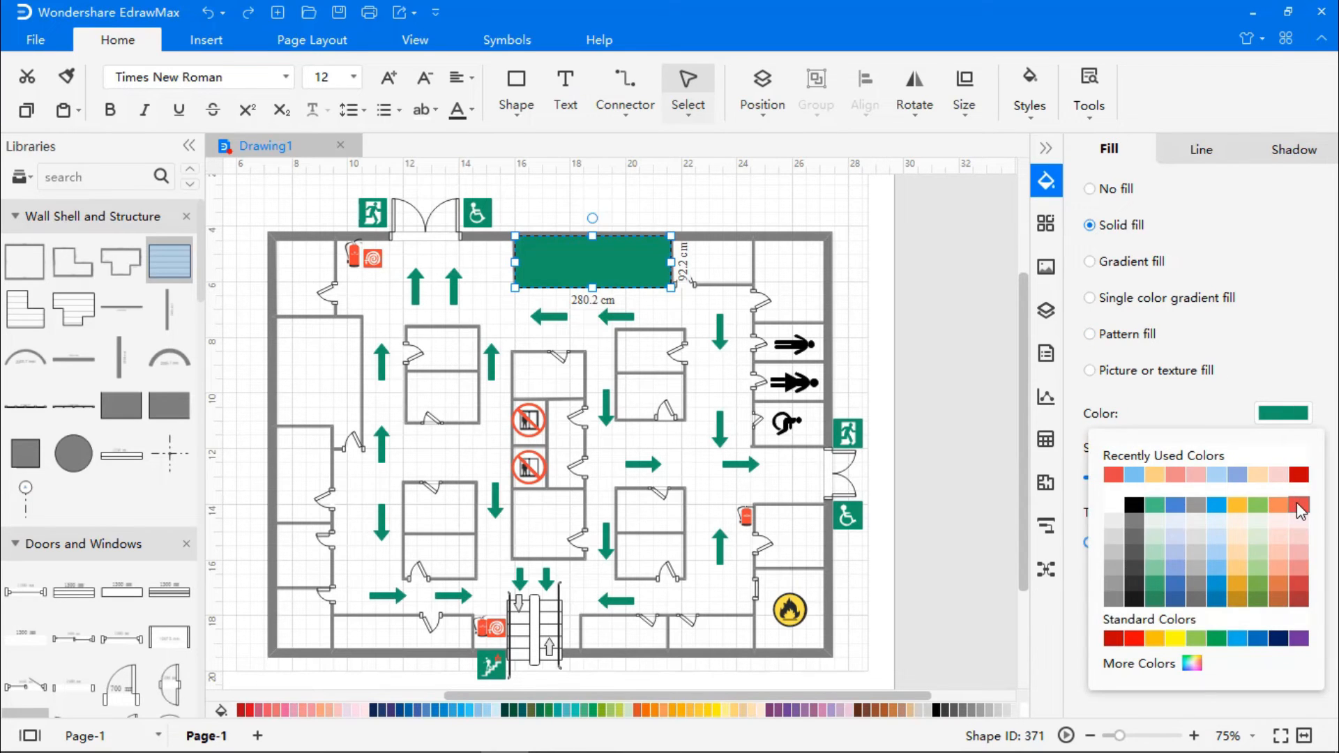
click(1295, 505)
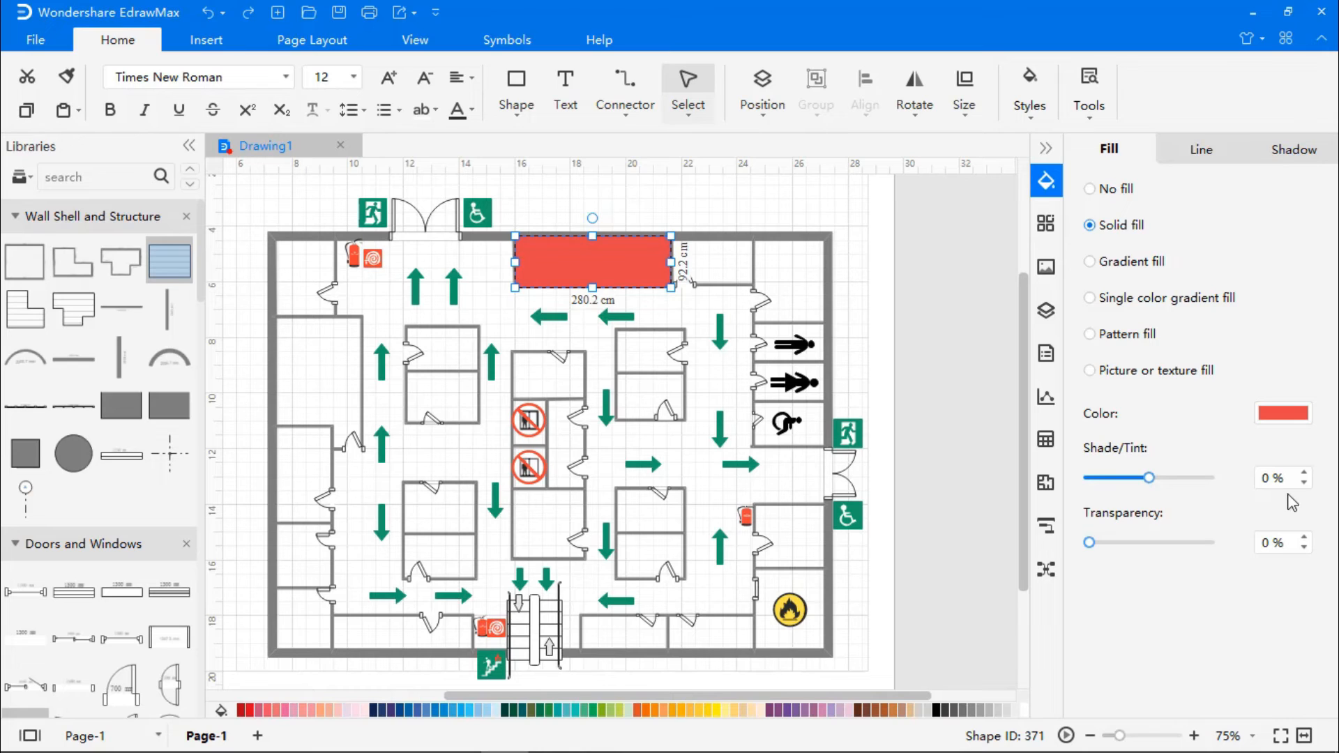
mouse_move(640, 139)
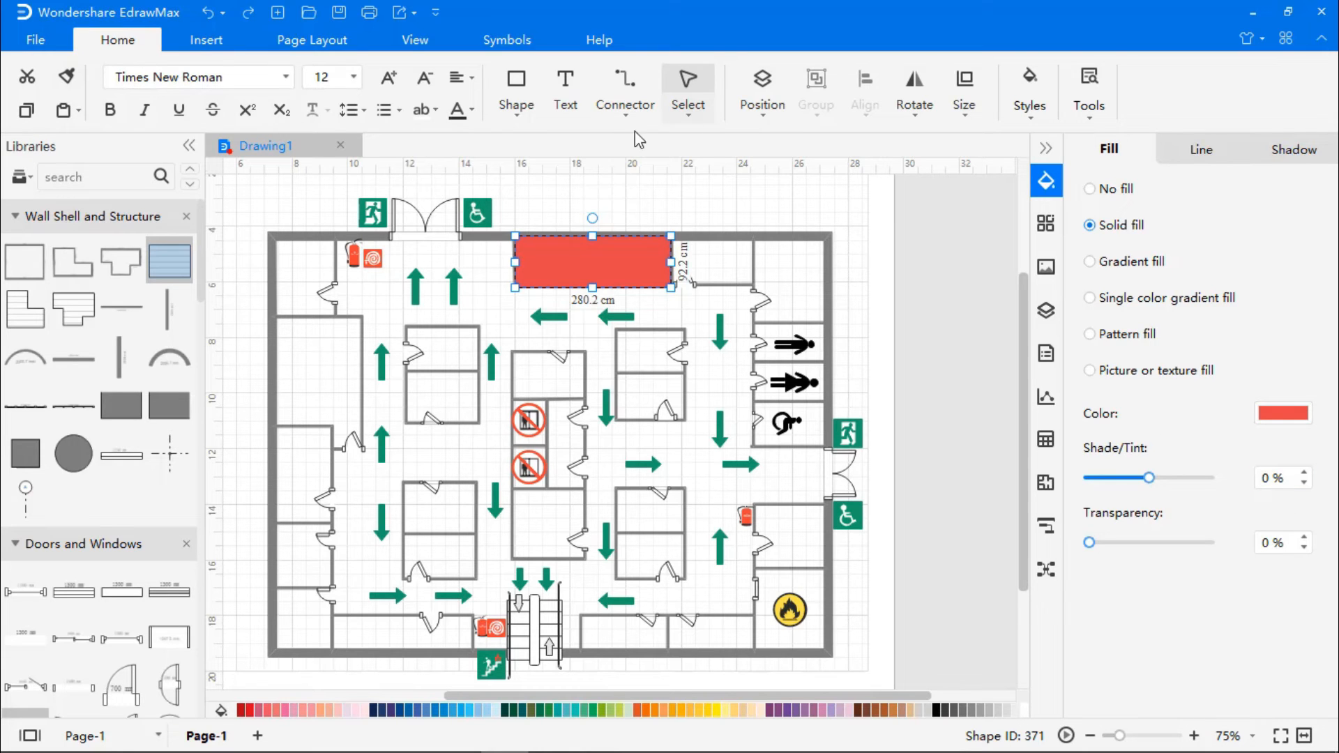
click(760, 90)
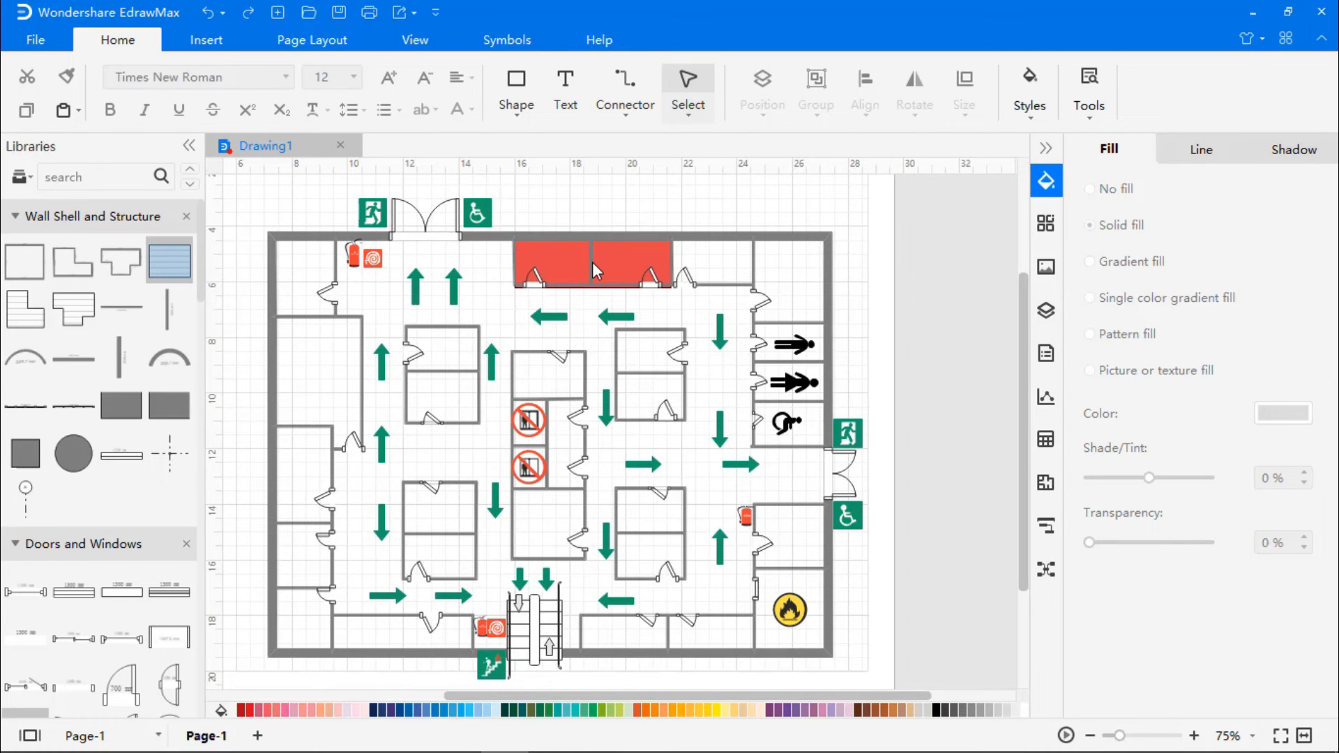
mouse_move(551, 371)
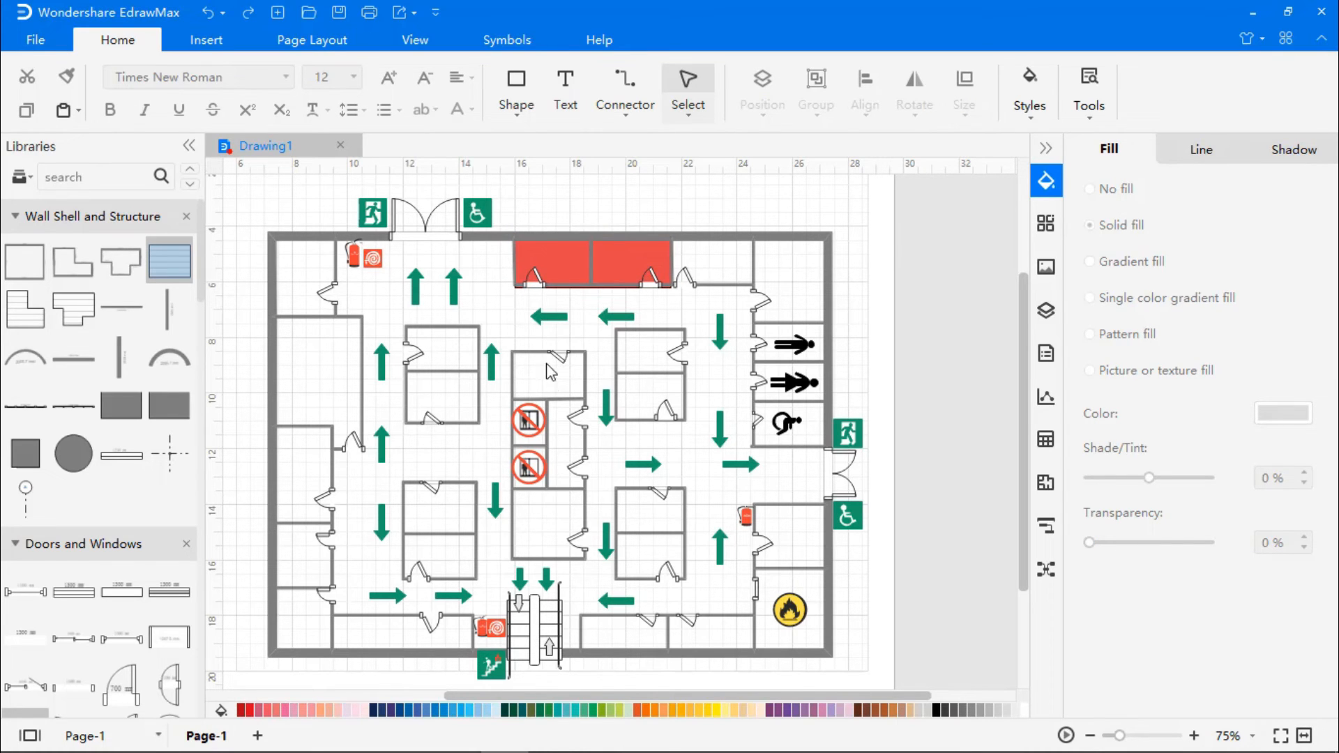
Draw a rectangle over the small central room and fill it solid red
click(506, 39)
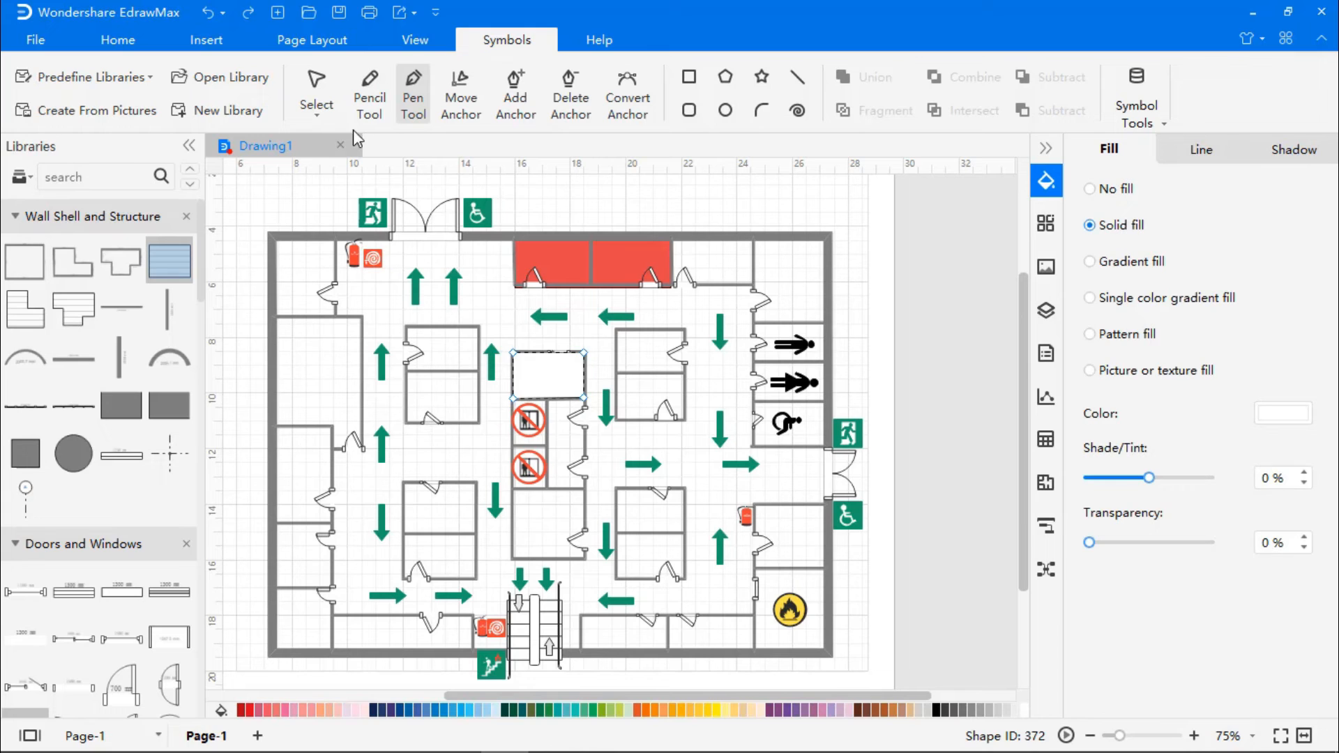
click(317, 85)
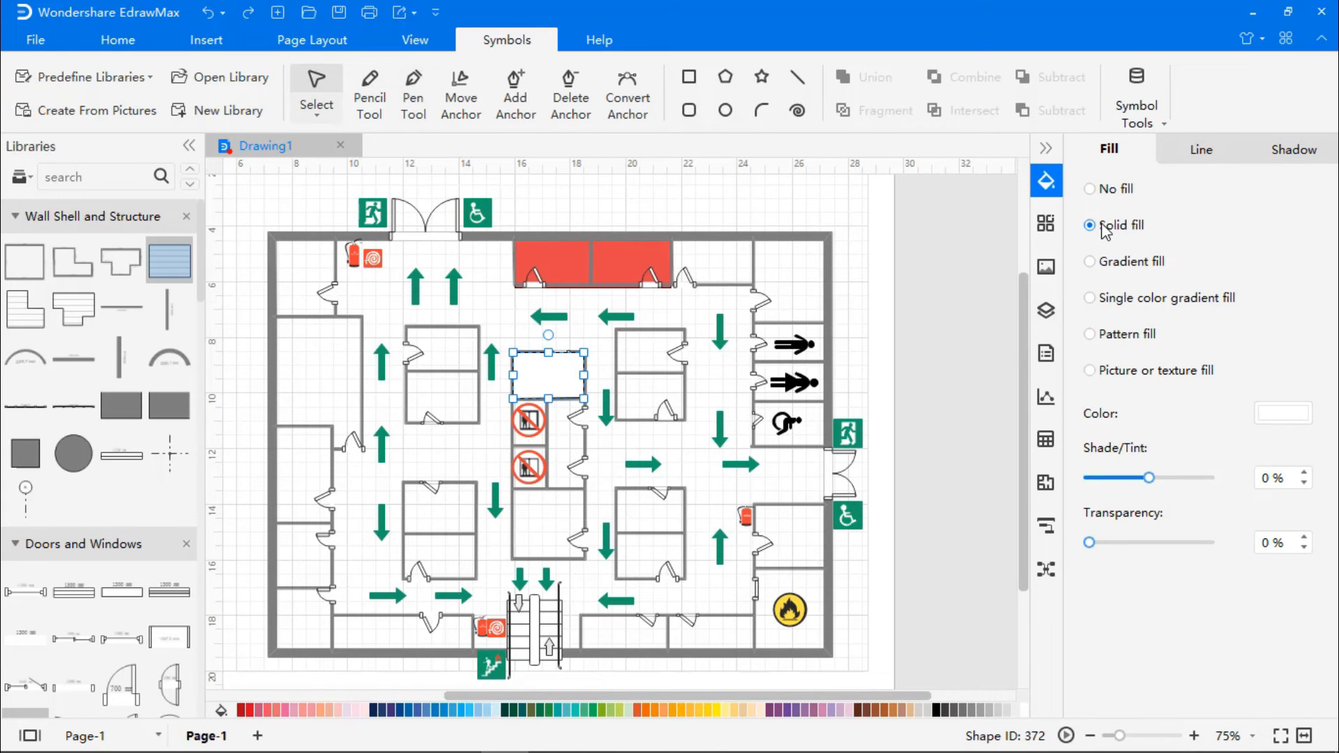
click(1280, 413)
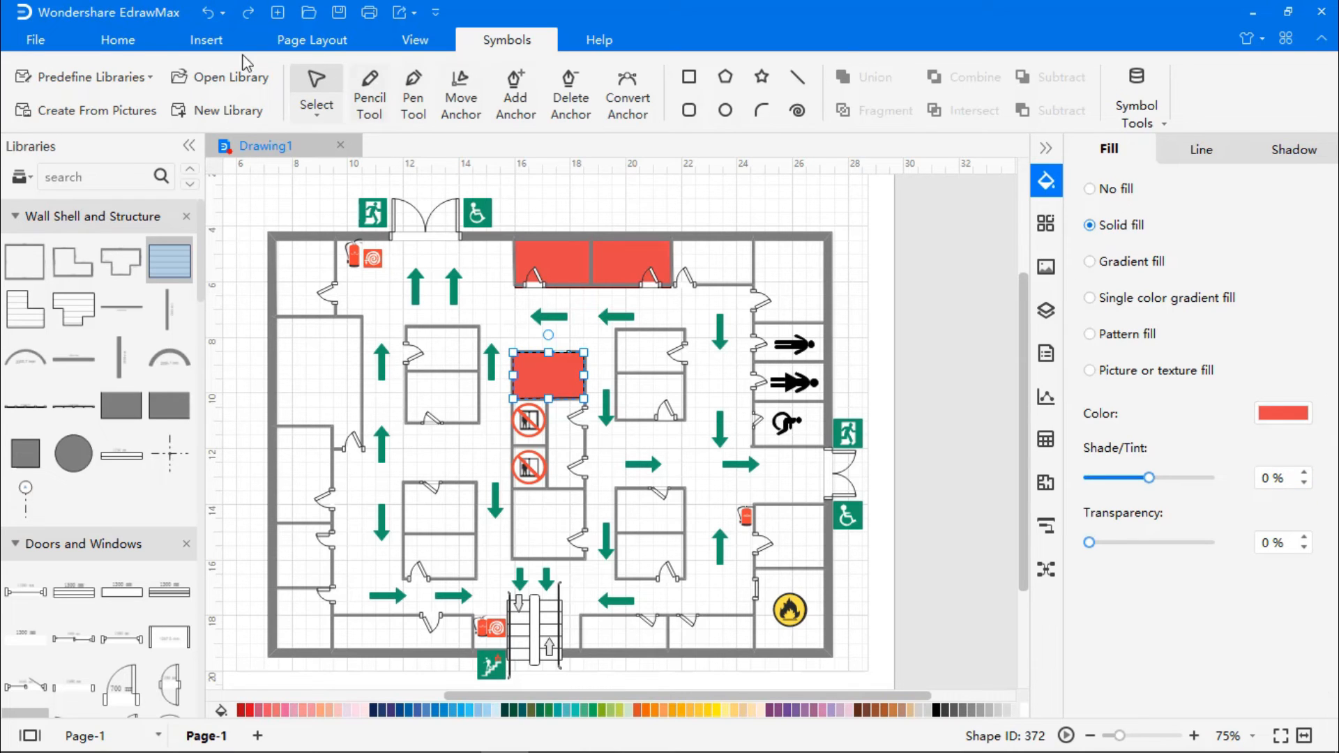
click(117, 39)
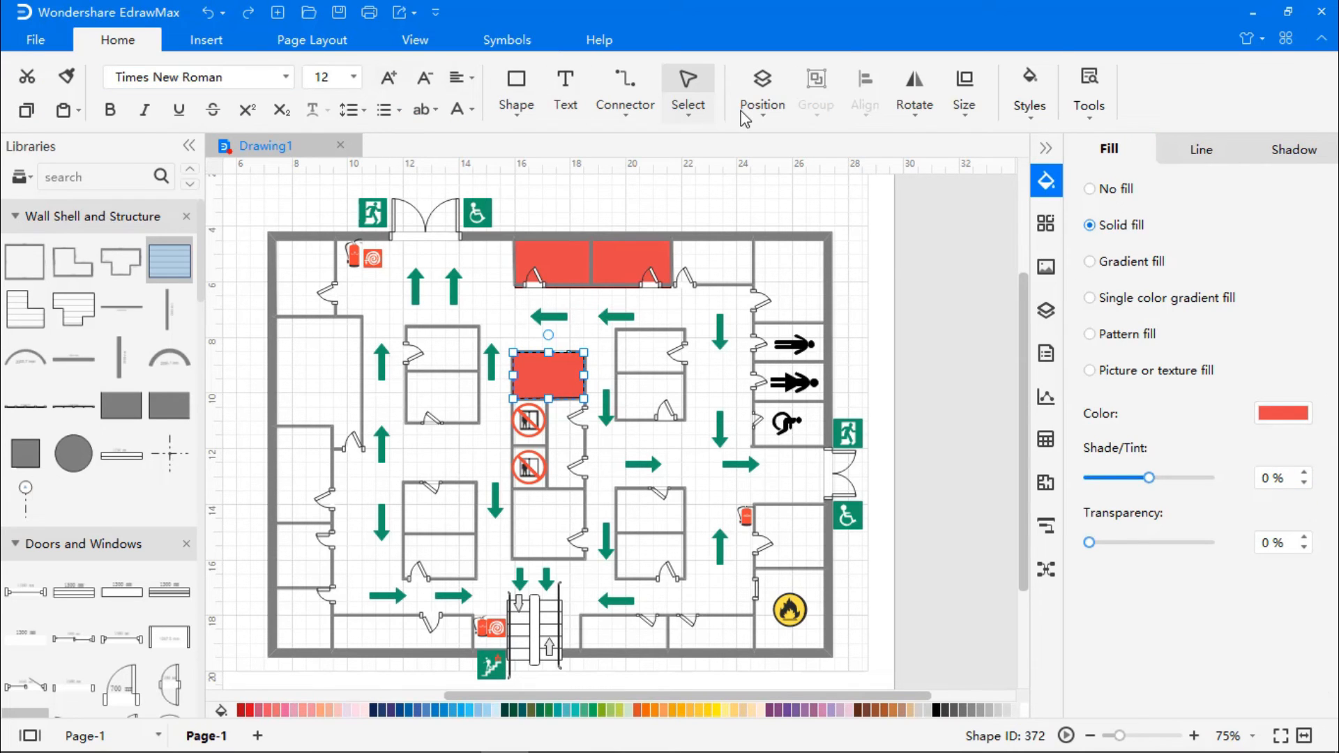
mouse_move(585, 327)
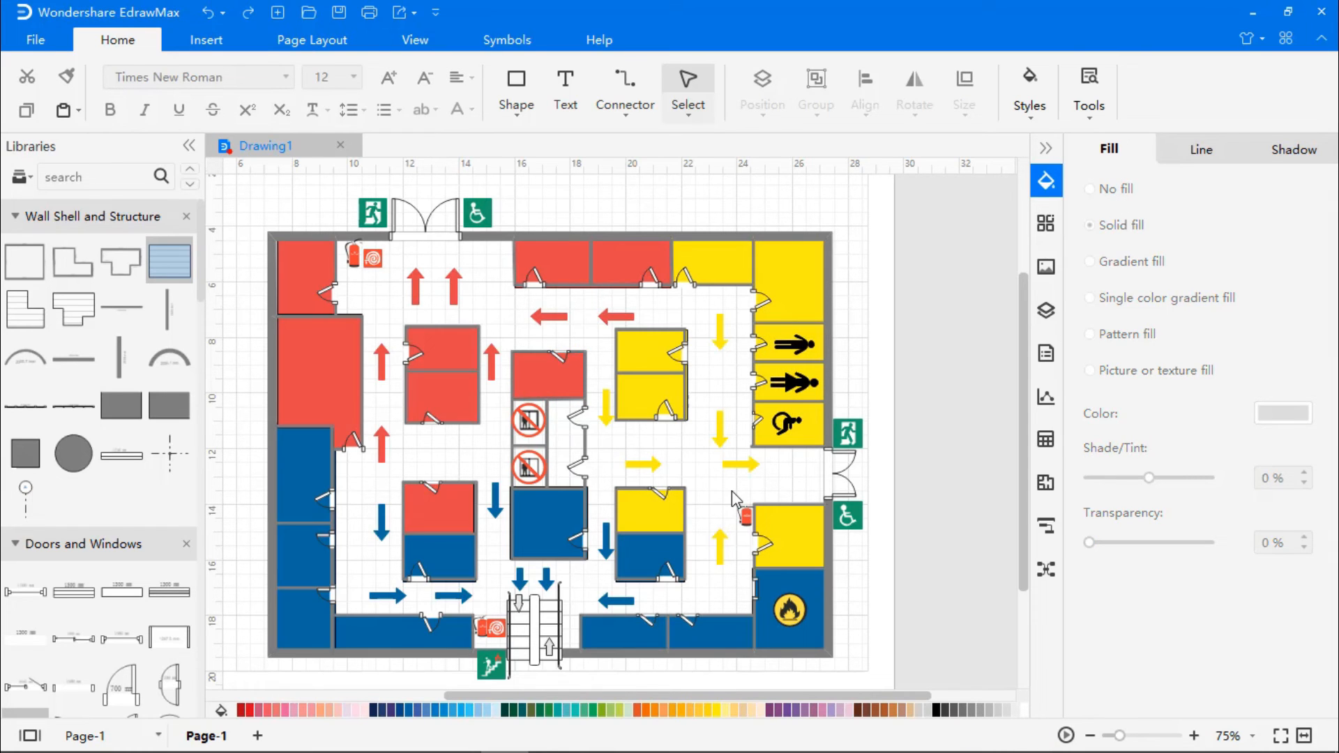
mouse_move(102, 281)
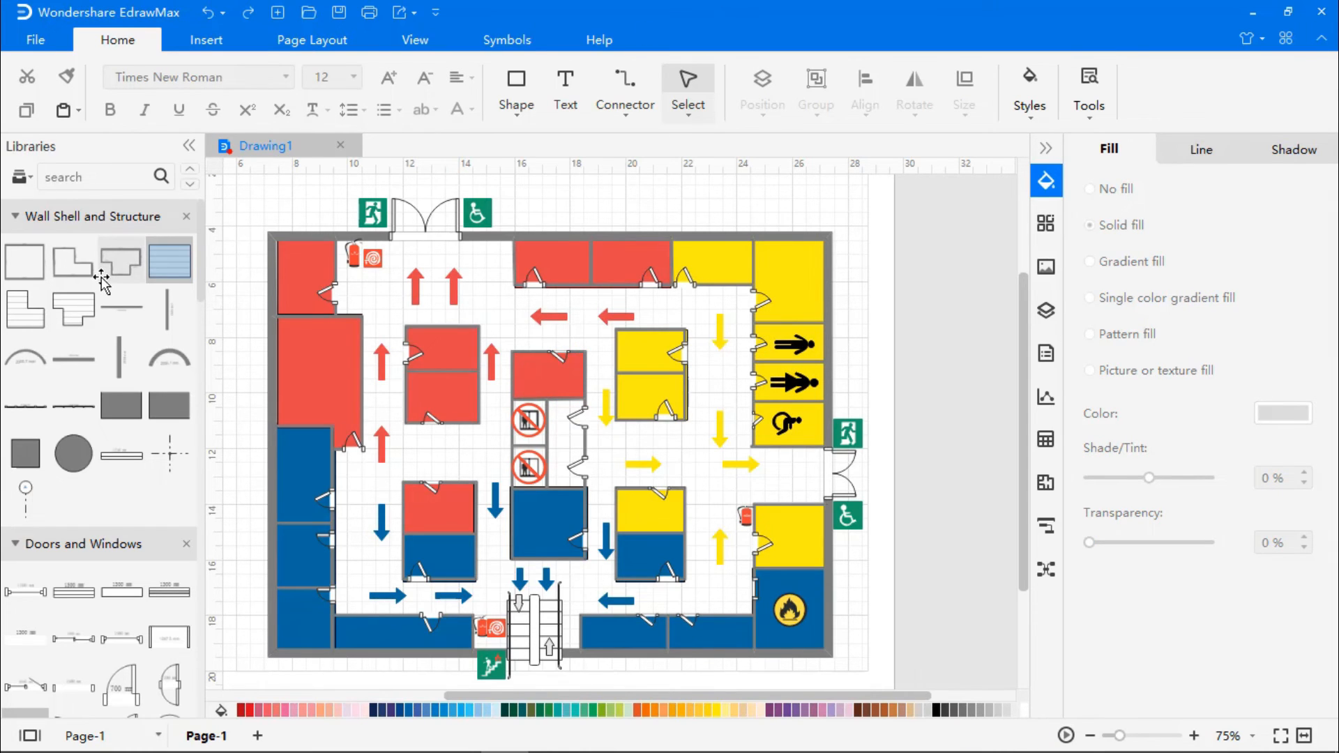
Scroll the library back toward the Fire and Emergency symbols after colouring the zones
scroll(down, 3)
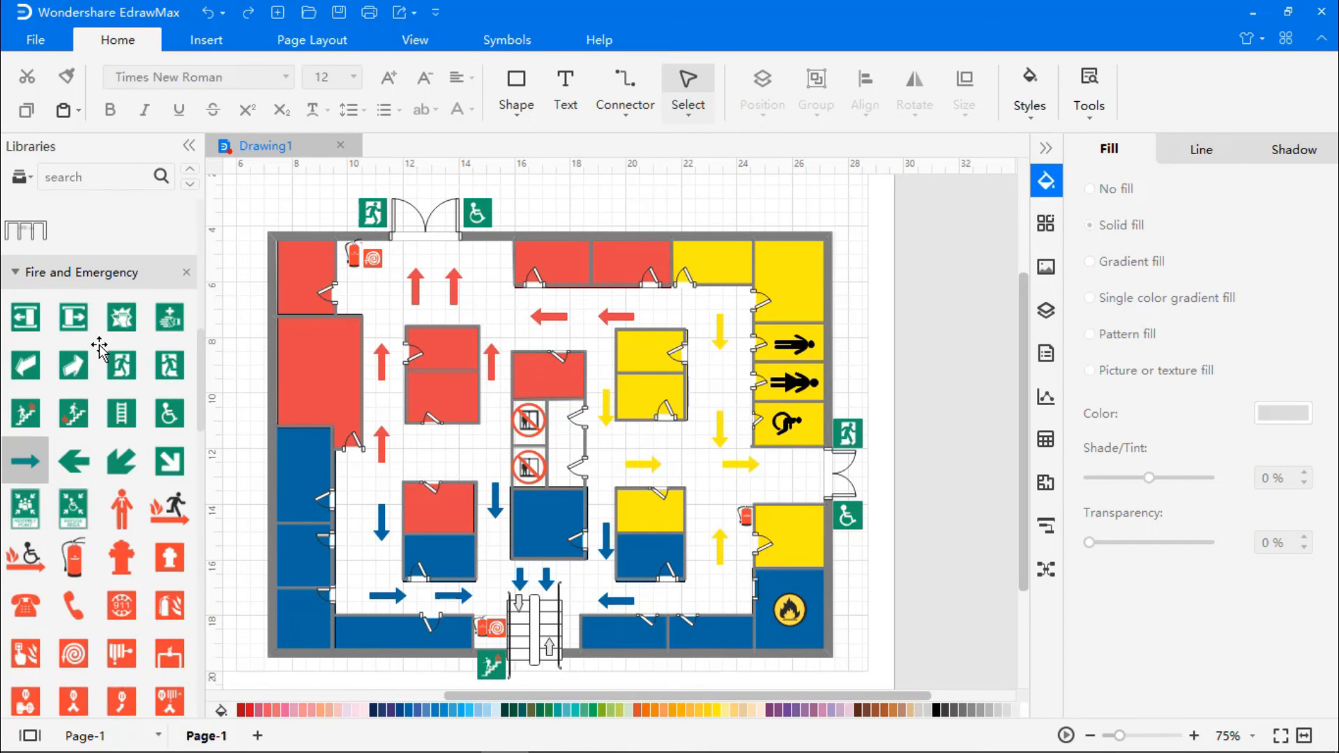
mouse_move(81, 508)
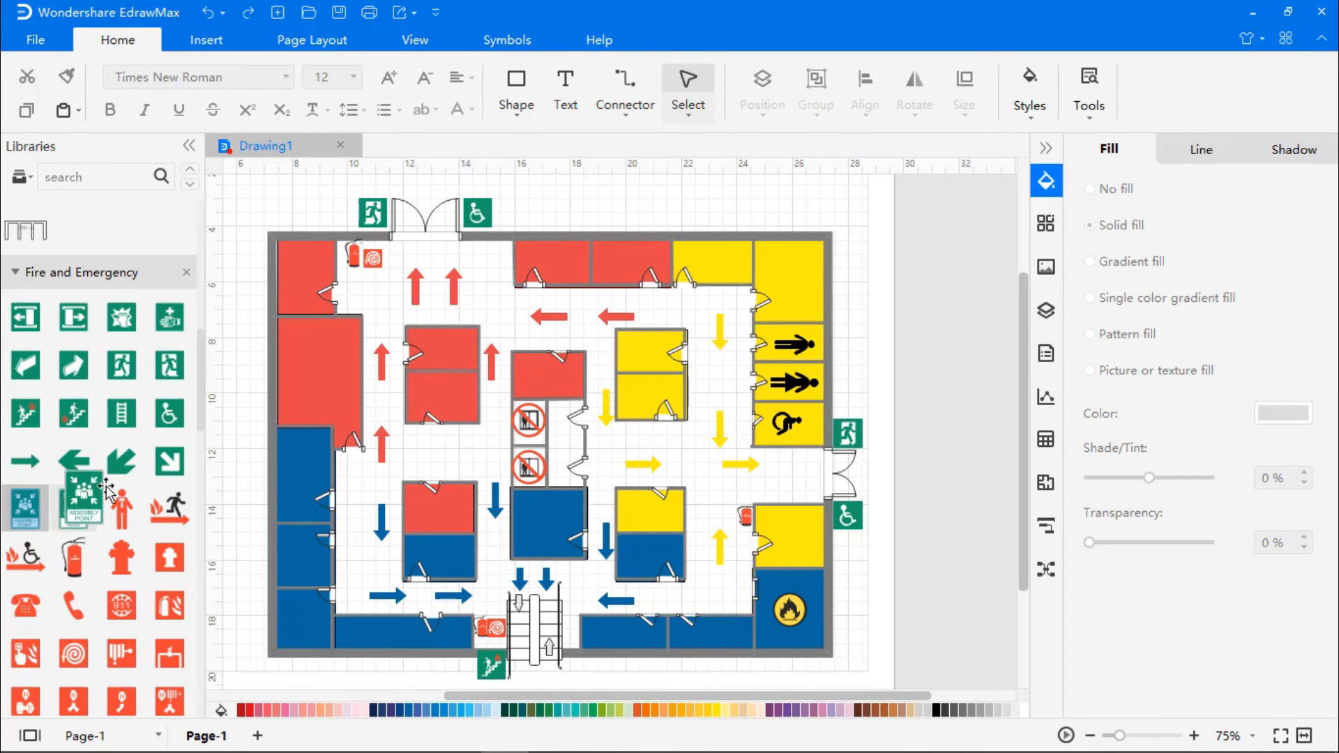
Drag the Assembly Point symbol onto the canvas just above the building's top wall
drag(81, 491, 577, 205)
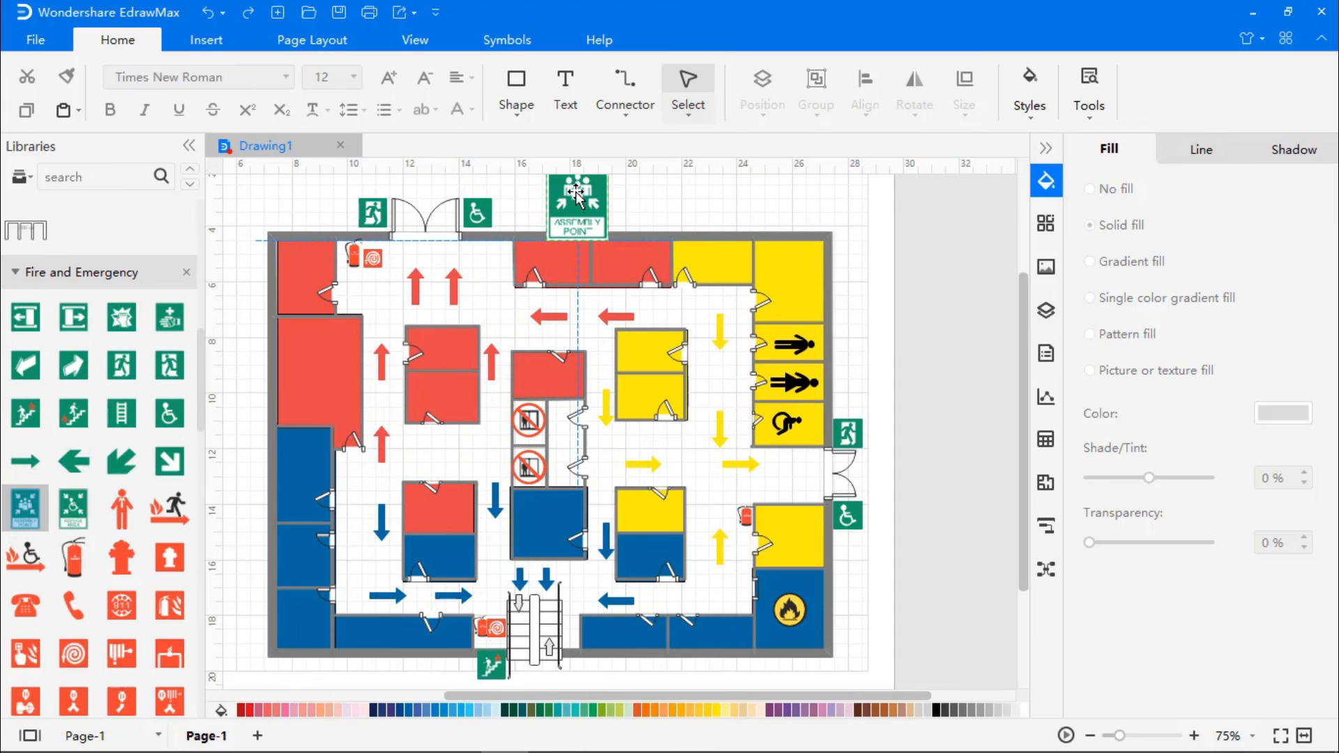
click(576, 205)
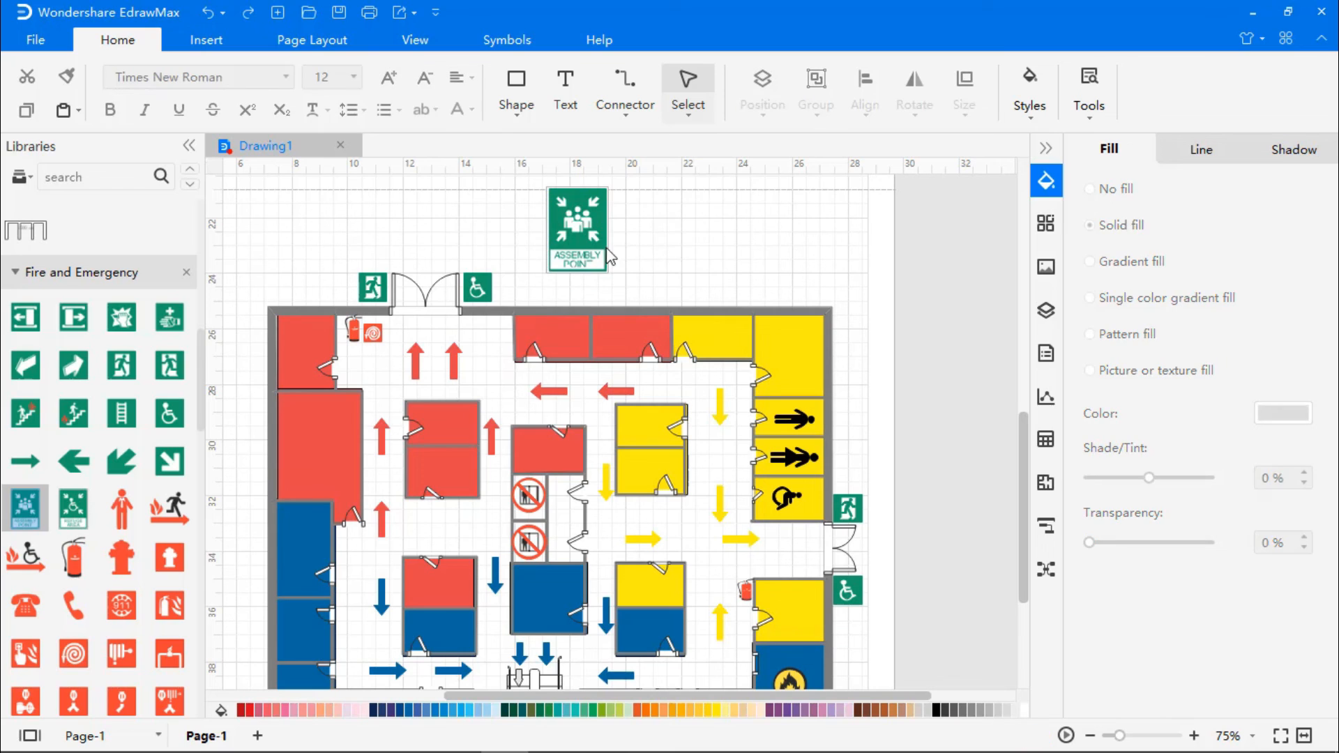
mouse_move(697, 238)
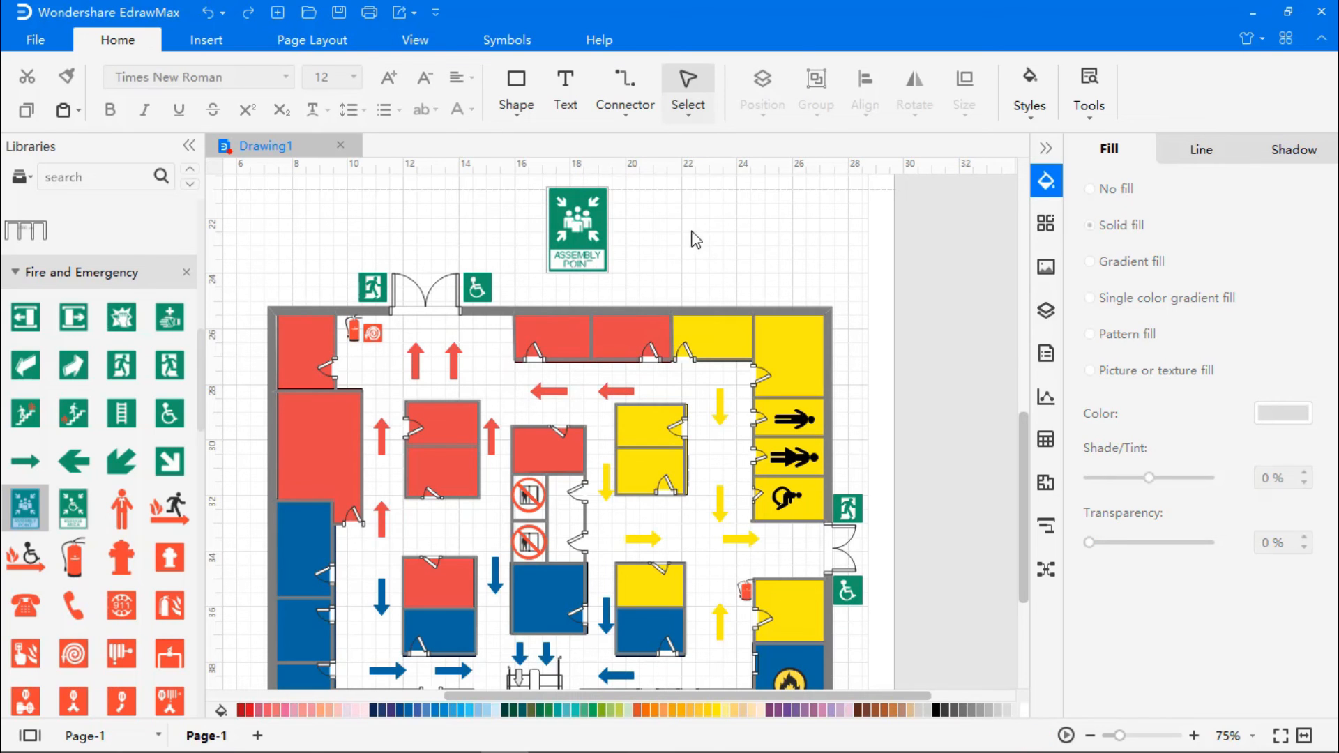
mouse_move(564, 81)
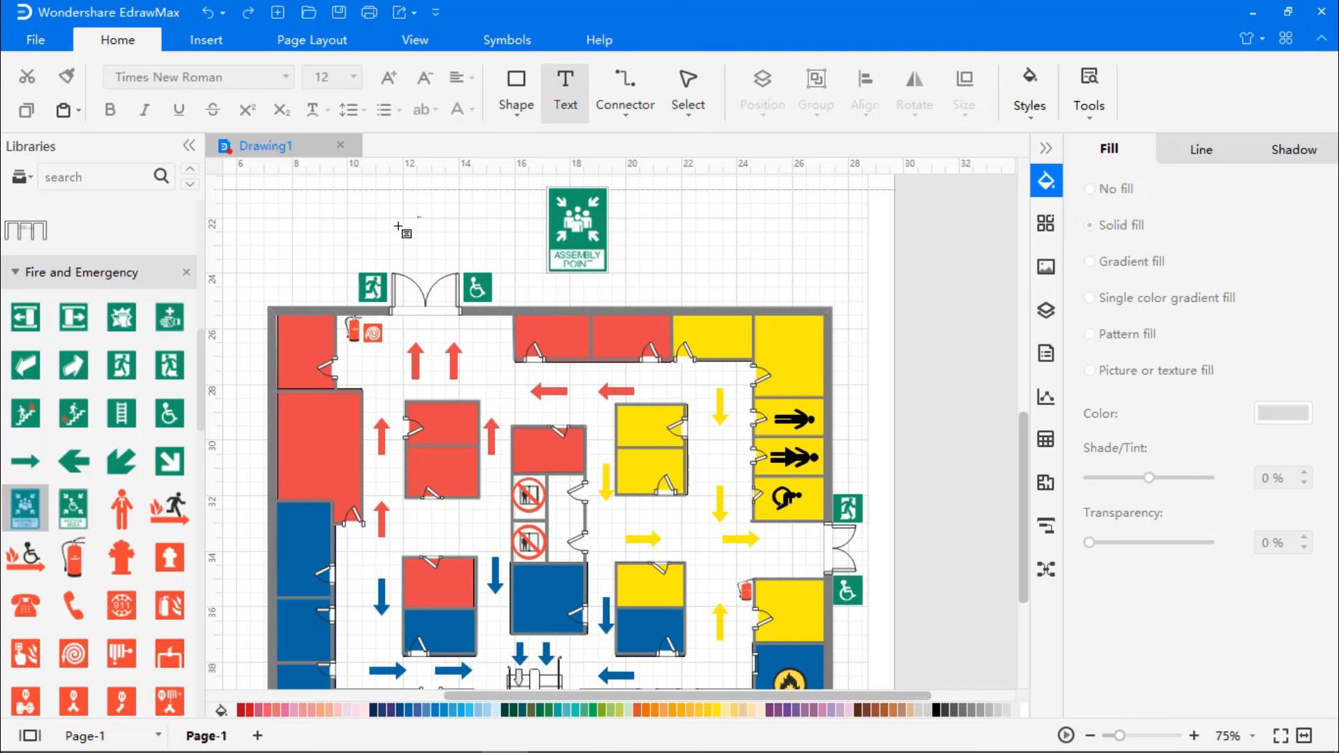
Add a text box above the top exit doors labelled 'Primary Exit'
drag(399, 227, 450, 260)
text(P)
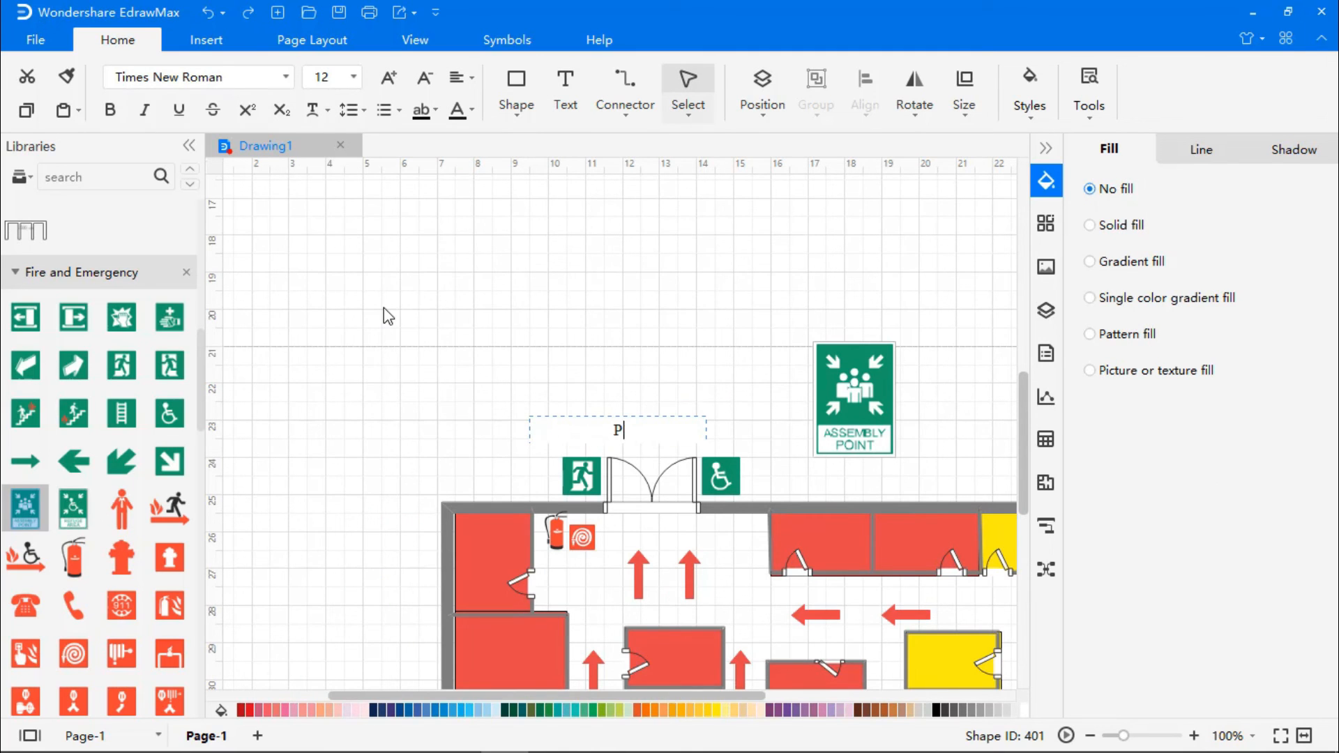
text(rimary Exir)
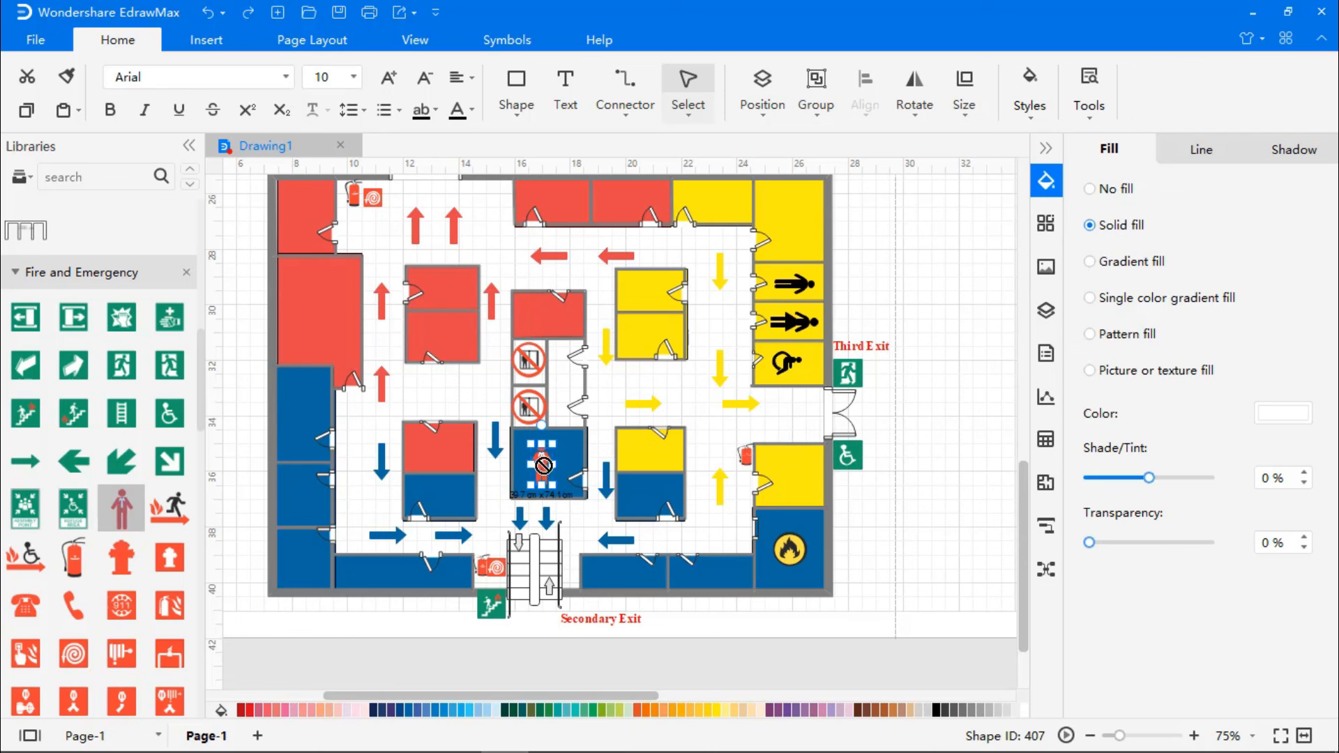
Set the person marker inside the blue central room below the no-smoking signs
click(545, 466)
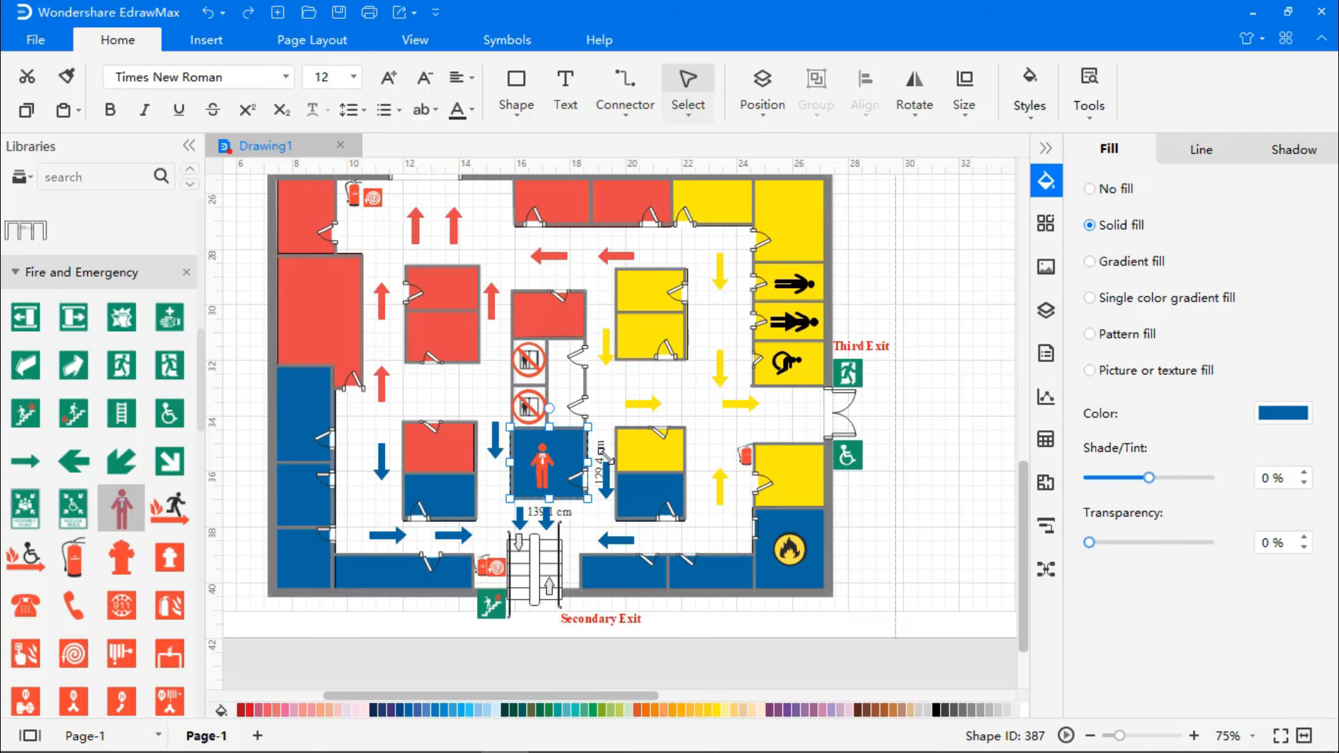
mouse_move(73, 462)
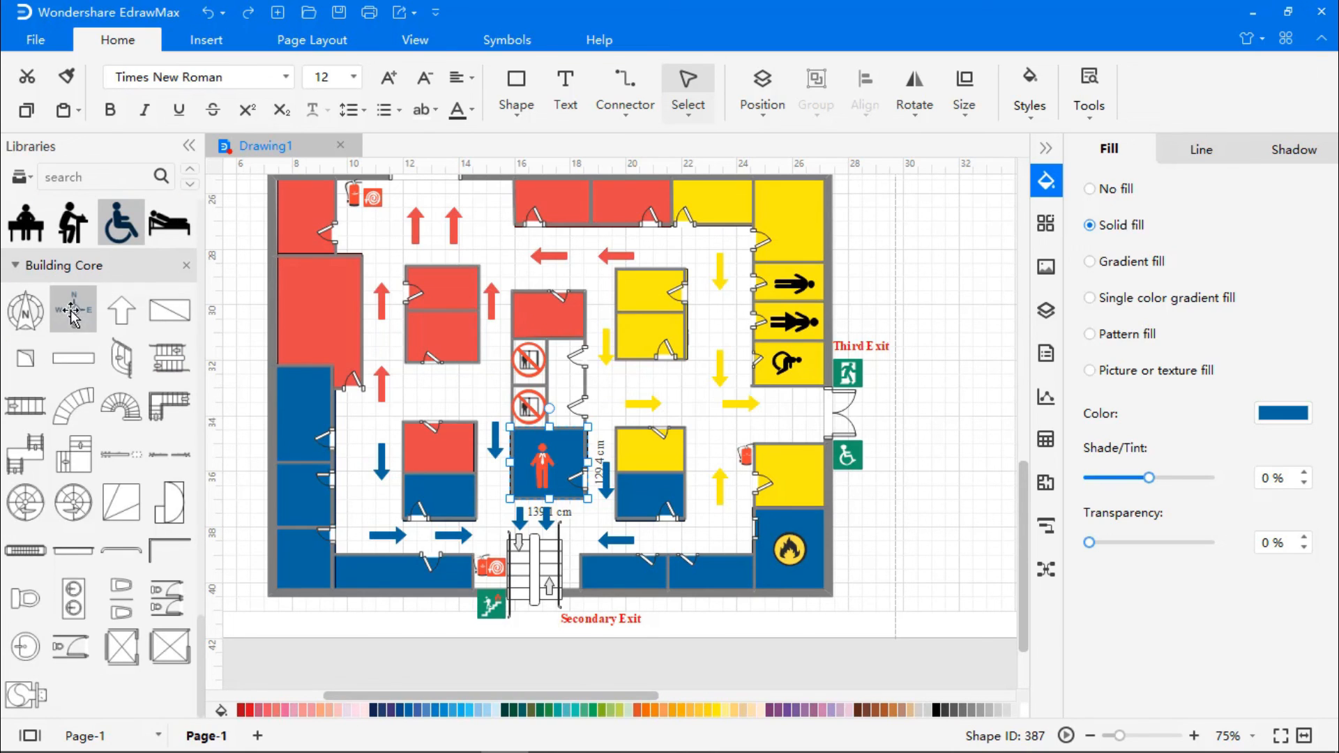
Place a compass rose above the building's top-right corner of the plan
drag(73, 310, 238, 584)
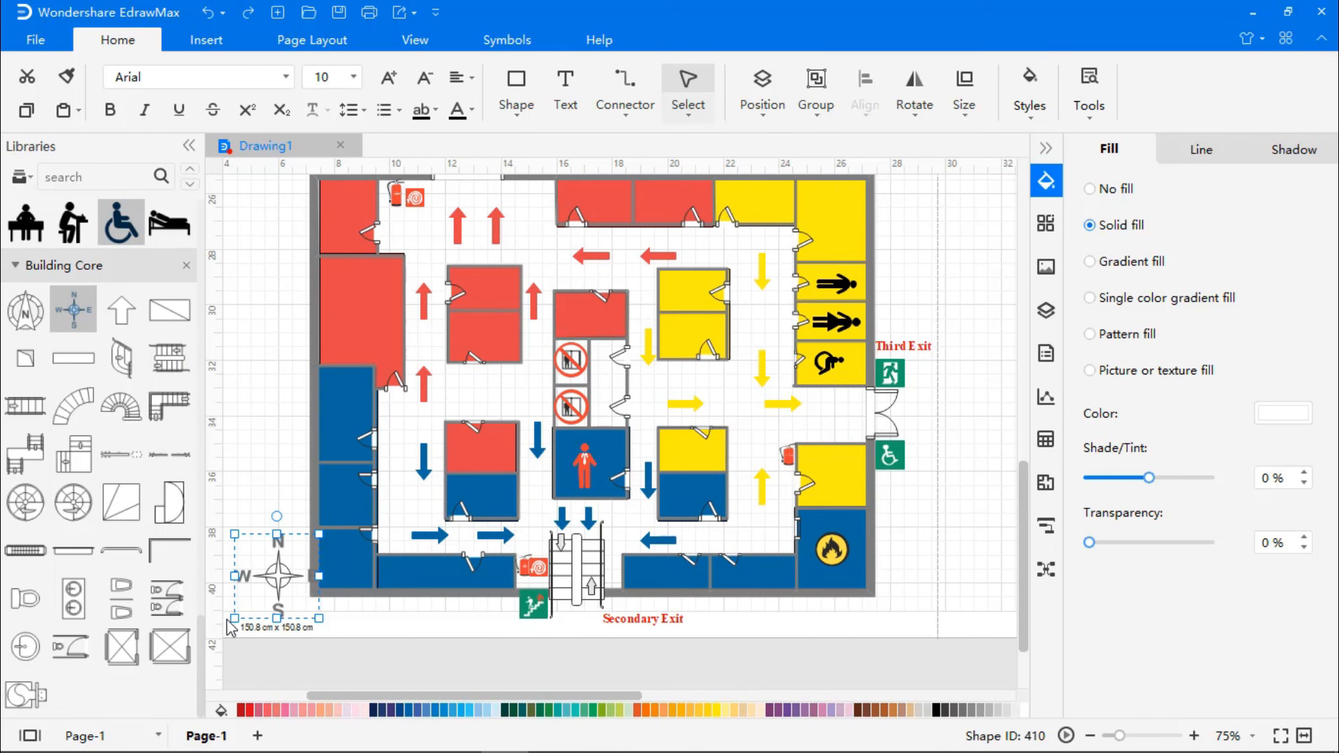
drag(316, 600, 300, 555)
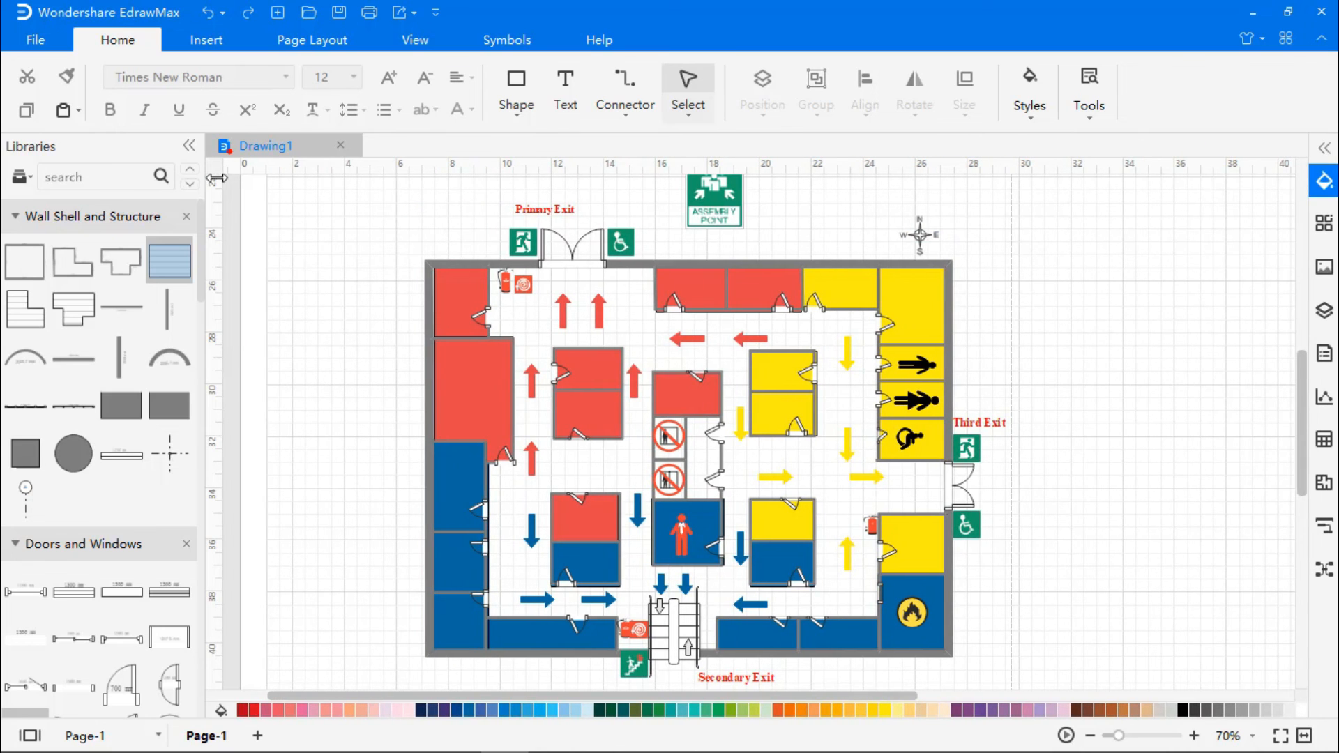
Collapse the Libraries panel so the finished evacuation plan fills the workspace
click(191, 146)
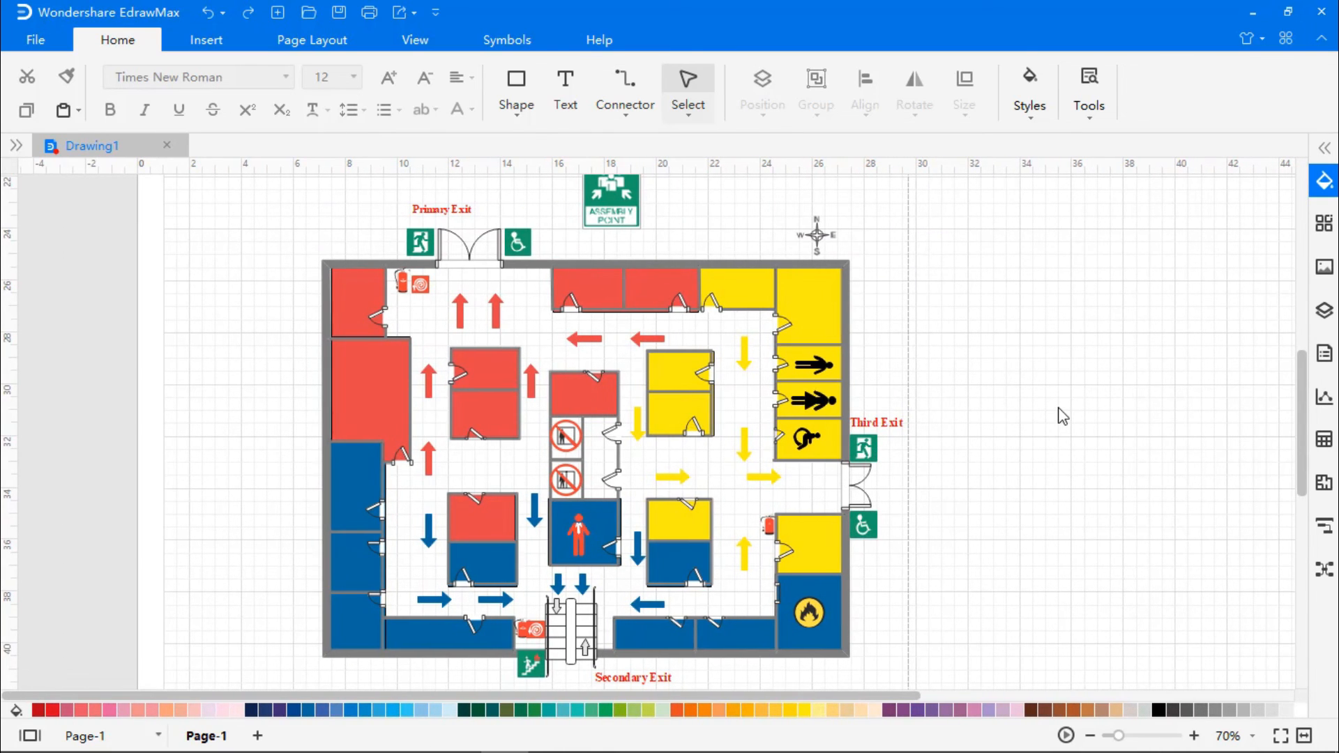